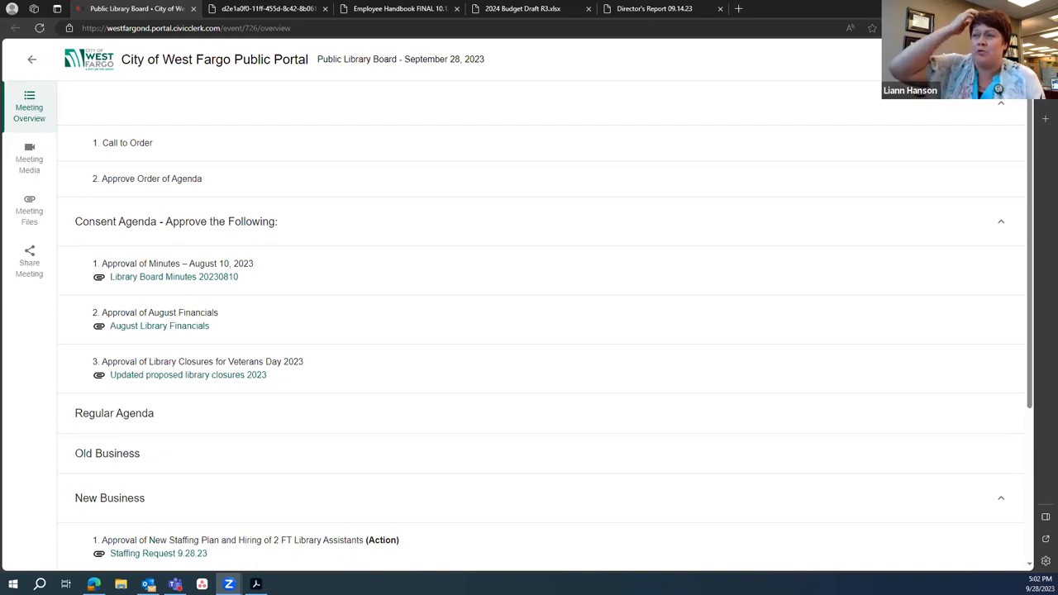
{"action": "mouse_move", "coordinate": [278, 413]}
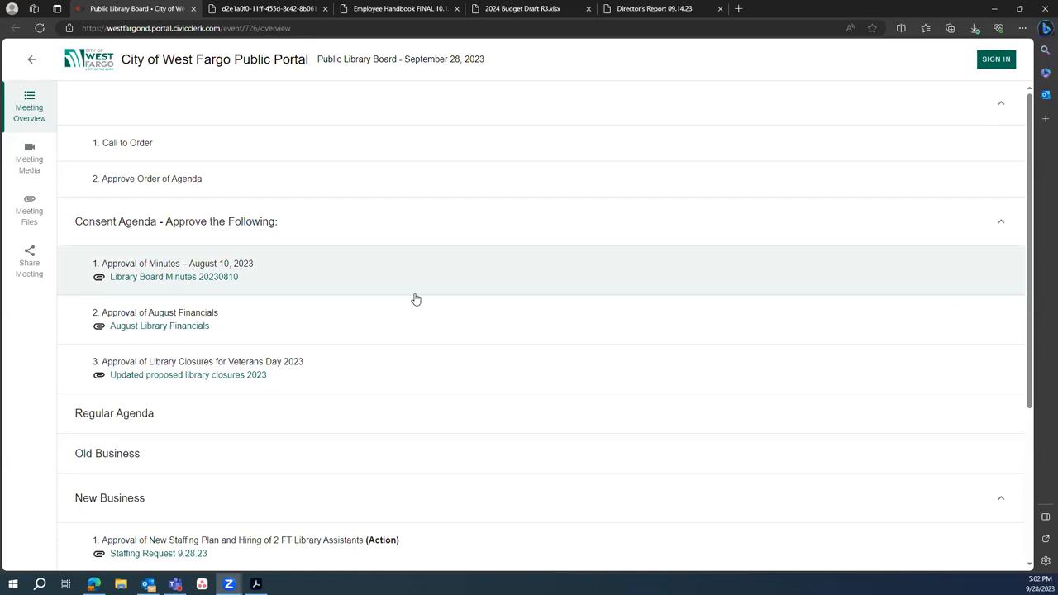
{"action": "mouse_move", "coordinate": [414, 298]}
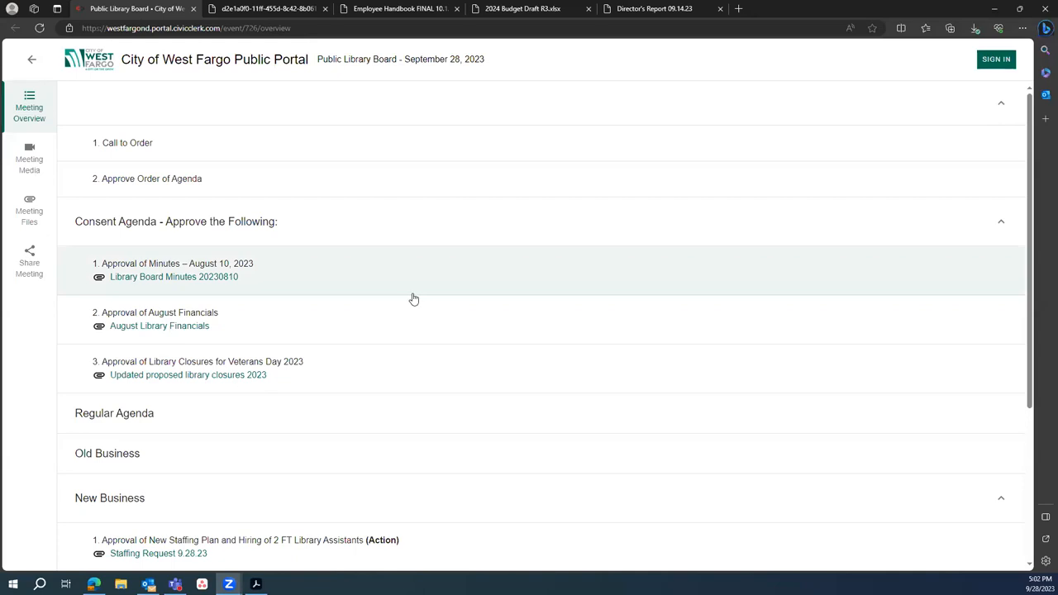
{"action": "mouse_move", "coordinate": [410, 298]}
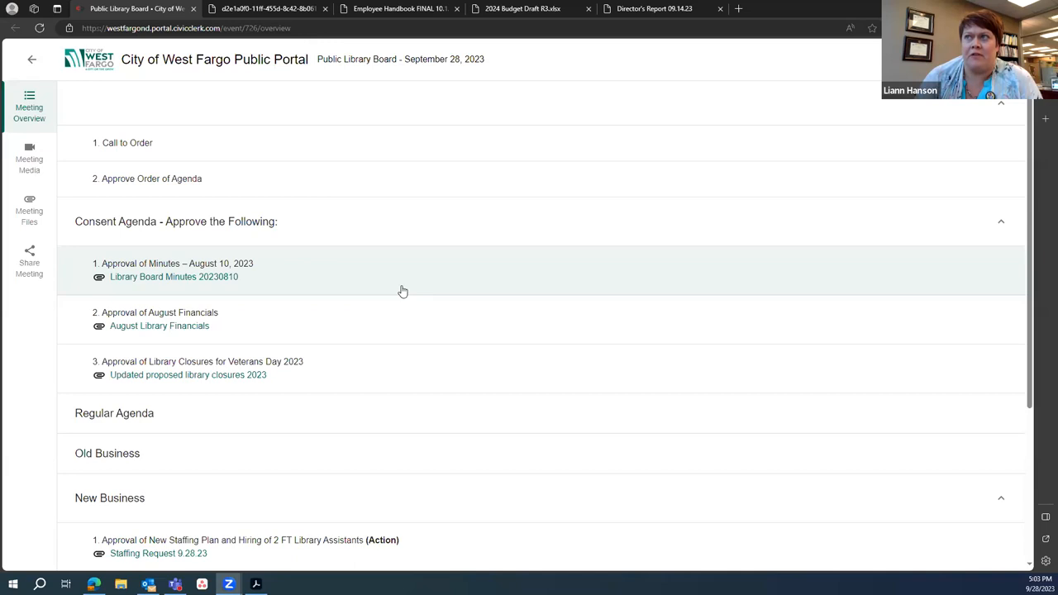
{"action": "mouse_move", "coordinate": [265, 199]}
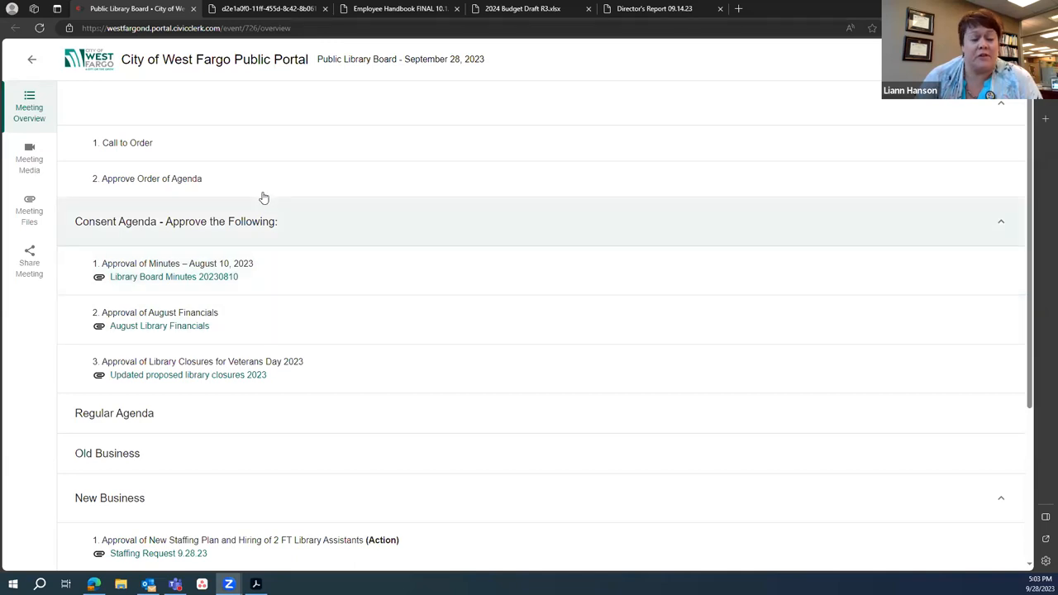
{"action": "mouse_move", "coordinate": [290, 177]}
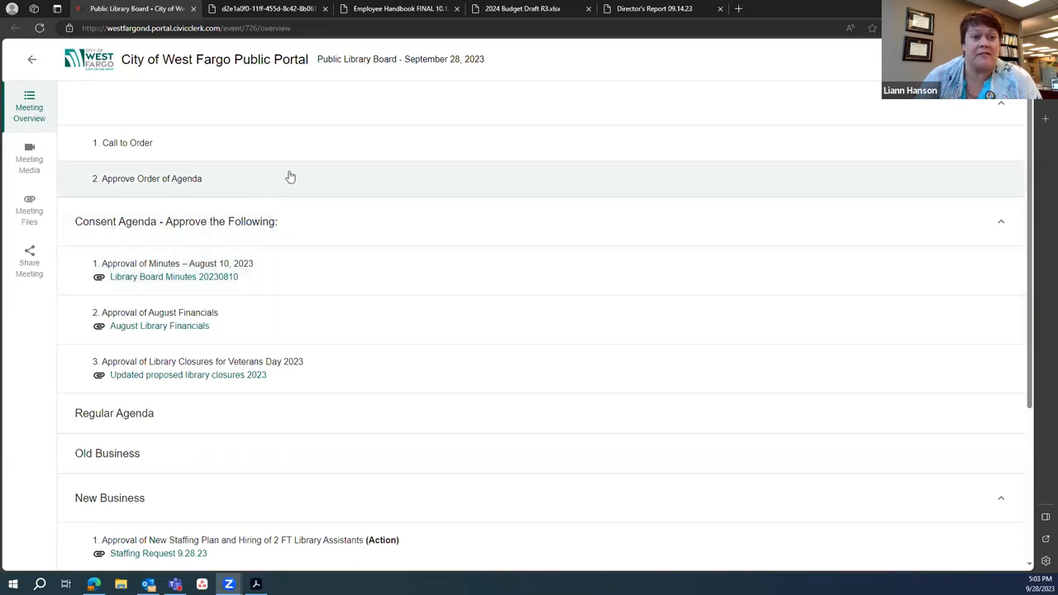
{"action": "mouse_move", "coordinate": [377, 204]}
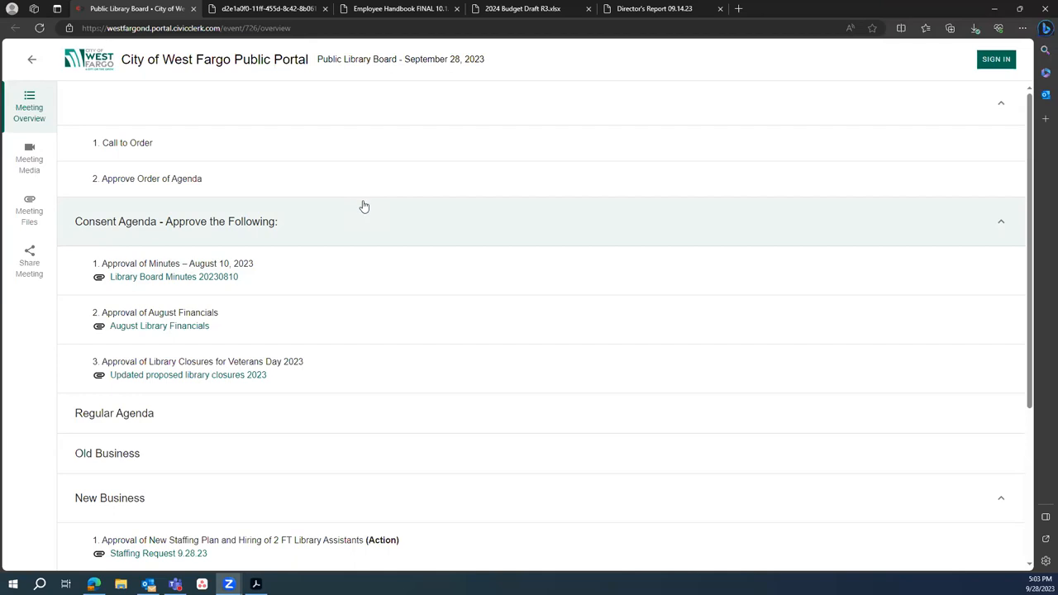
{"action": "mouse_move", "coordinate": [359, 212]}
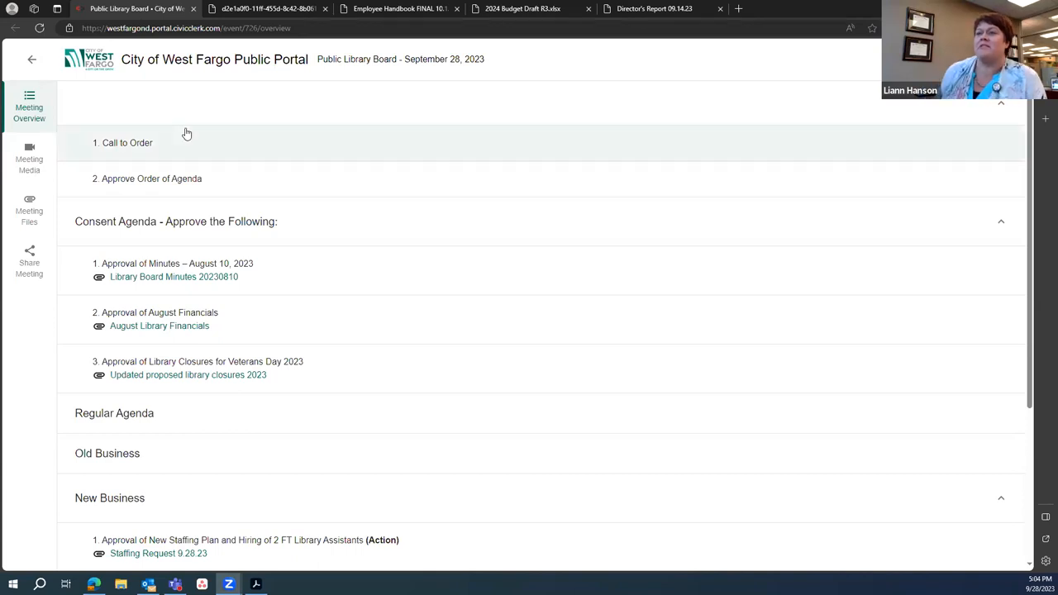
{"action": "mouse_move", "coordinate": [273, 10]}
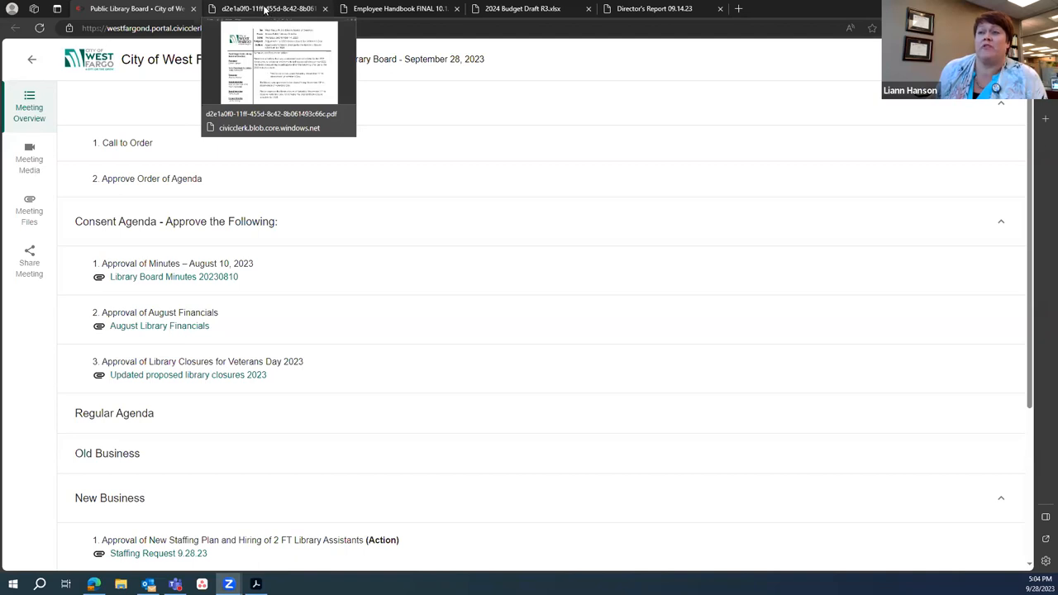
- Bring up the Veteran's Day 2023 library closure adjustment memo PDF
{"action": "left_click", "coordinate": [133, 3]}
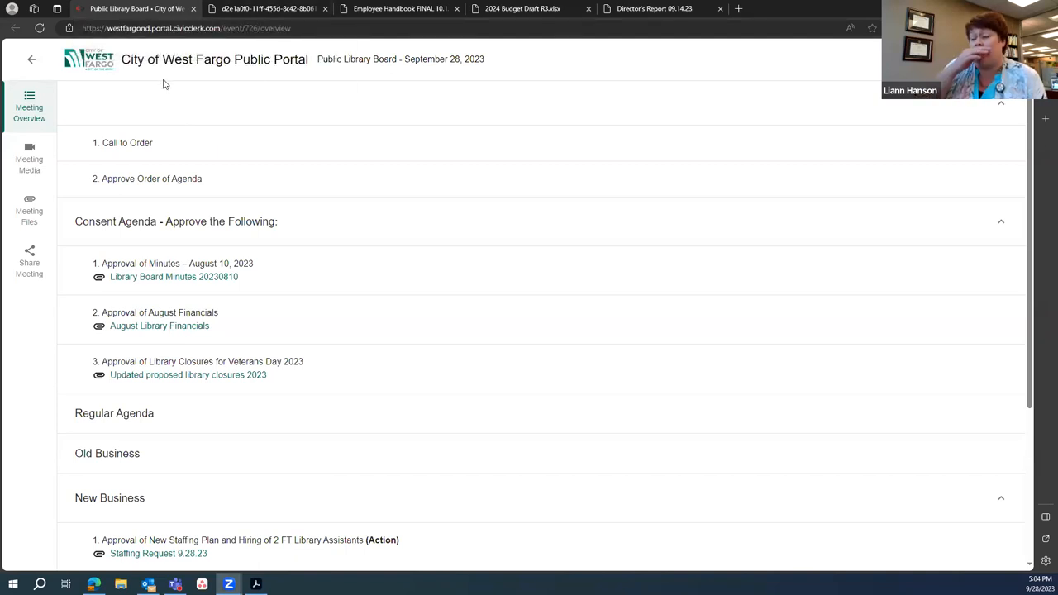
{"action": "mouse_move", "coordinate": [177, 81]}
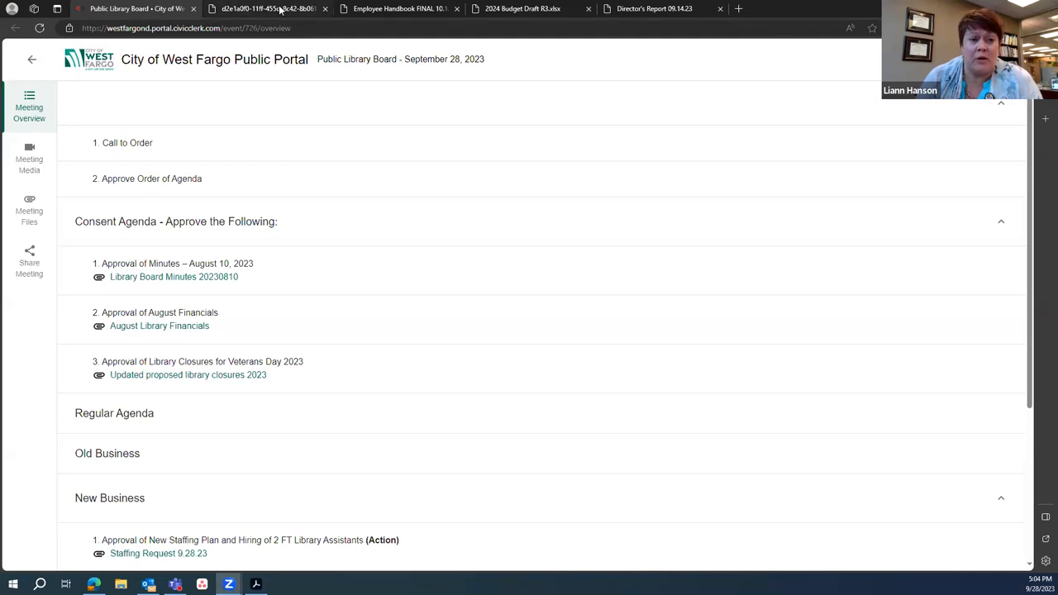
{"action": "left_click", "coordinate": [188, 374]}
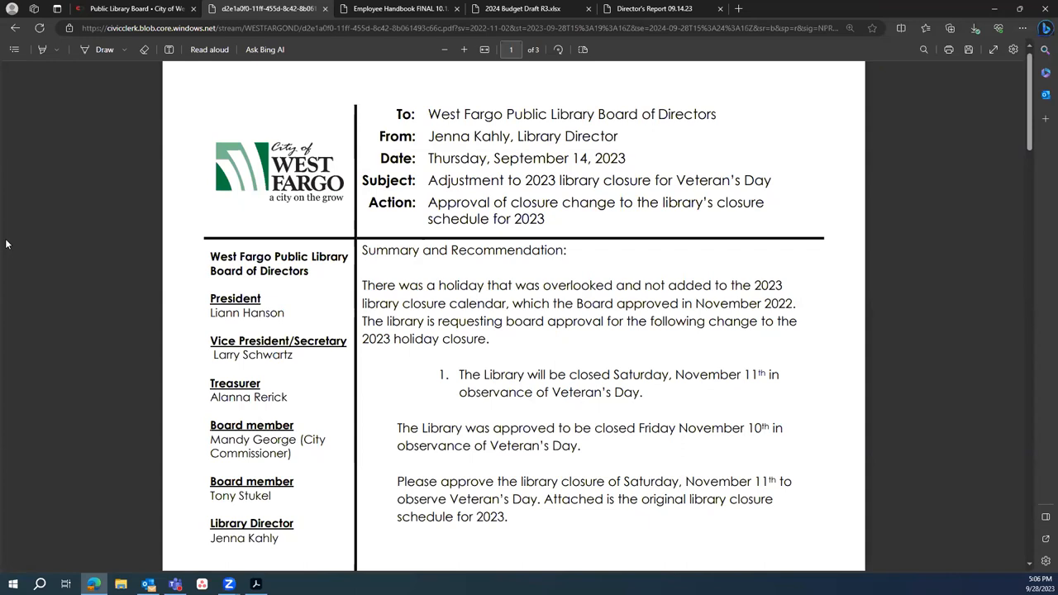
- Scroll to page 2 with the original Proposed library closings for 2023 table
{"action": "scroll", "scroll_direction": "down", "scroll_amount": 3}
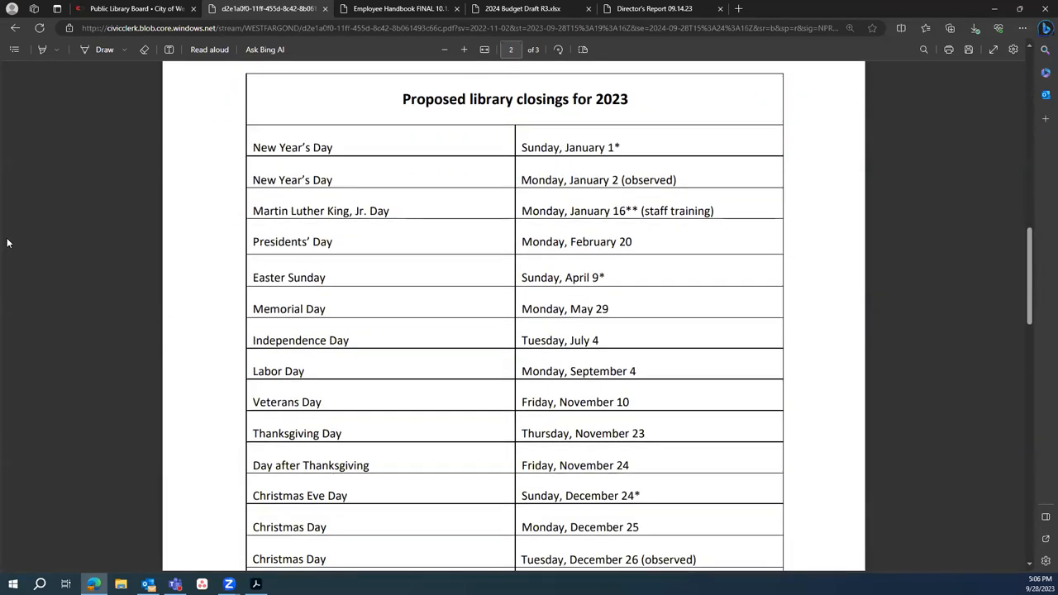
{"action": "scroll", "scroll_direction": "down", "scroll_amount": 3}
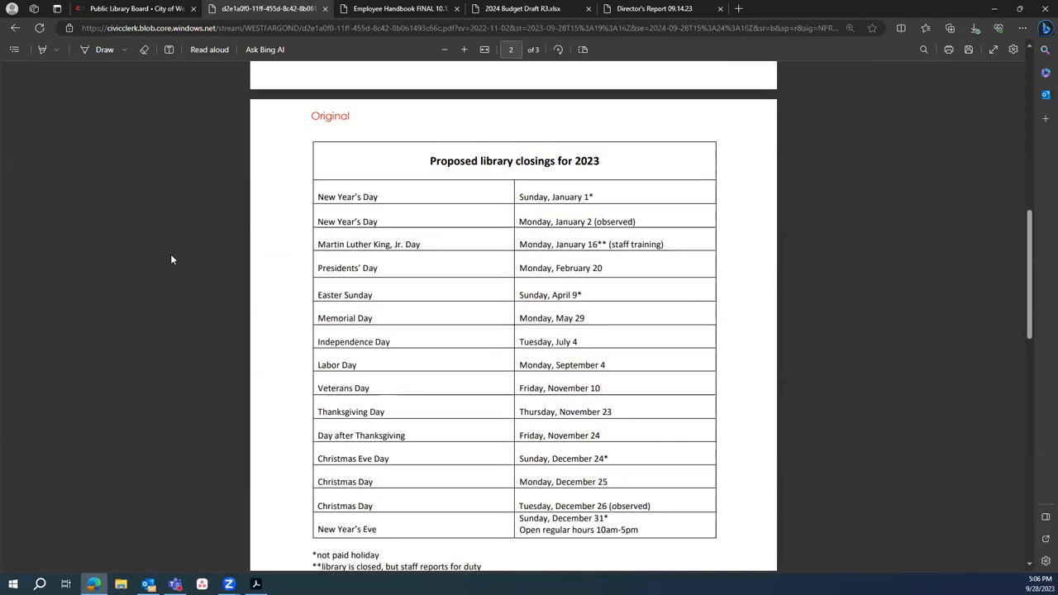
{"action": "mouse_move", "coordinate": [139, 246]}
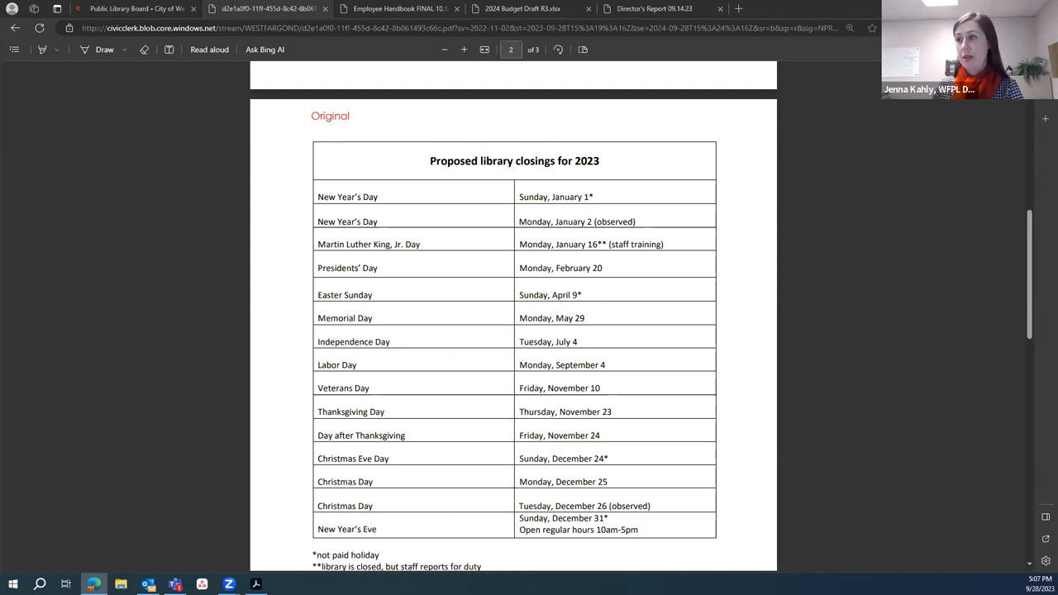
{"action": "mouse_move", "coordinate": [278, 374]}
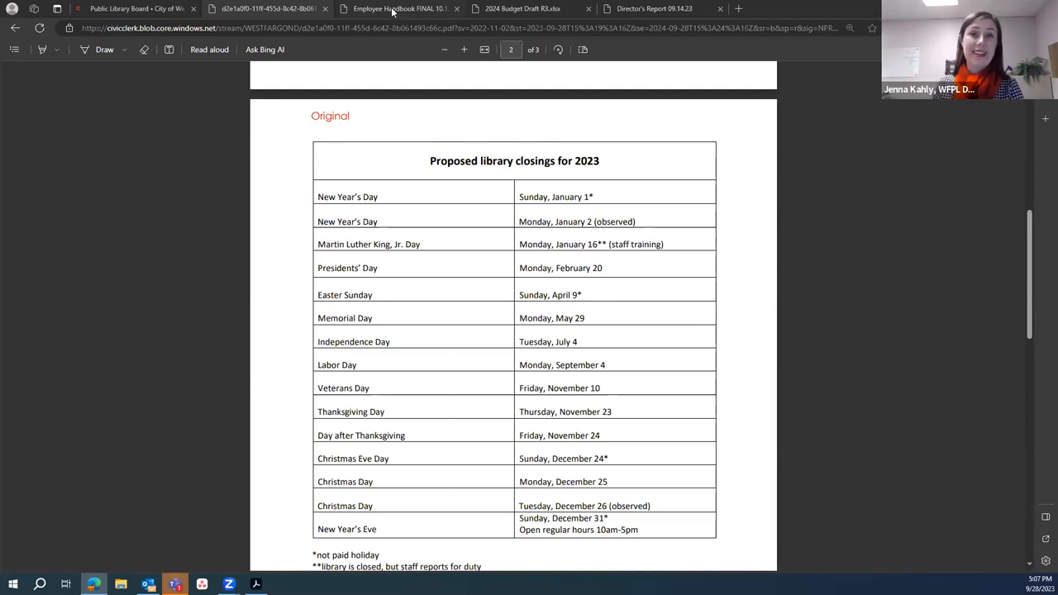
- Switch to the Employee Handbook PDF and scroll to section 5.02 Vacation Leave on page 27
{"action": "left_click", "coordinate": [401, 15]}
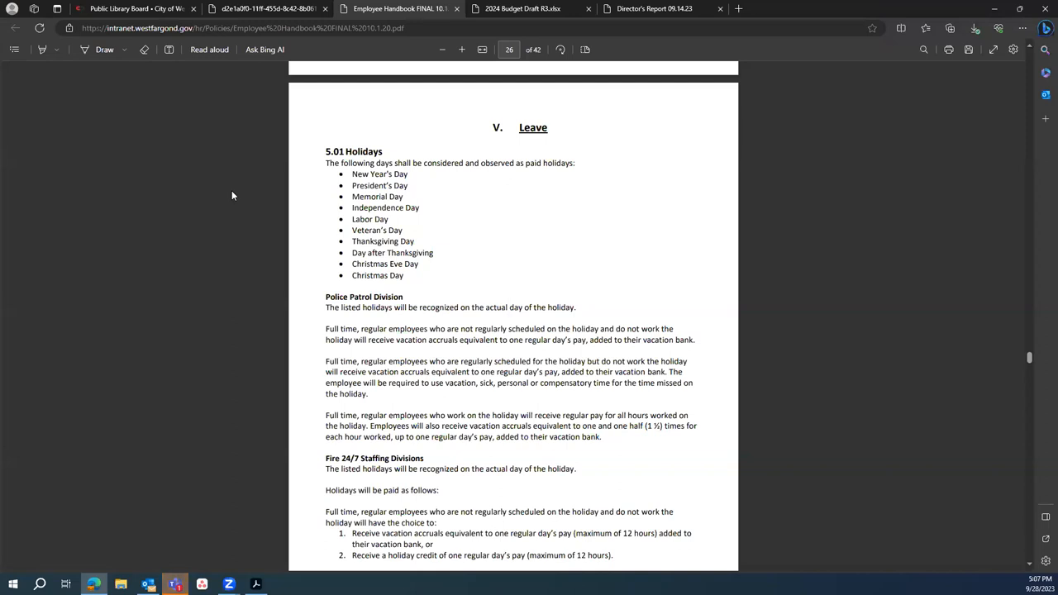
{"action": "mouse_move", "coordinate": [383, 219]}
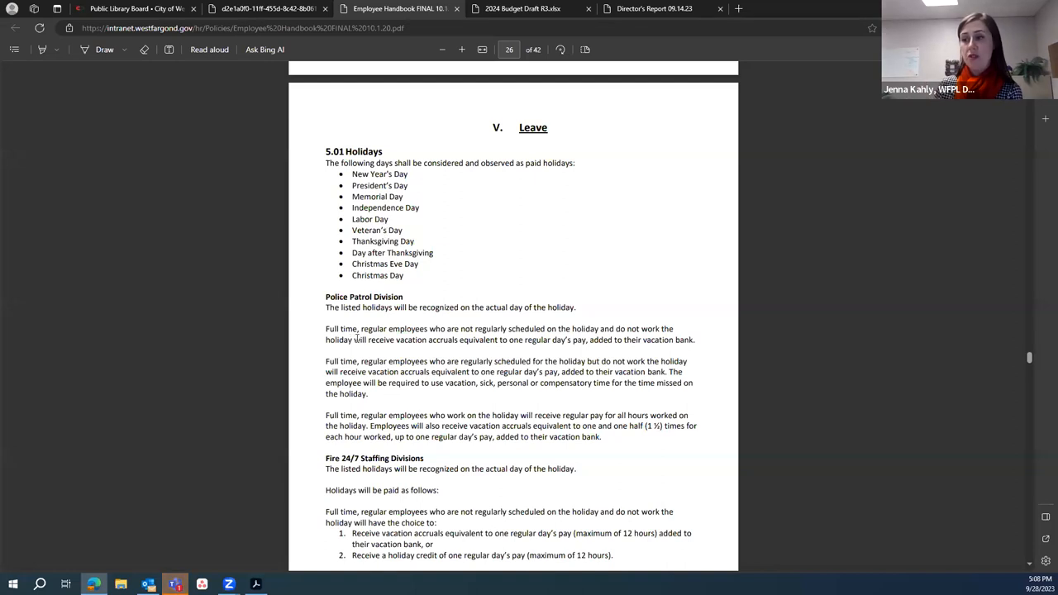
{"action": "mouse_move", "coordinate": [374, 322]}
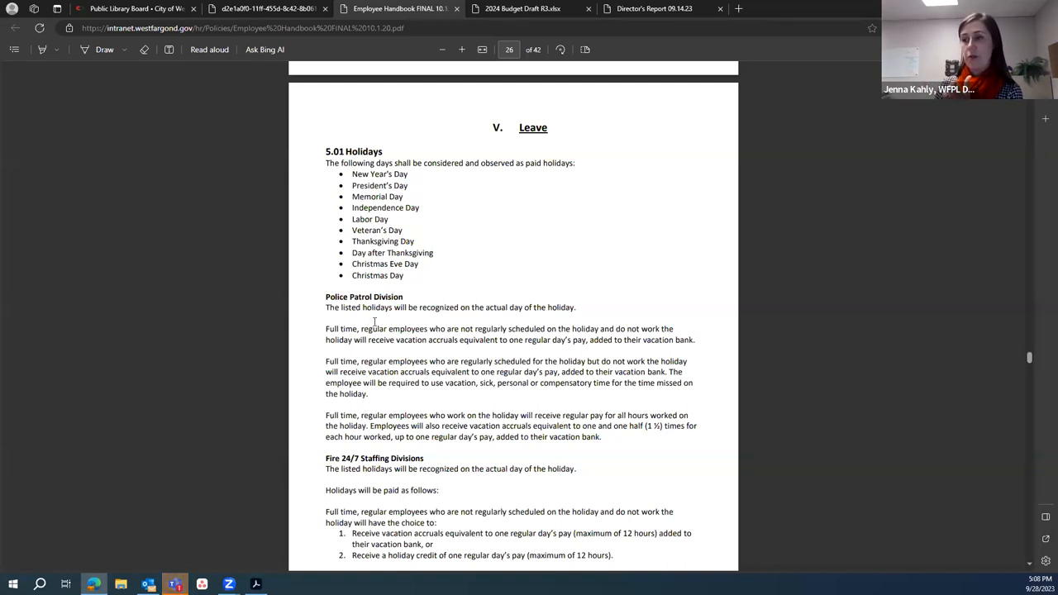
{"action": "mouse_move", "coordinate": [368, 322]}
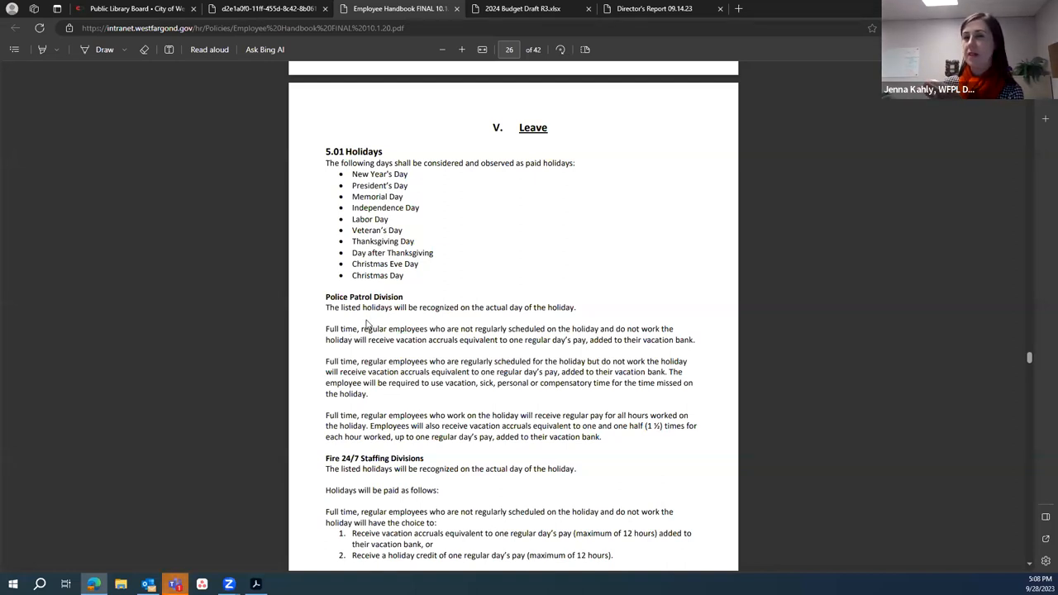
{"action": "mouse_move", "coordinate": [357, 328]}
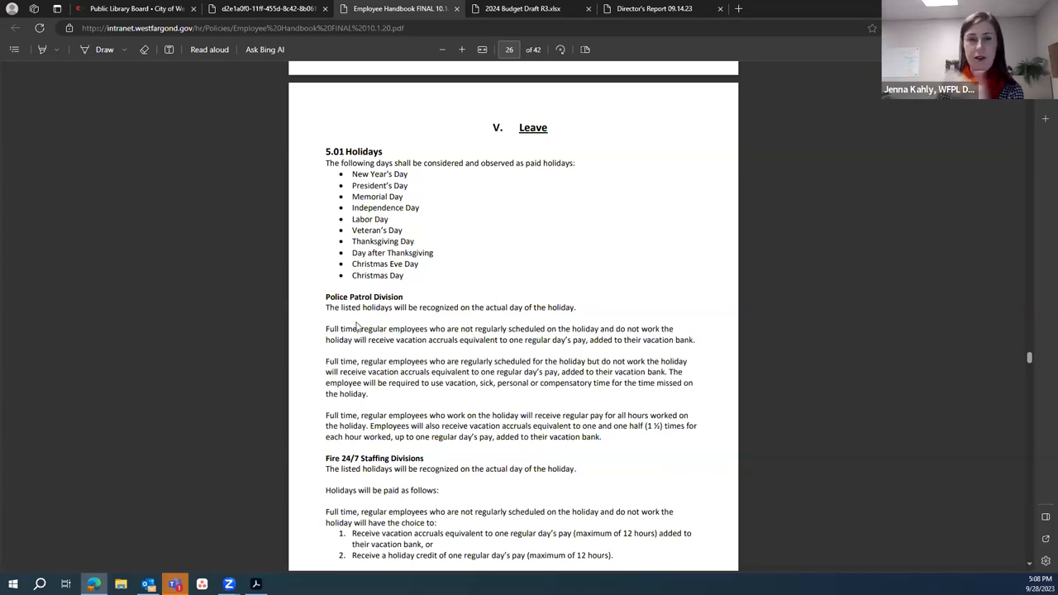
{"action": "scroll", "scroll_direction": "down", "scroll_amount": 3}
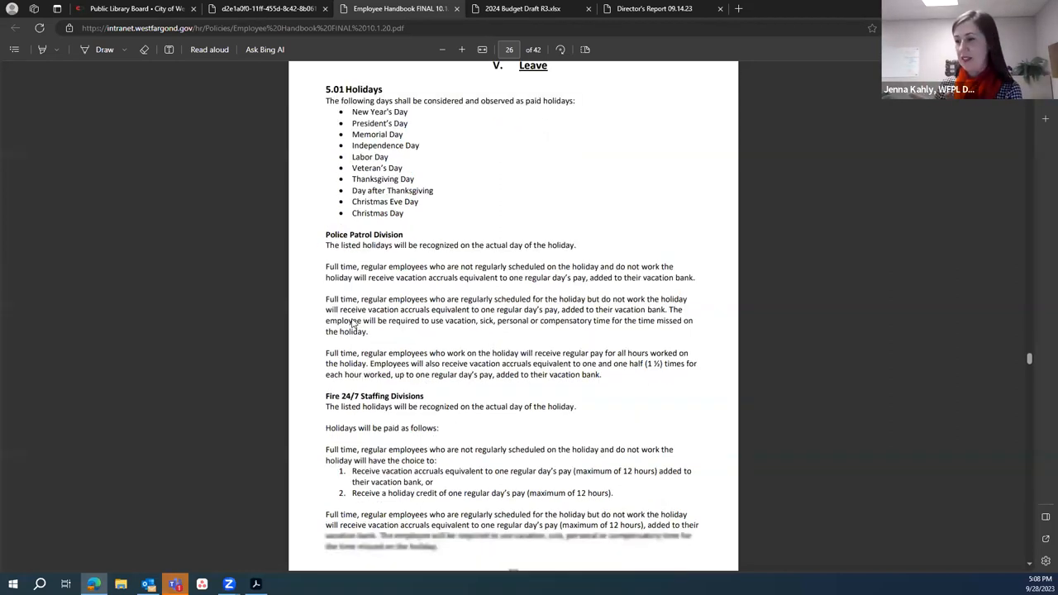
{"action": "scroll", "scroll_direction": "down", "scroll_amount": 3}
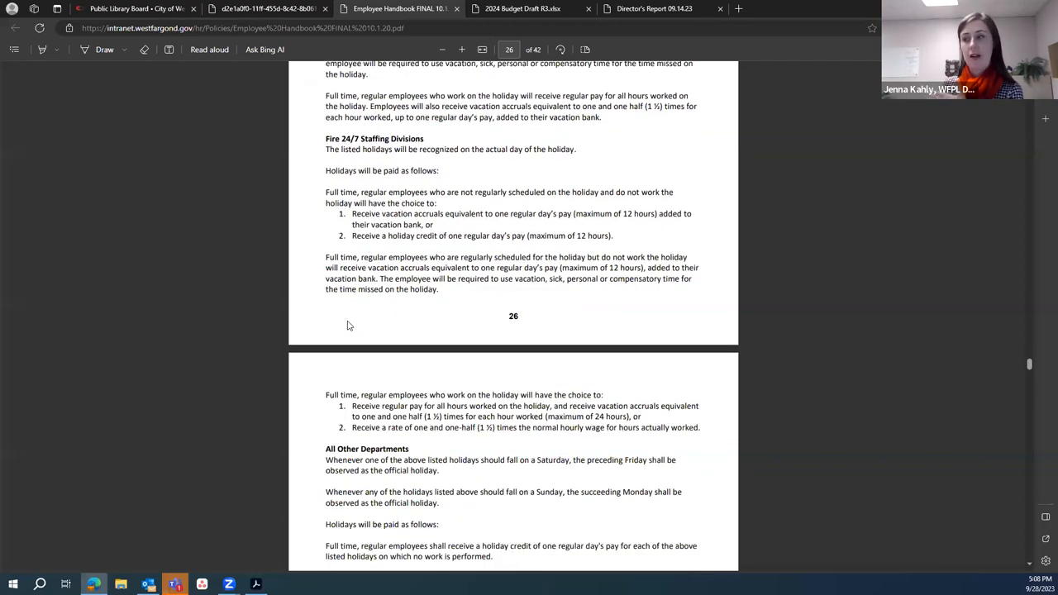
{"action": "scroll", "scroll_direction": "down", "scroll_amount": 3}
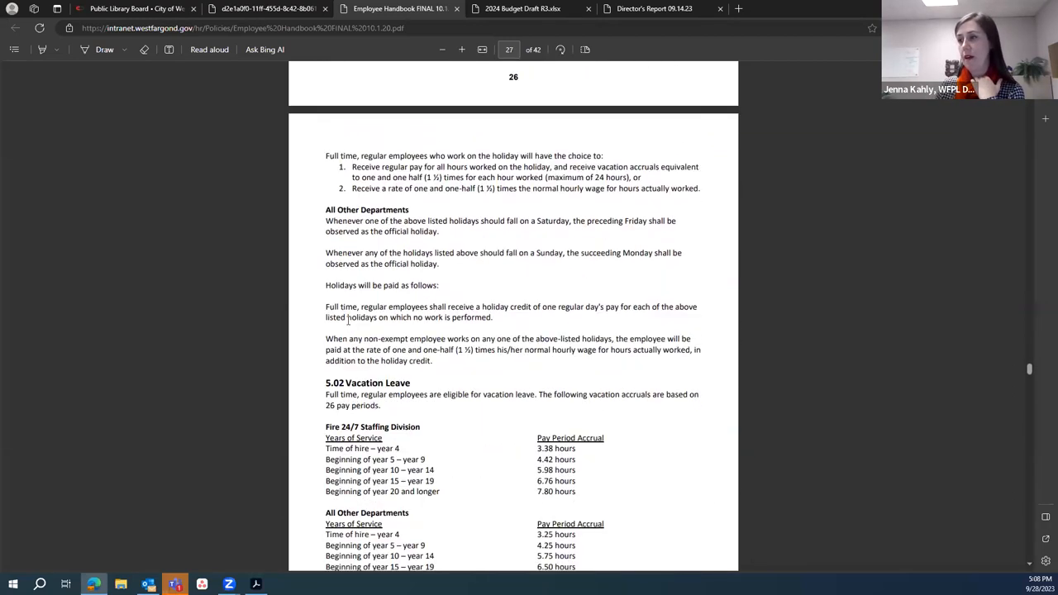
{"action": "scroll", "scroll_direction": "down", "scroll_amount": 3}
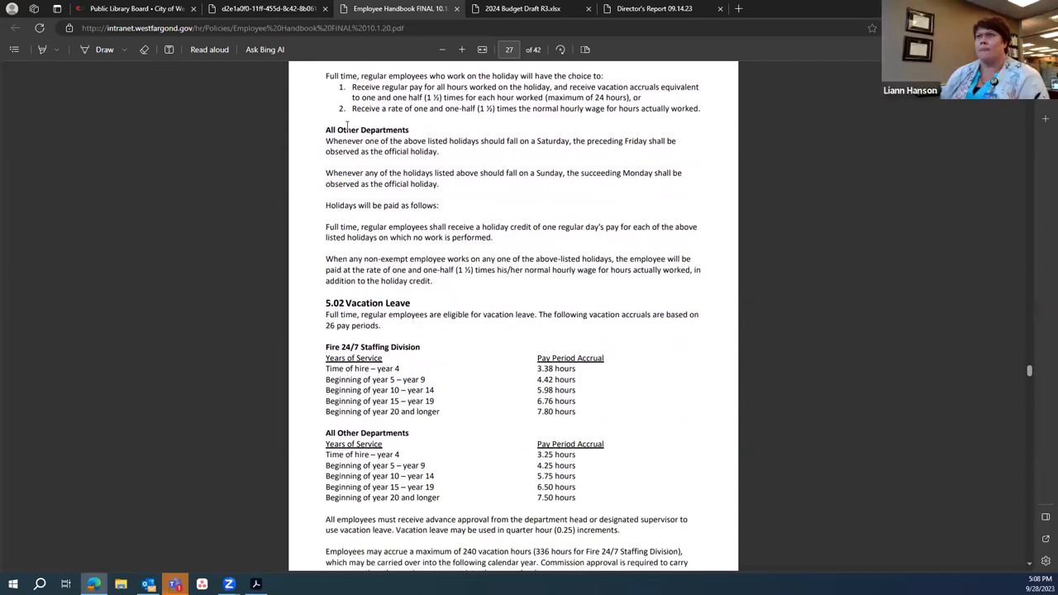
{"action": "mouse_move", "coordinate": [311, 291]}
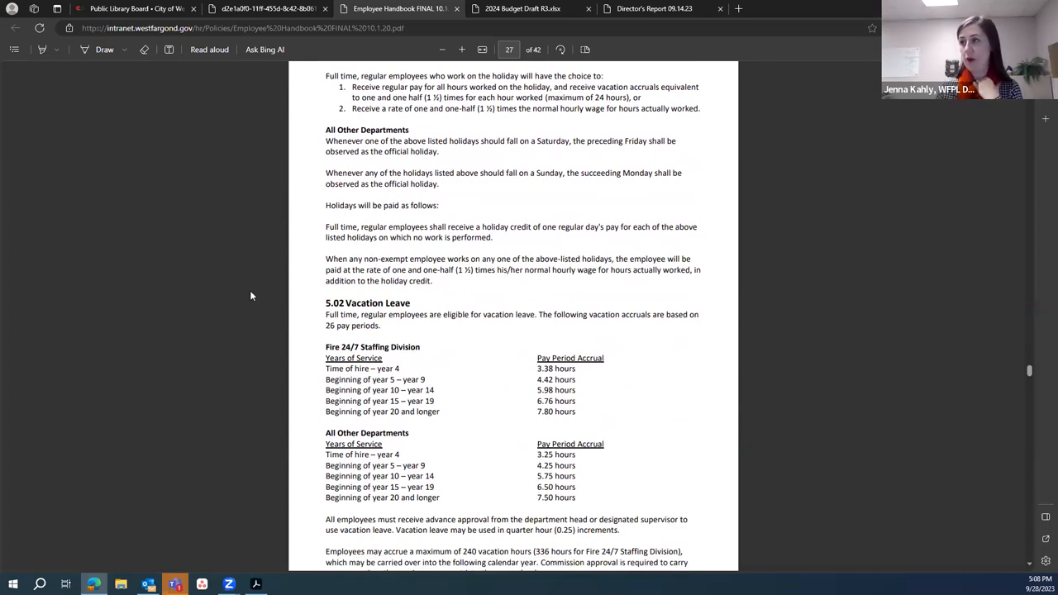
{"action": "mouse_move", "coordinate": [245, 294]}
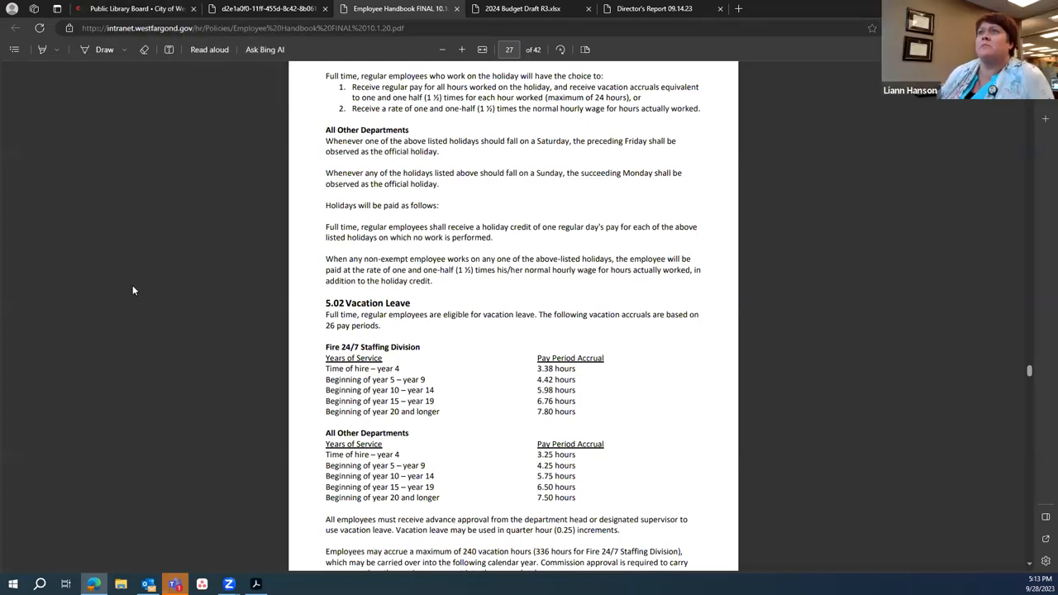
{"action": "mouse_move", "coordinate": [168, 490]}
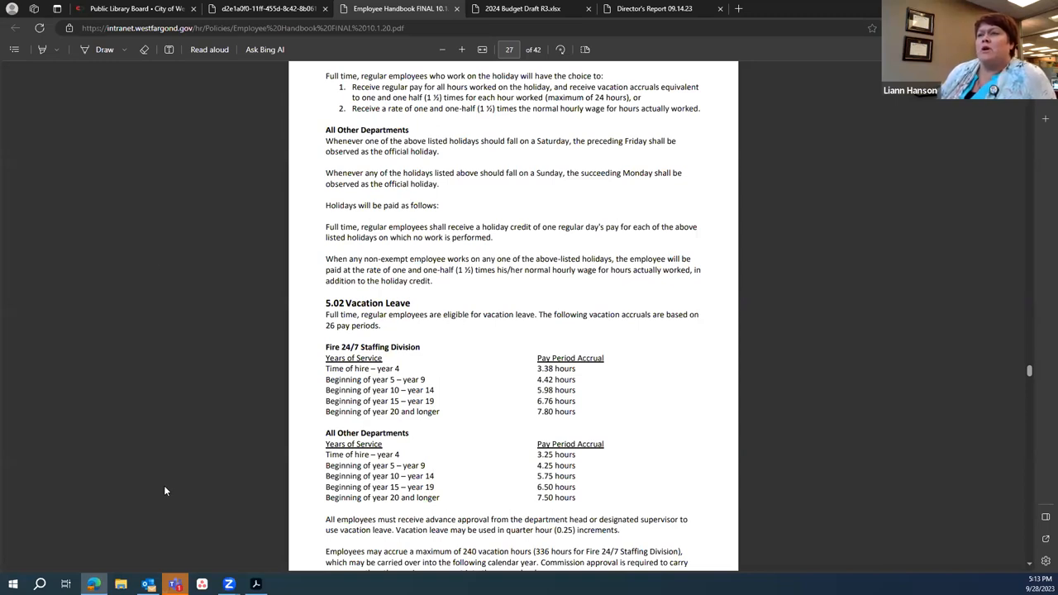
{"action": "mouse_move", "coordinate": [532, 9]}
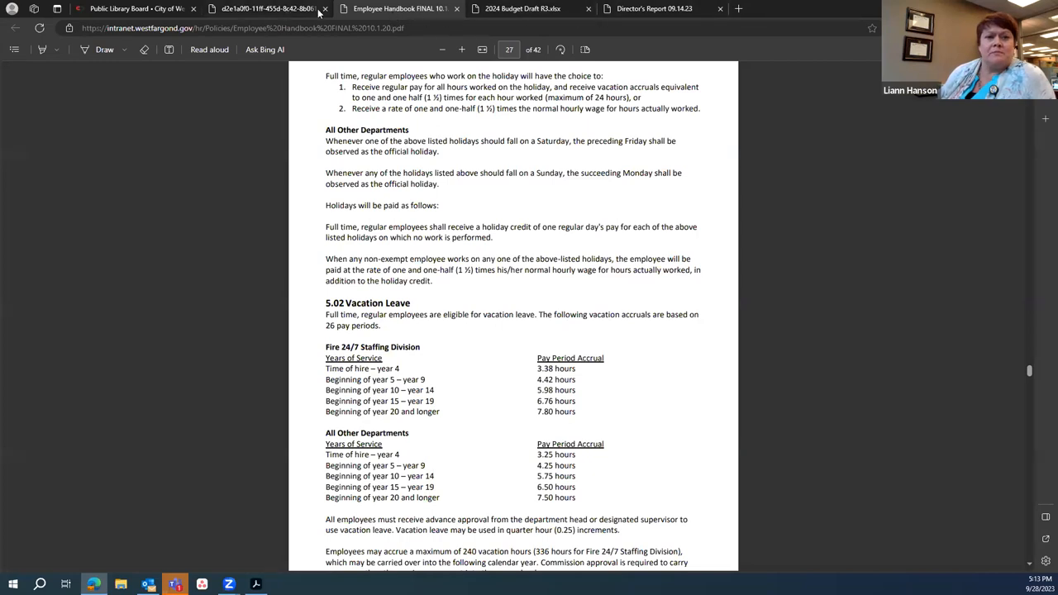
- Return to the West Fargo Public Portal agenda and scroll to the New Business items
{"action": "left_click", "coordinate": [523, 10]}
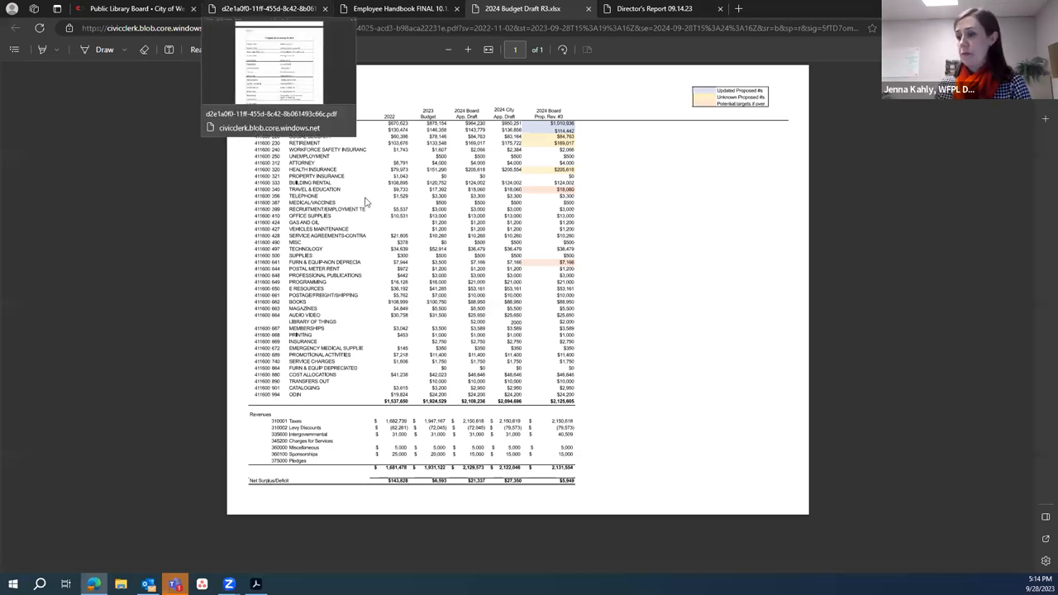
{"action": "left_click", "coordinate": [124, 10]}
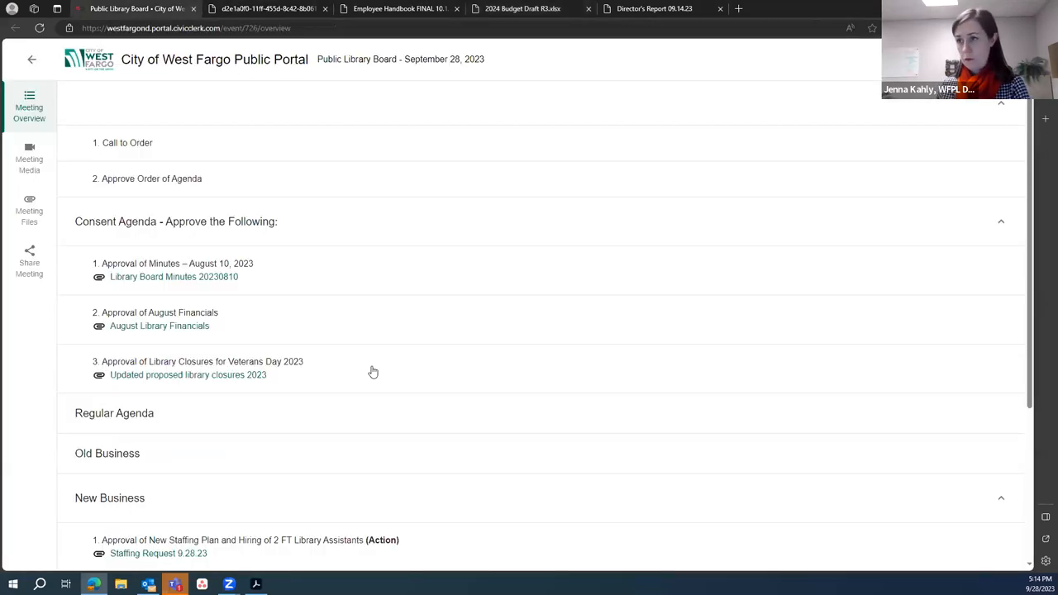
{"action": "mouse_move", "coordinate": [194, 394]}
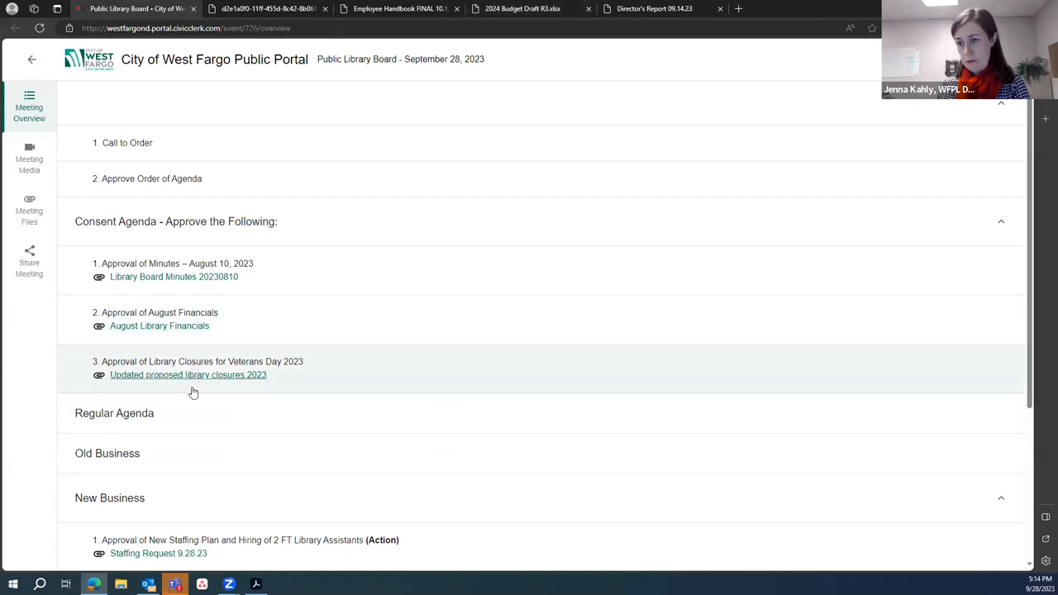
{"action": "scroll", "scroll_direction": "down", "scroll_amount": 3}
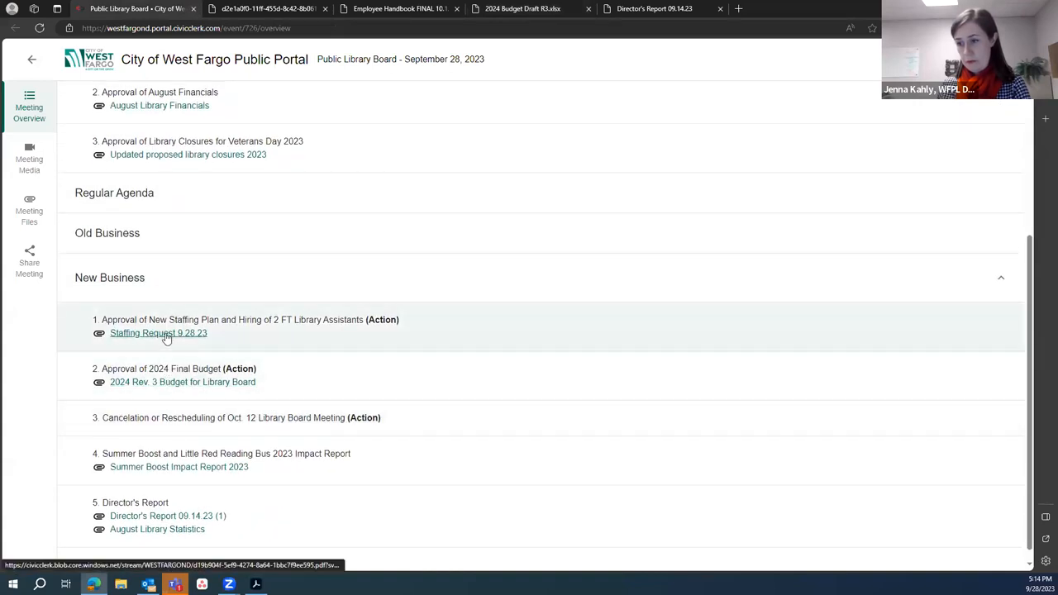
{"action": "left_click", "coordinate": [159, 334]}
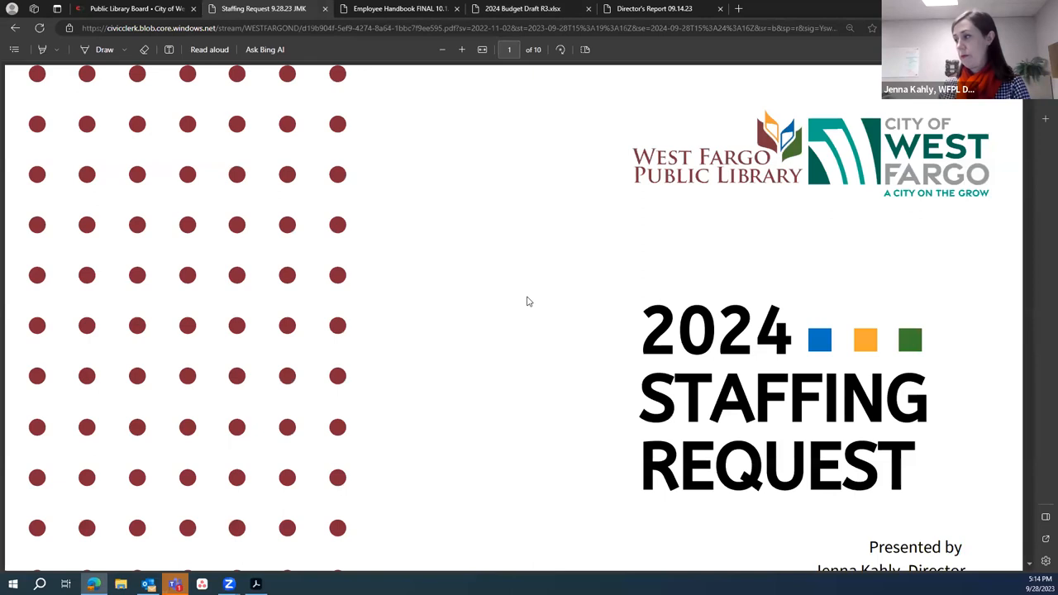
{"action": "mouse_move", "coordinate": [470, 296]}
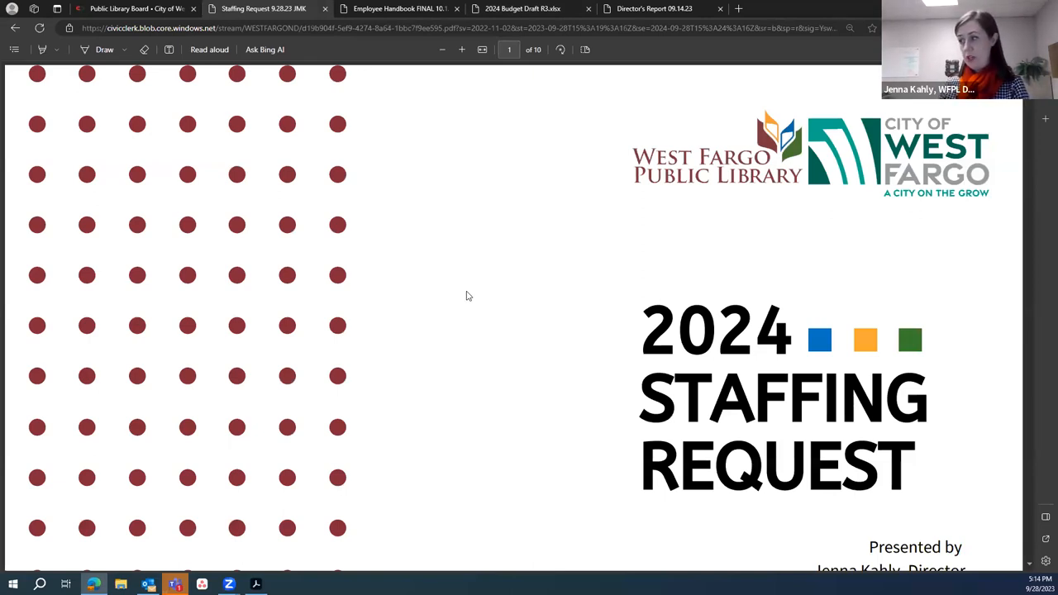
{"action": "mouse_move", "coordinate": [509, 292]}
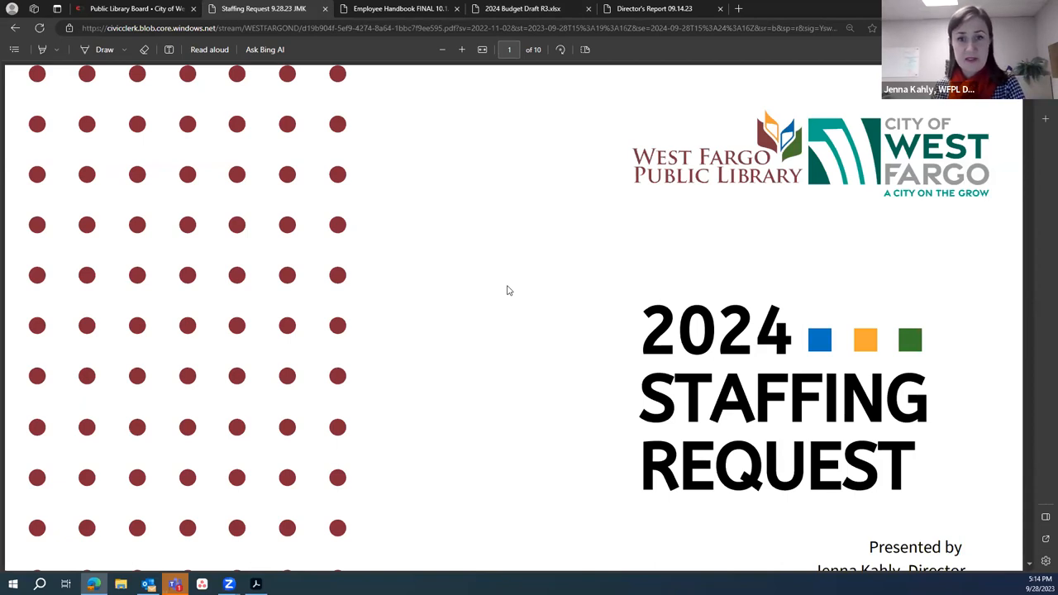
{"action": "scroll", "scroll_direction": "down", "scroll_amount": 3}
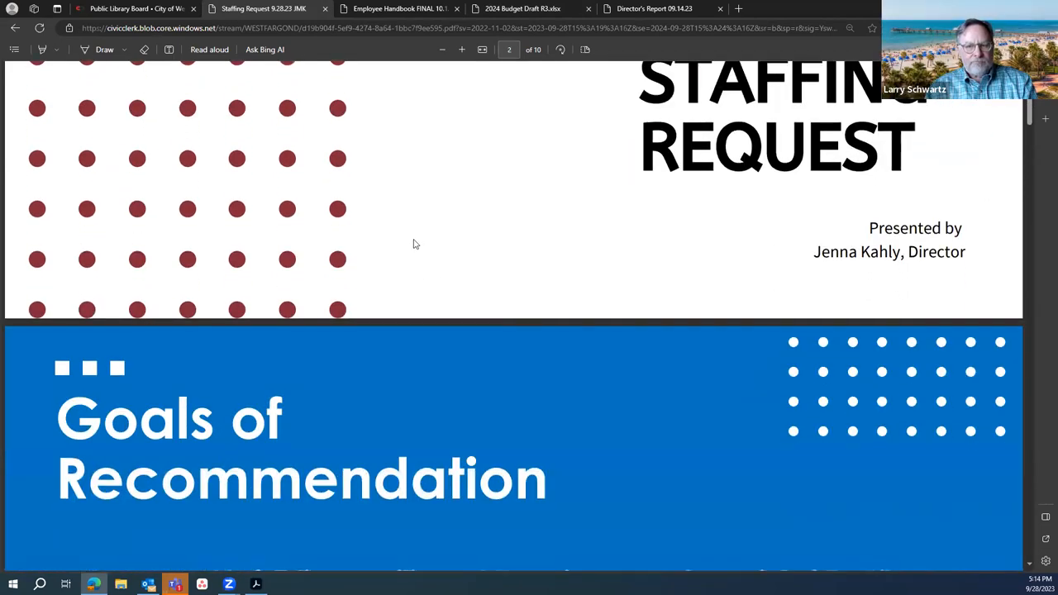
{"action": "scroll", "scroll_direction": "down", "scroll_amount": 3}
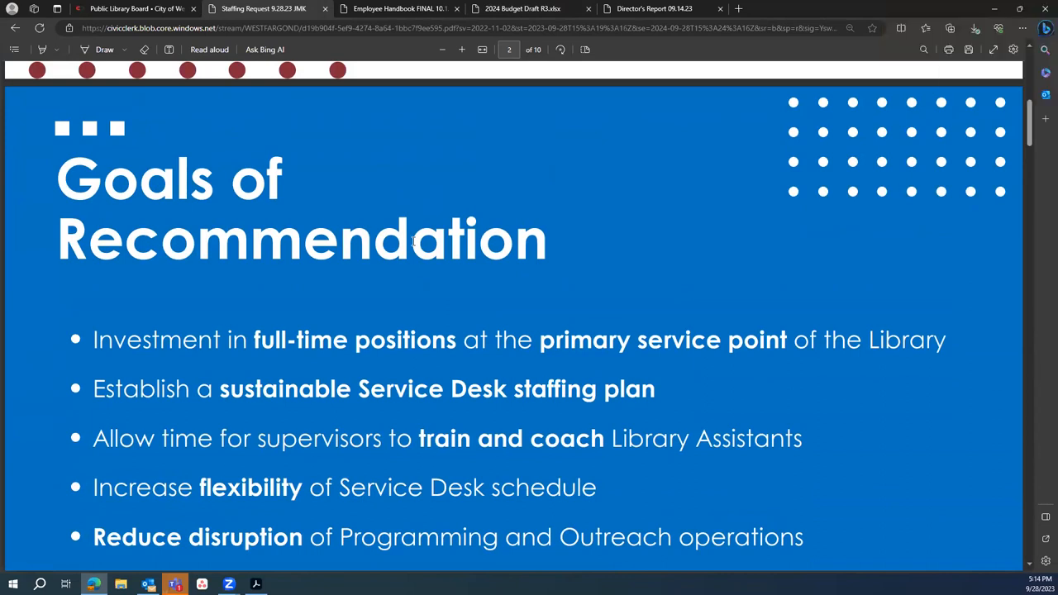
{"action": "mouse_move", "coordinate": [416, 219]}
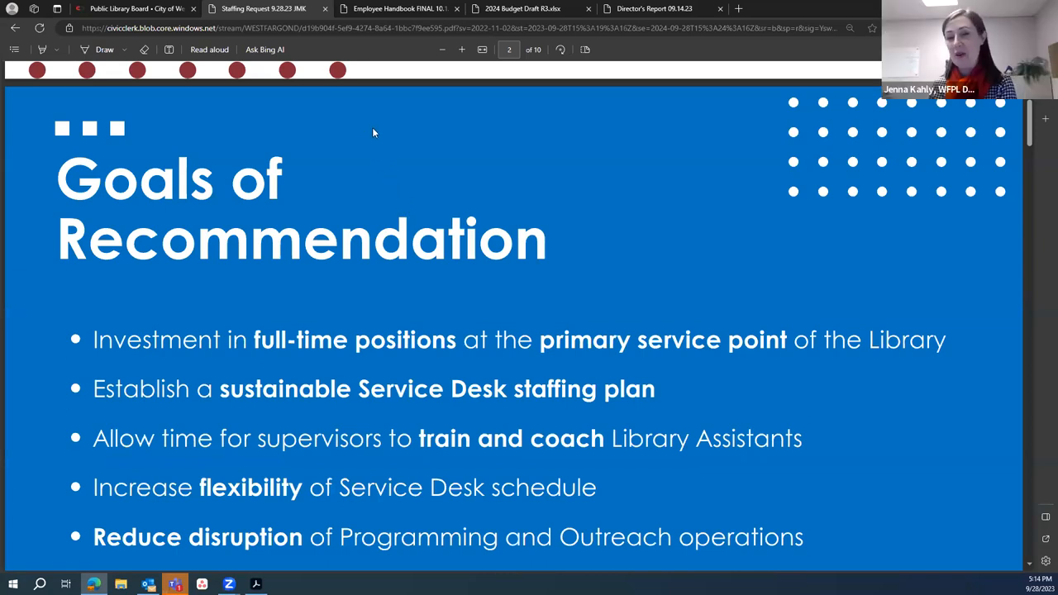
{"action": "mouse_move", "coordinate": [371, 131]}
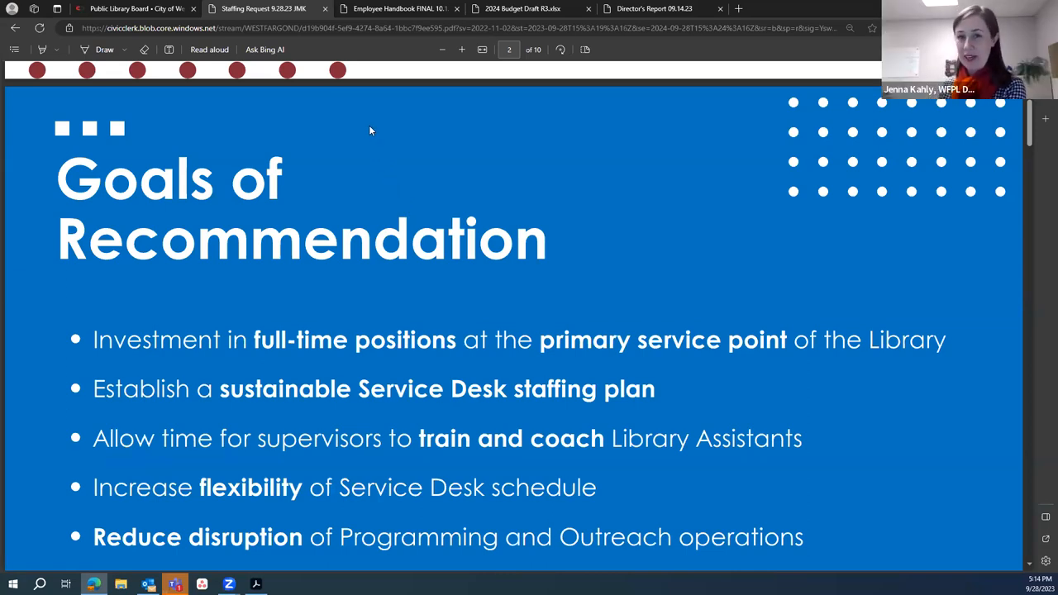
{"action": "mouse_move", "coordinate": [358, 151]}
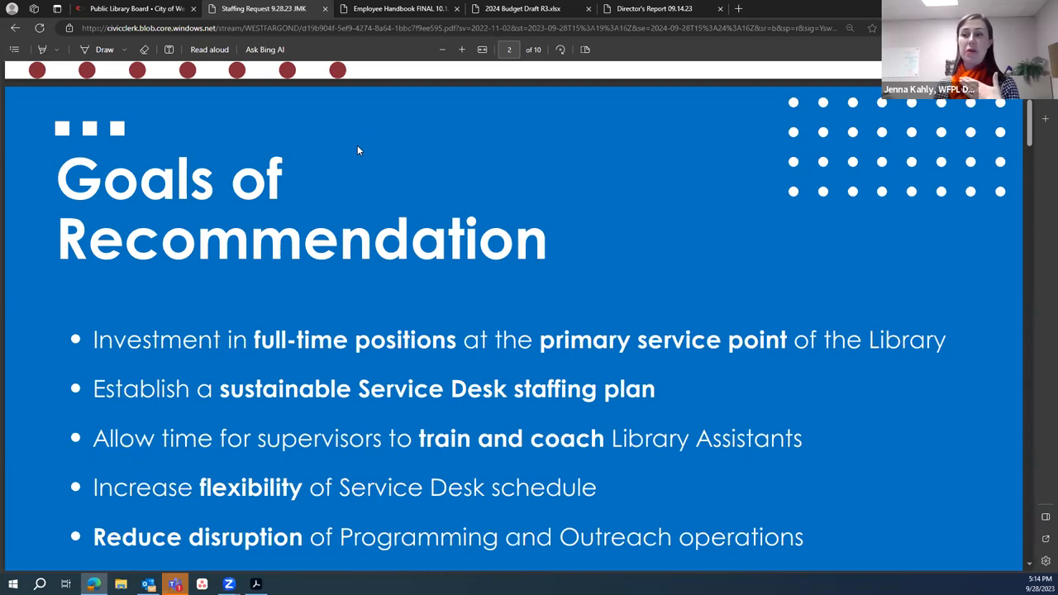
{"action": "mouse_move", "coordinate": [328, 139]}
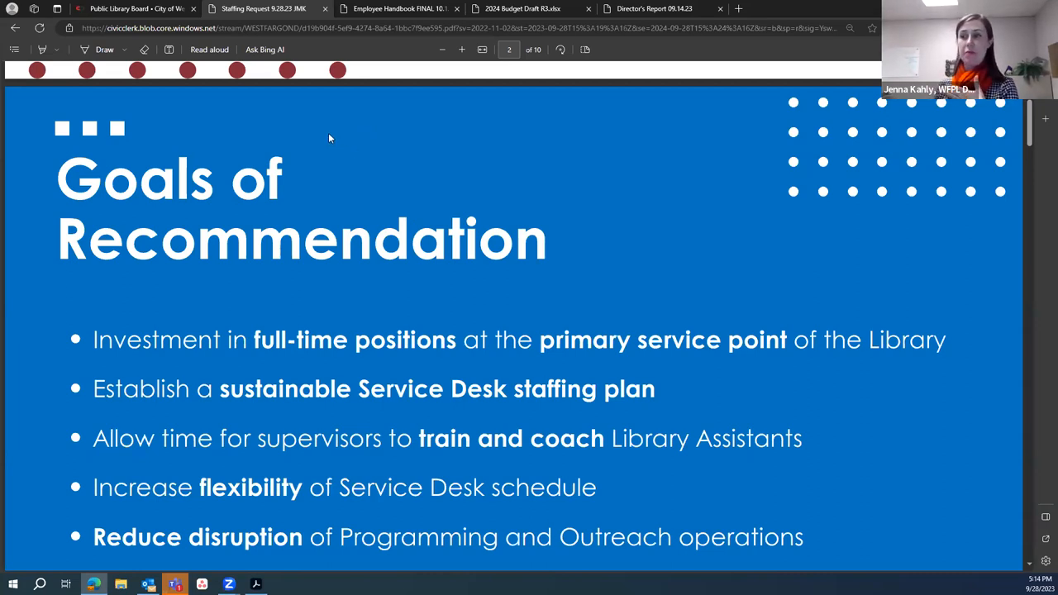
{"action": "mouse_move", "coordinate": [326, 132]}
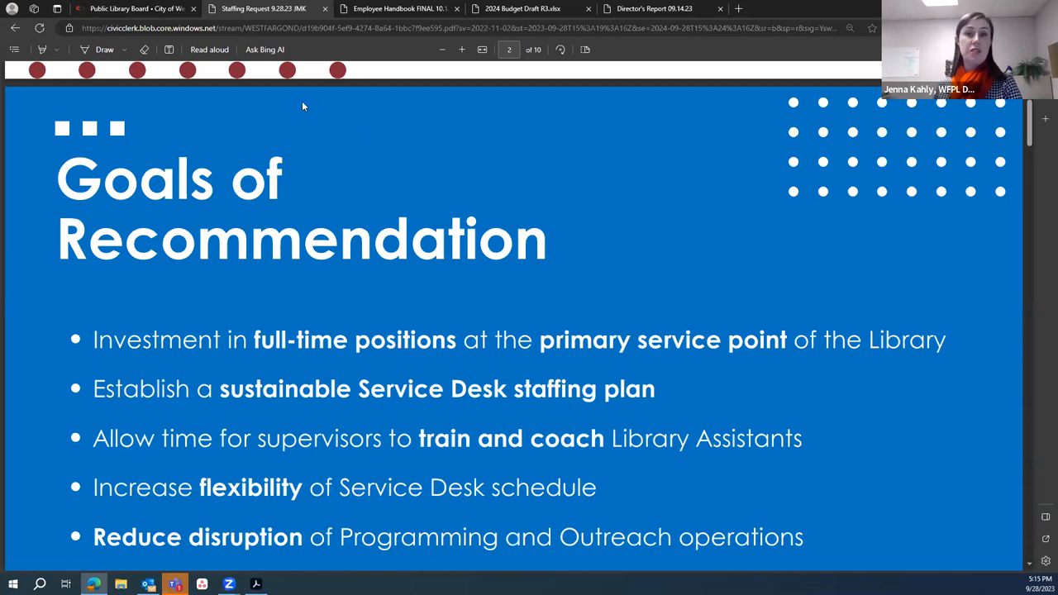
{"action": "mouse_move", "coordinate": [295, 185]}
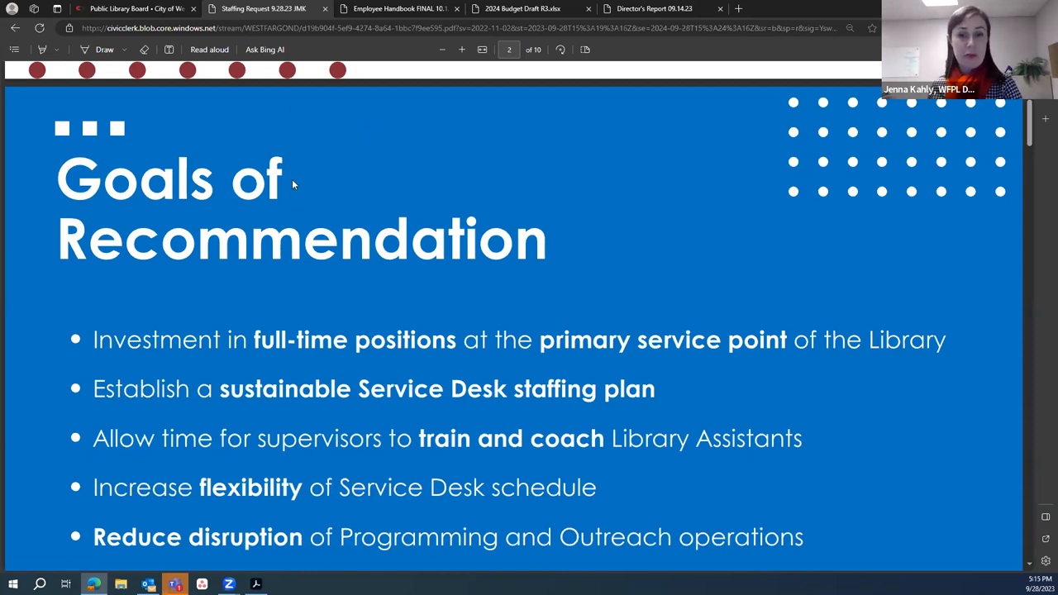
{"action": "mouse_move", "coordinate": [291, 176]}
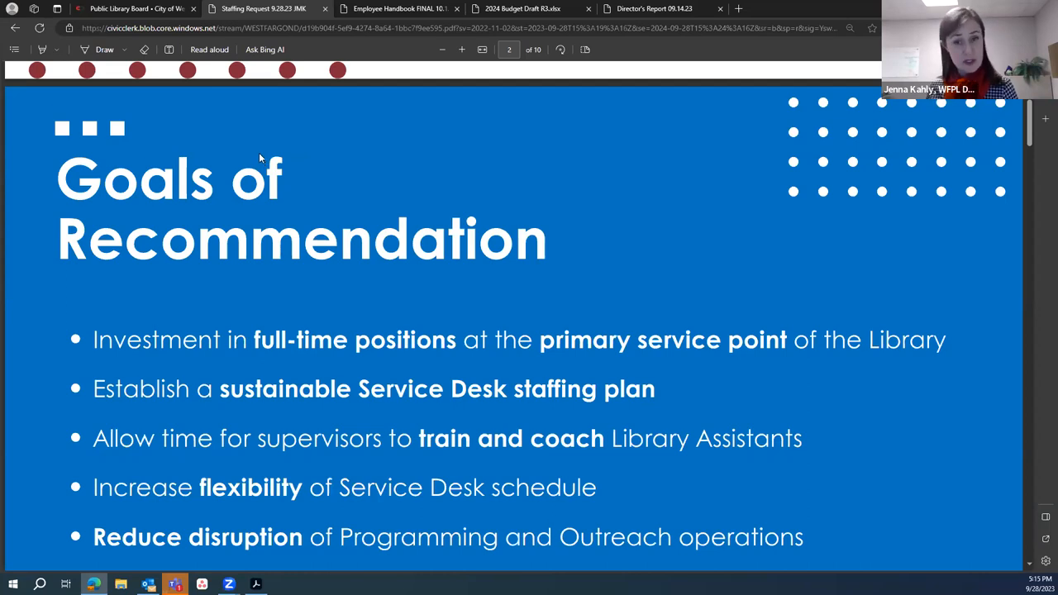
{"action": "mouse_move", "coordinate": [337, 200]}
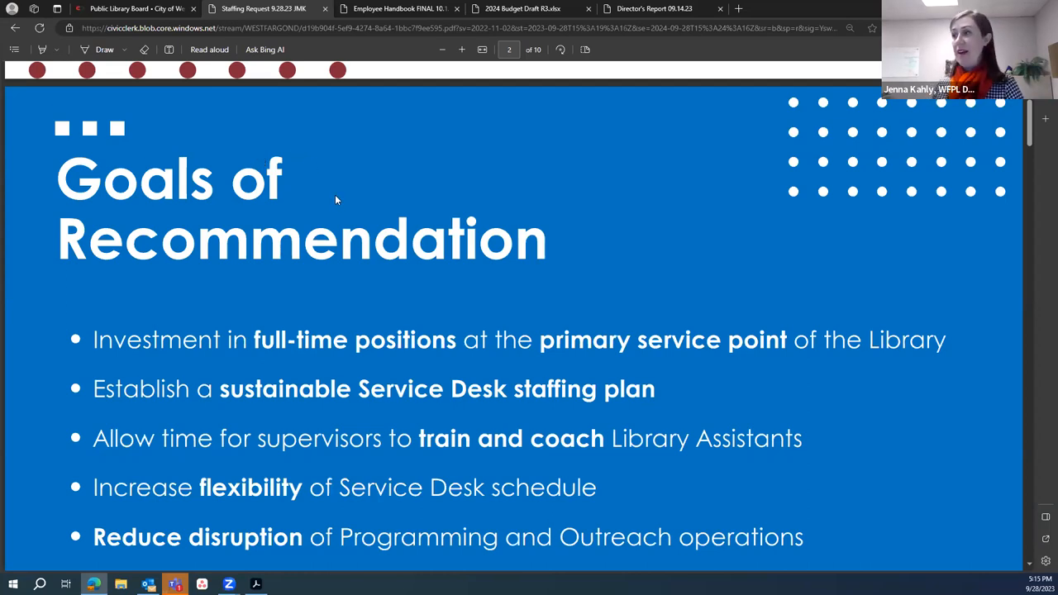
- Scroll past the Current Challenges page to the Recommendation slide on page 4
{"action": "scroll", "scroll_direction": "down", "scroll_amount": 3}
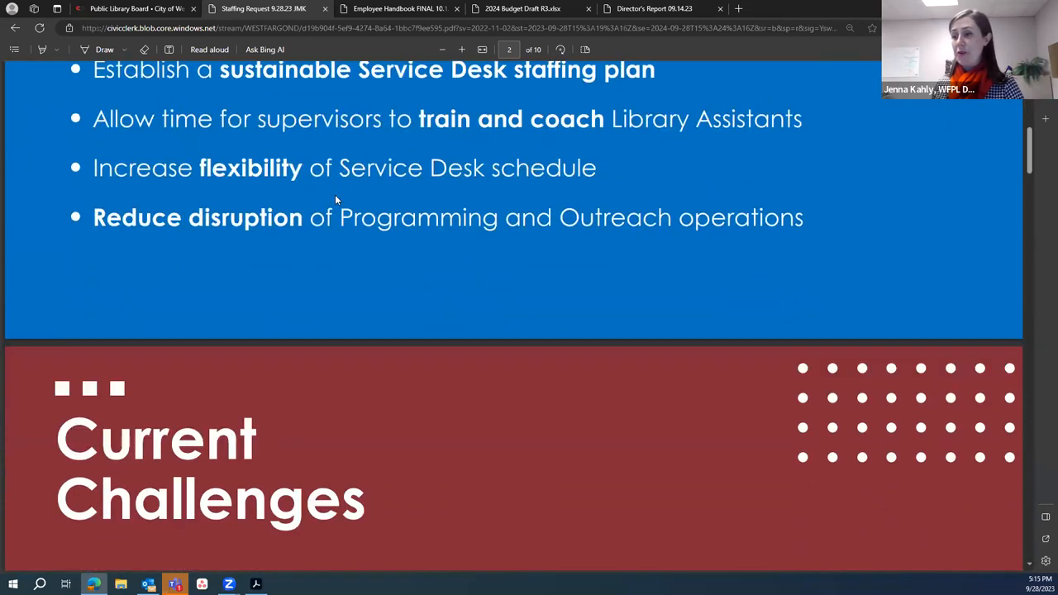
{"action": "scroll", "scroll_direction": "down", "scroll_amount": 3}
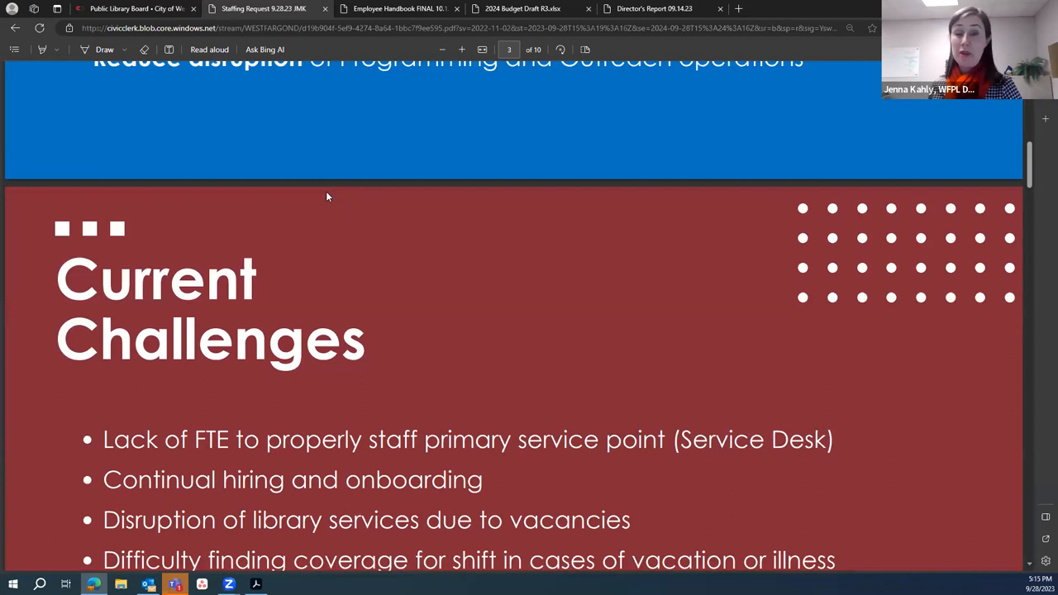
{"action": "mouse_move", "coordinate": [311, 163]}
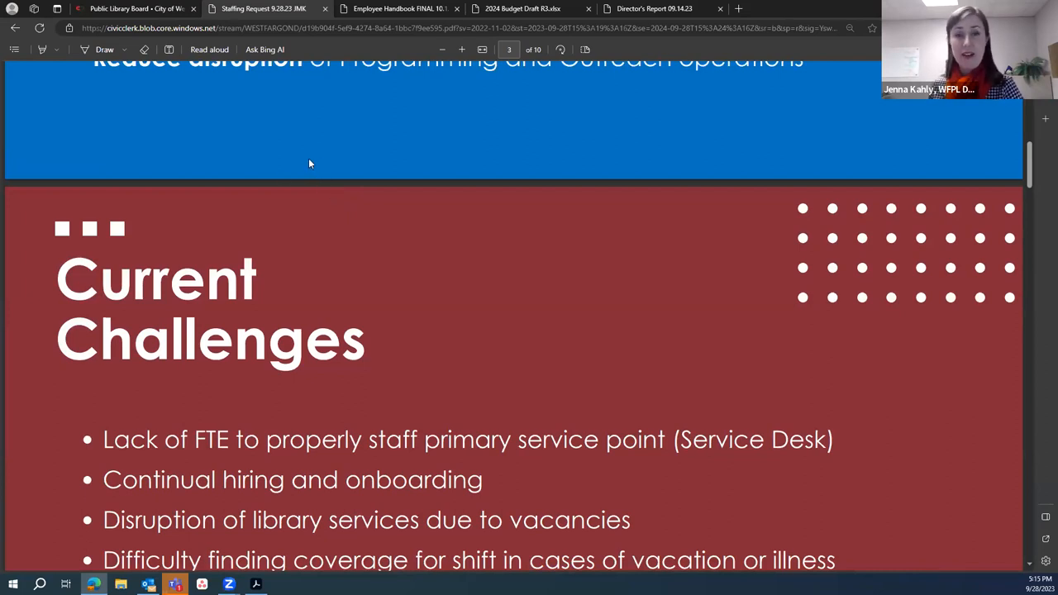
{"action": "scroll", "scroll_direction": "down", "scroll_amount": 3}
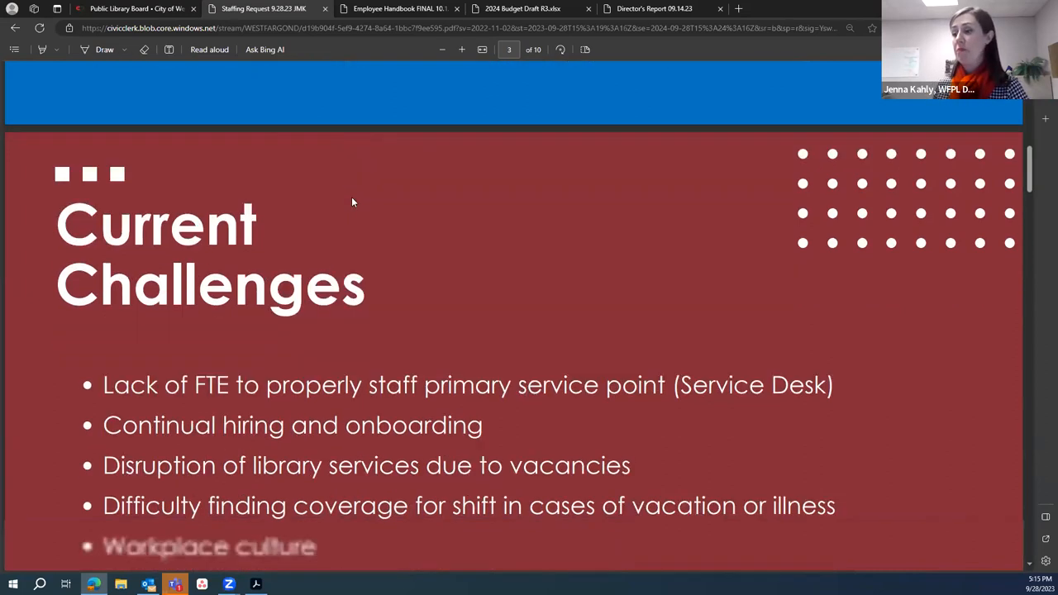
{"action": "scroll", "scroll_direction": "down", "scroll_amount": 3}
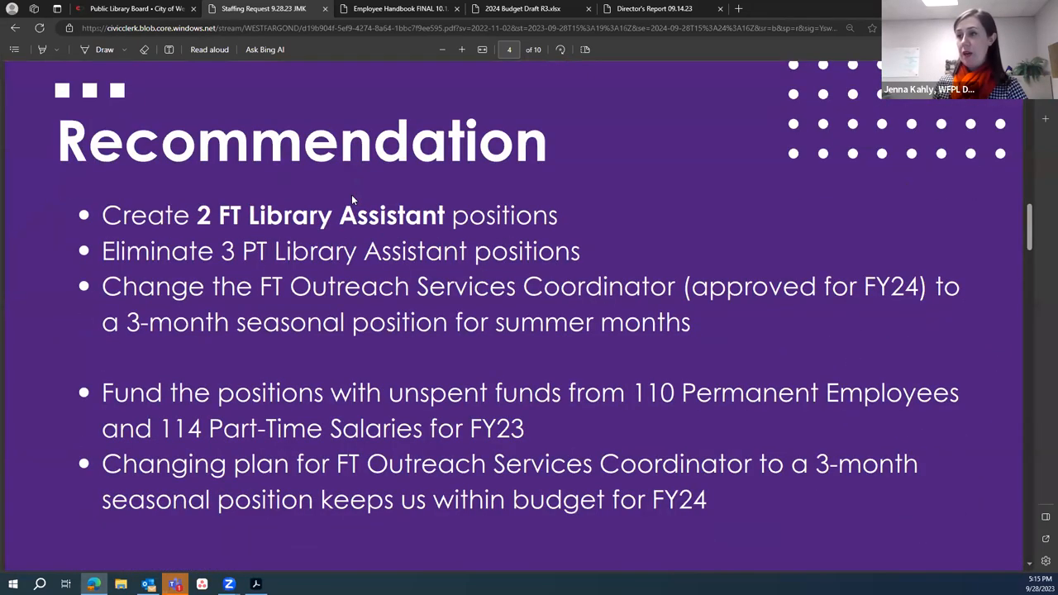
{"action": "scroll", "scroll_direction": "down", "scroll_amount": 3}
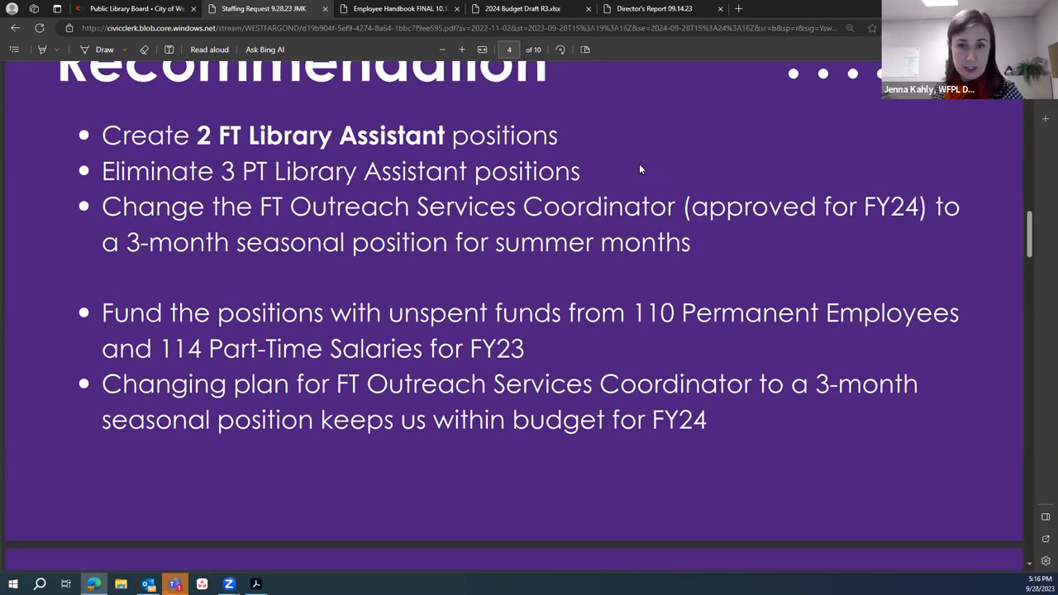
{"action": "mouse_move", "coordinate": [616, 172]}
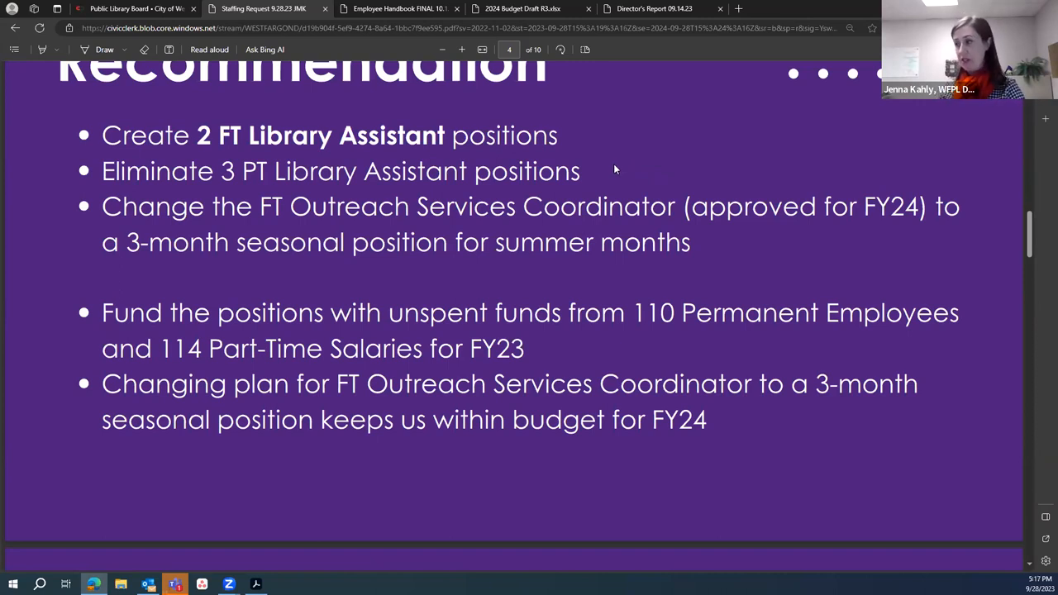
- Scroll to the Current Org. Chart page and on toward the Recommended Org. Chart
{"action": "scroll", "scroll_direction": "down", "scroll_amount": 3}
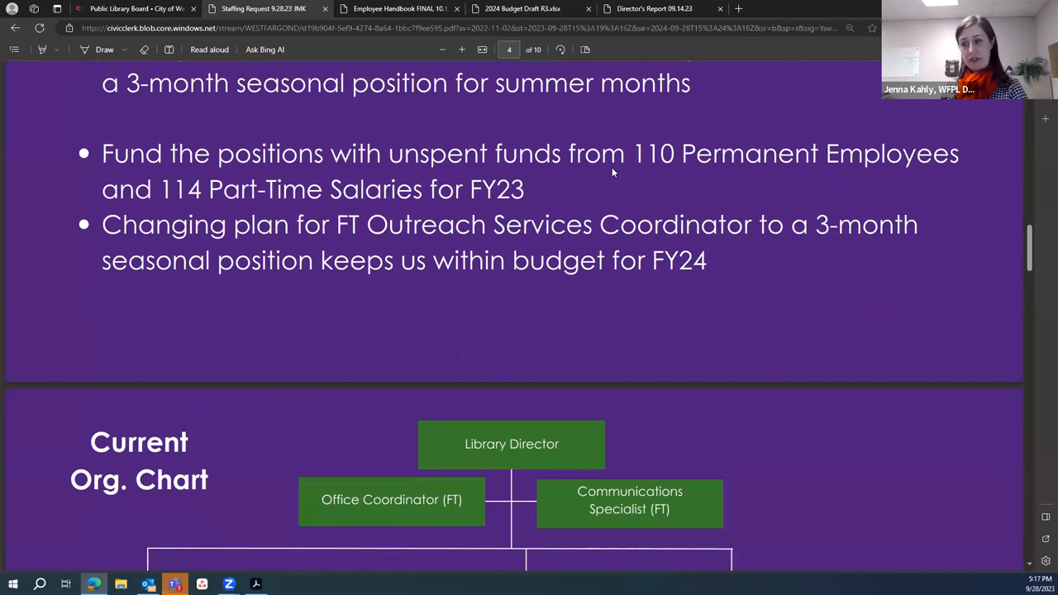
{"action": "scroll", "scroll_direction": "down", "scroll_amount": 3}
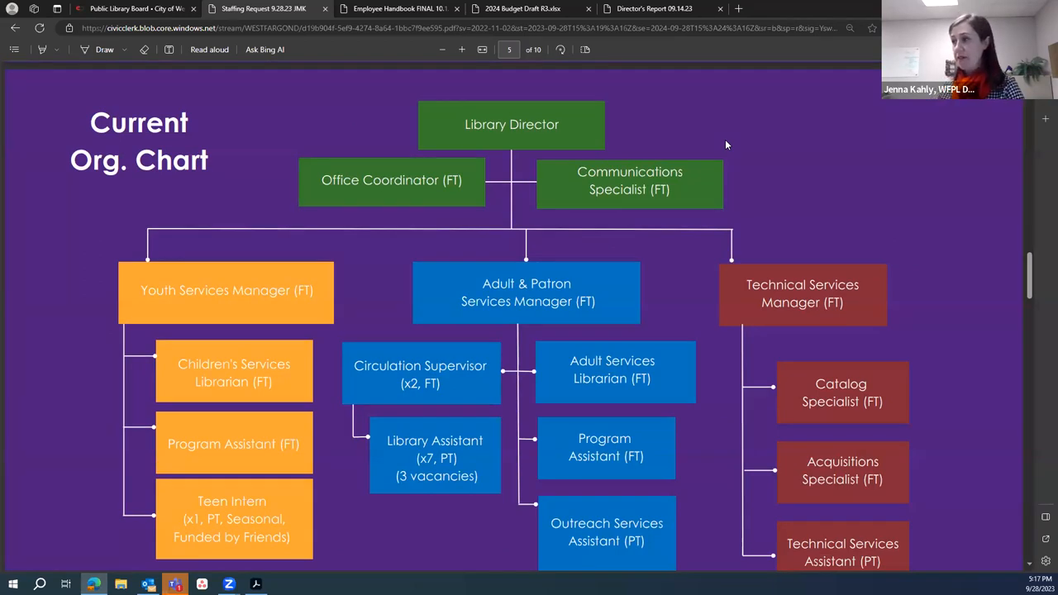
{"action": "scroll", "scroll_direction": "down", "scroll_amount": 3}
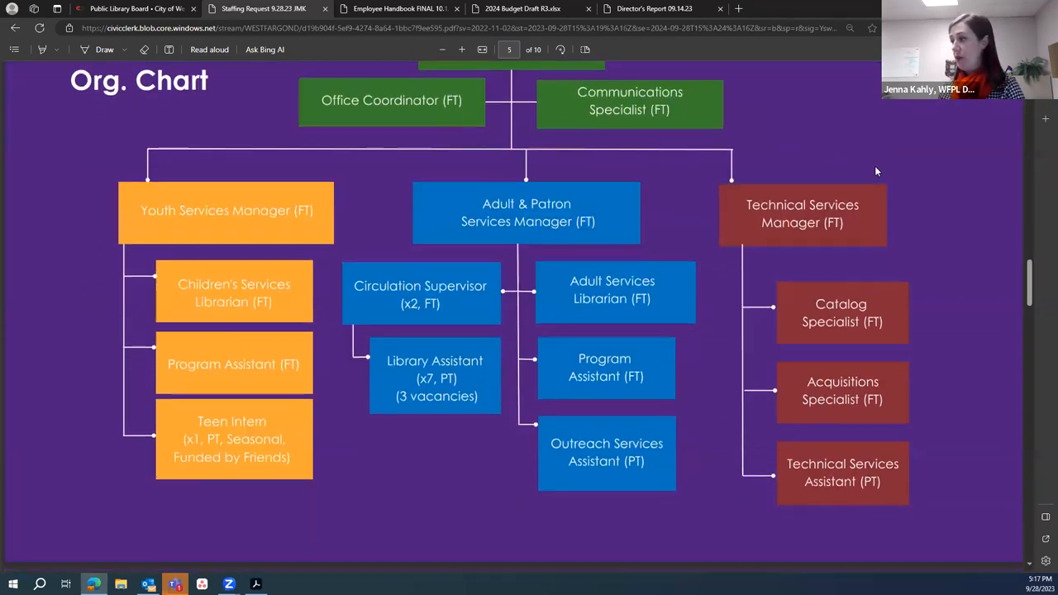
{"action": "mouse_move", "coordinate": [908, 160]}
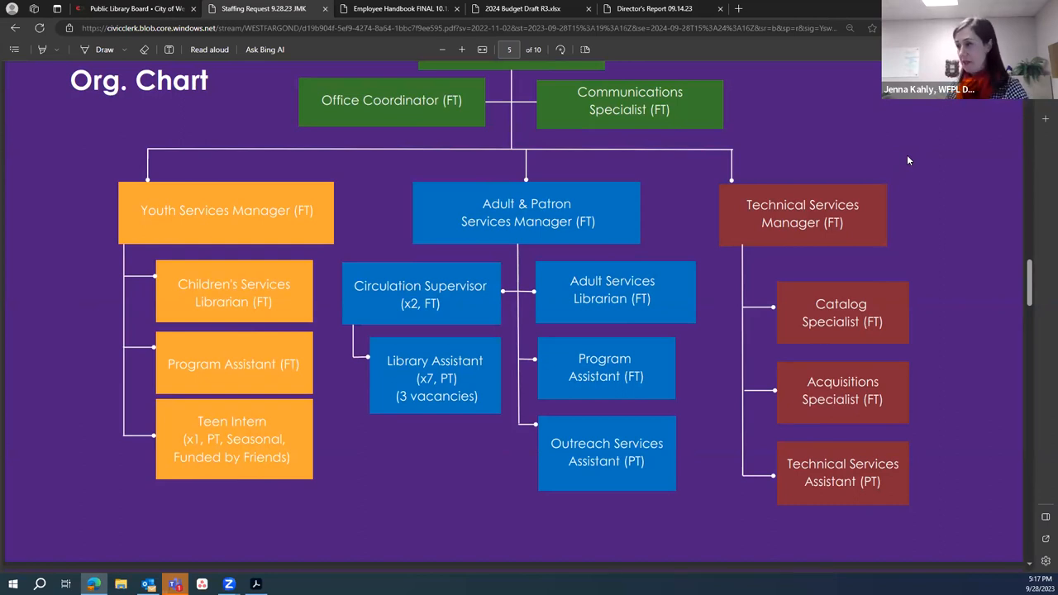
{"action": "mouse_move", "coordinate": [903, 174]}
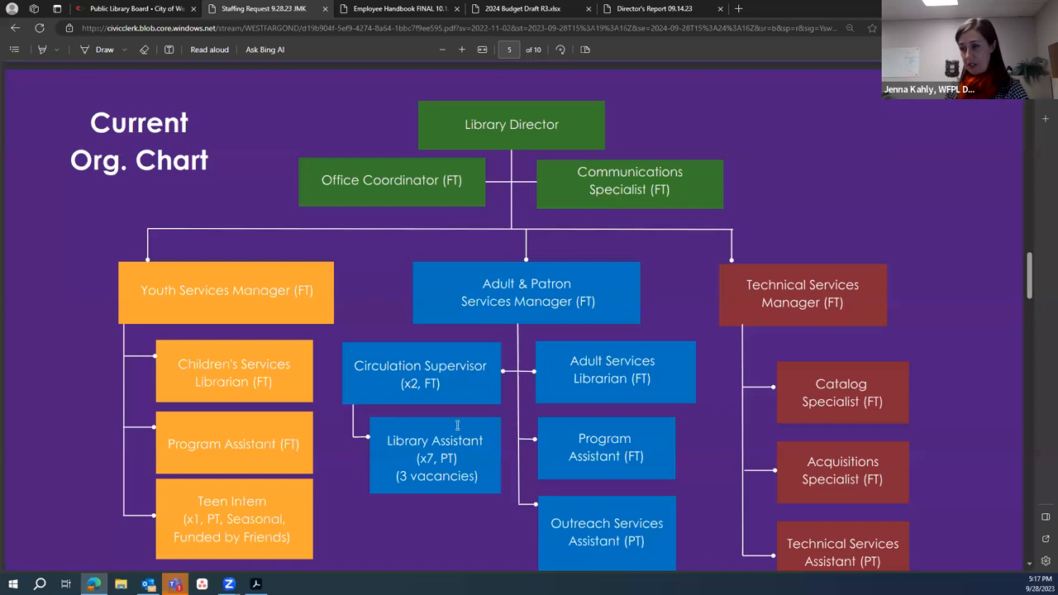
{"action": "mouse_move", "coordinate": [354, 444]}
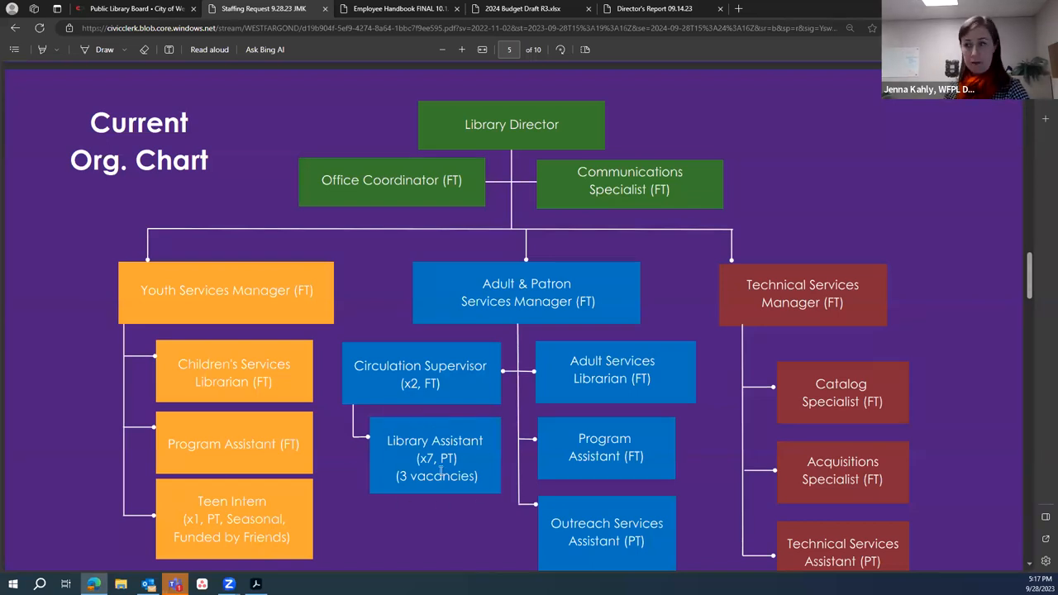
{"action": "mouse_move", "coordinate": [414, 473]}
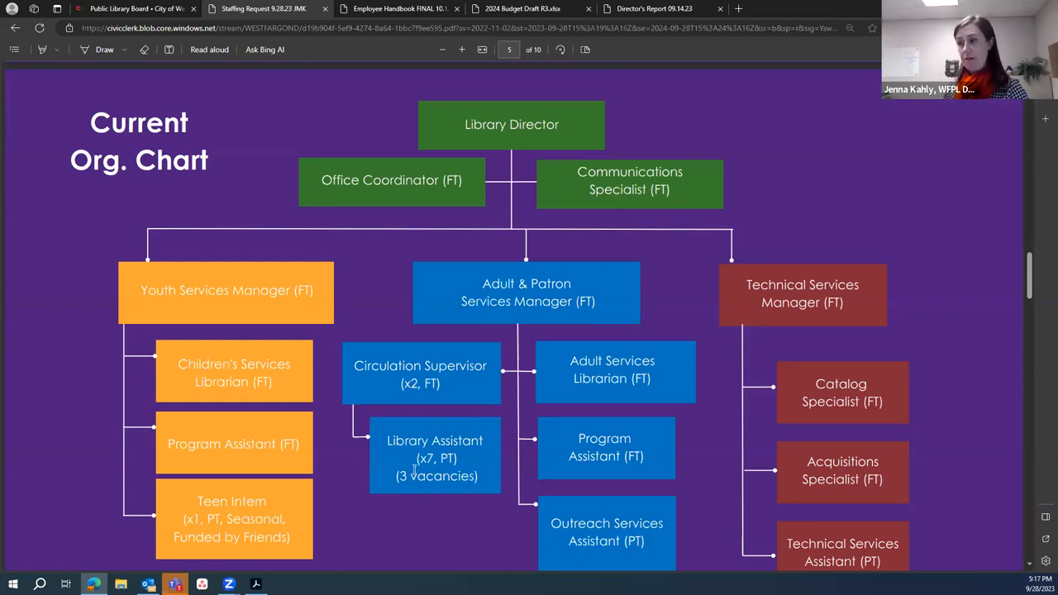
{"action": "scroll", "scroll_direction": "down", "scroll_amount": 3}
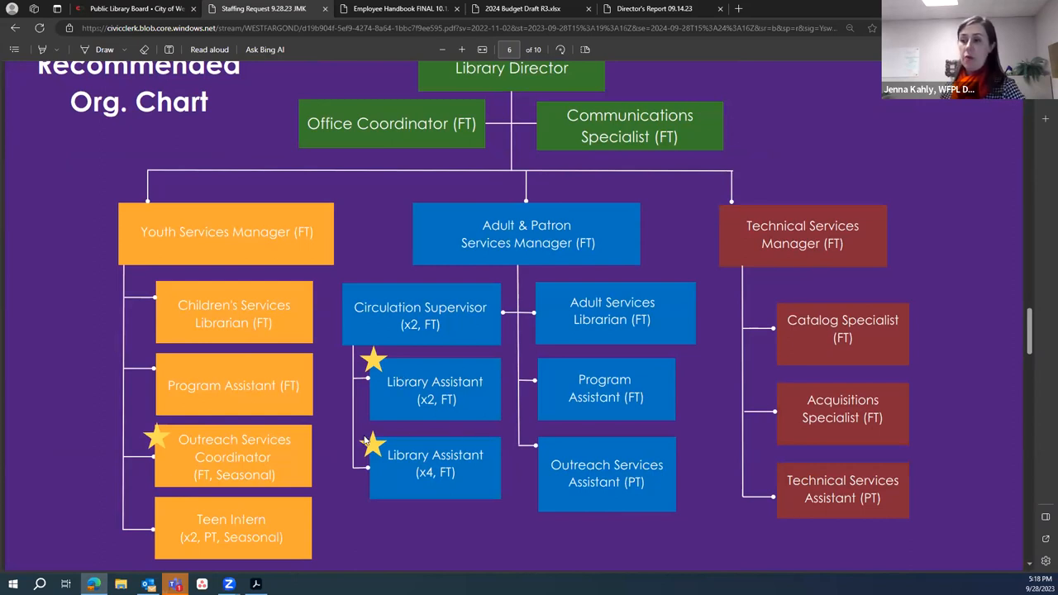
{"action": "mouse_move", "coordinate": [450, 493]}
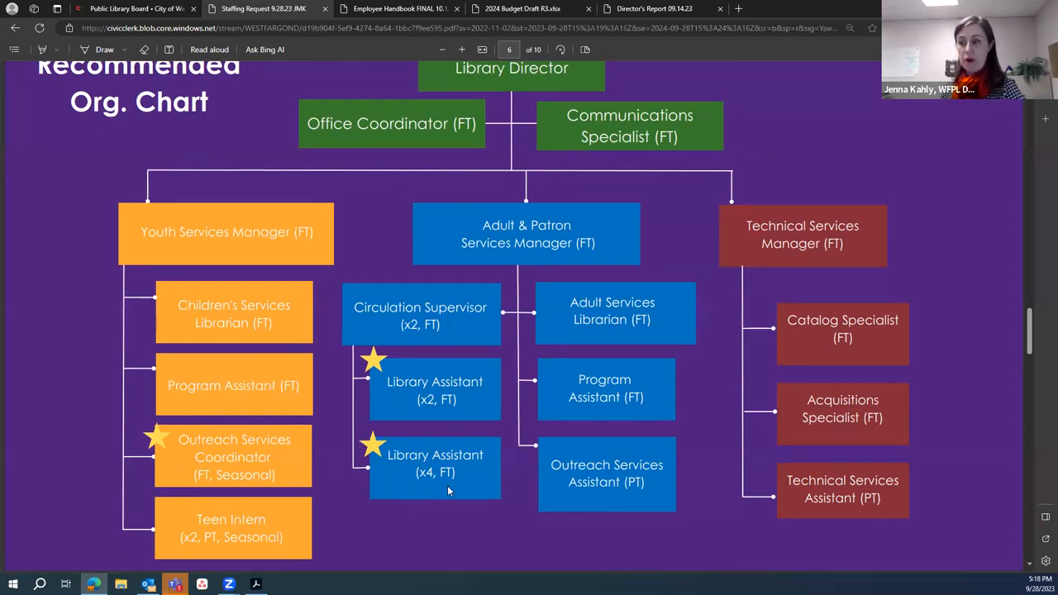
{"action": "mouse_move", "coordinate": [390, 488]}
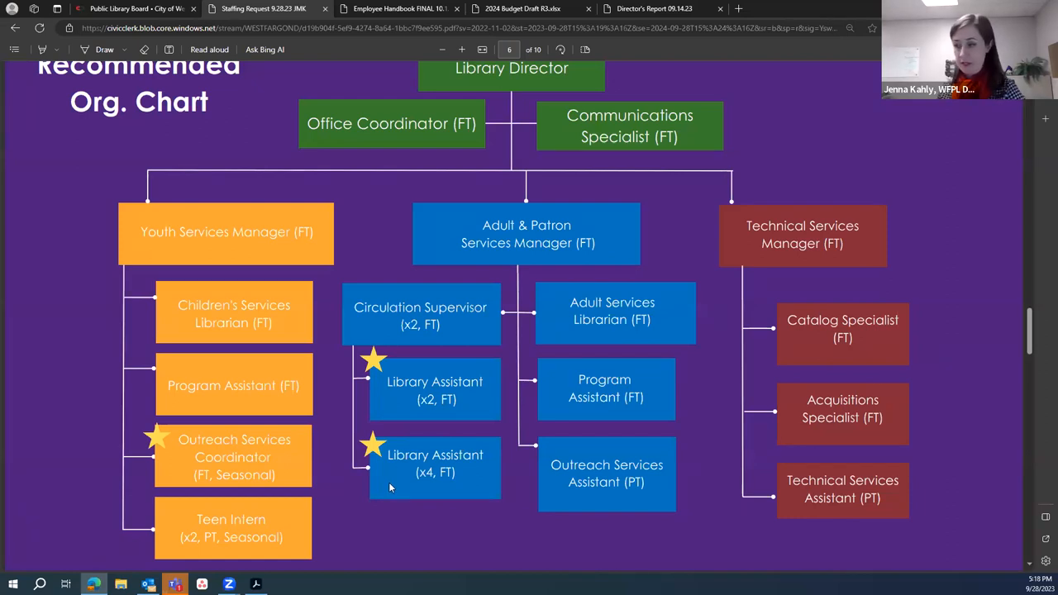
{"action": "mouse_move", "coordinate": [405, 493]}
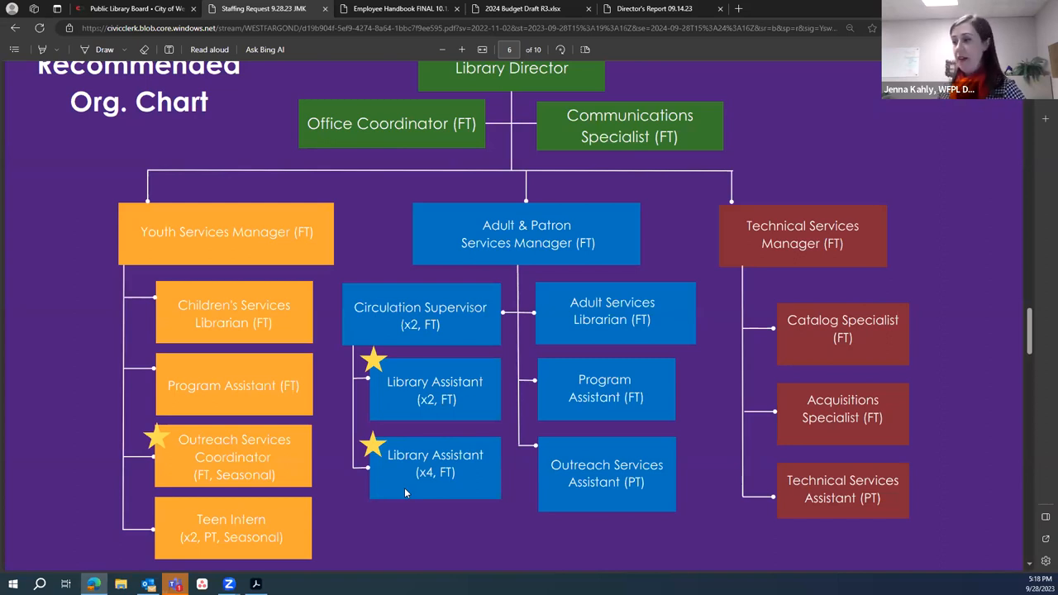
{"action": "mouse_move", "coordinate": [341, 477]}
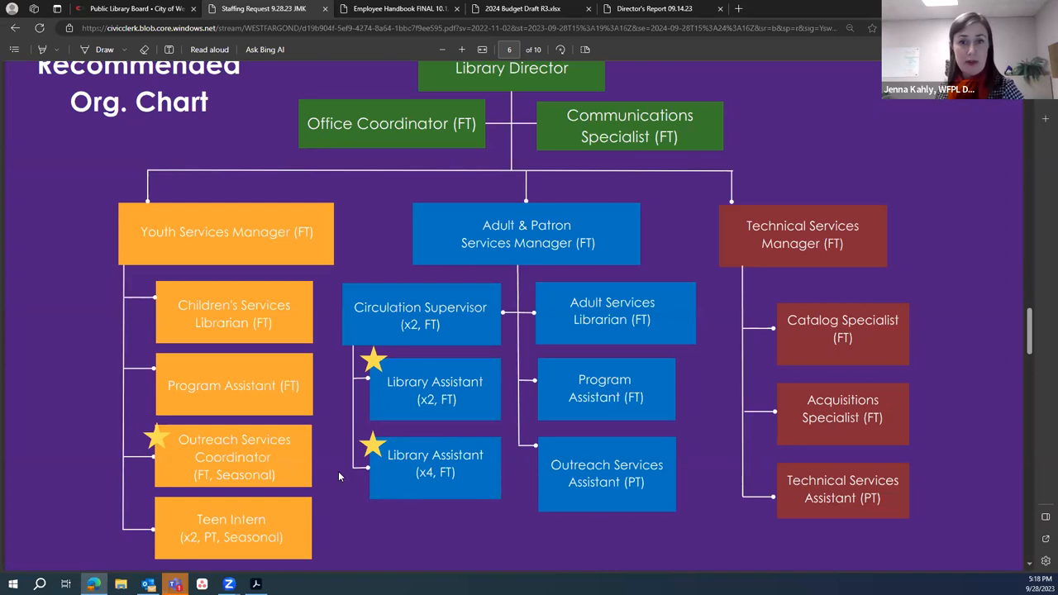
- Scroll to page 6, the Recommended Org. Chart with starred staffing changes
{"action": "scroll", "scroll_direction": "down", "scroll_amount": 3}
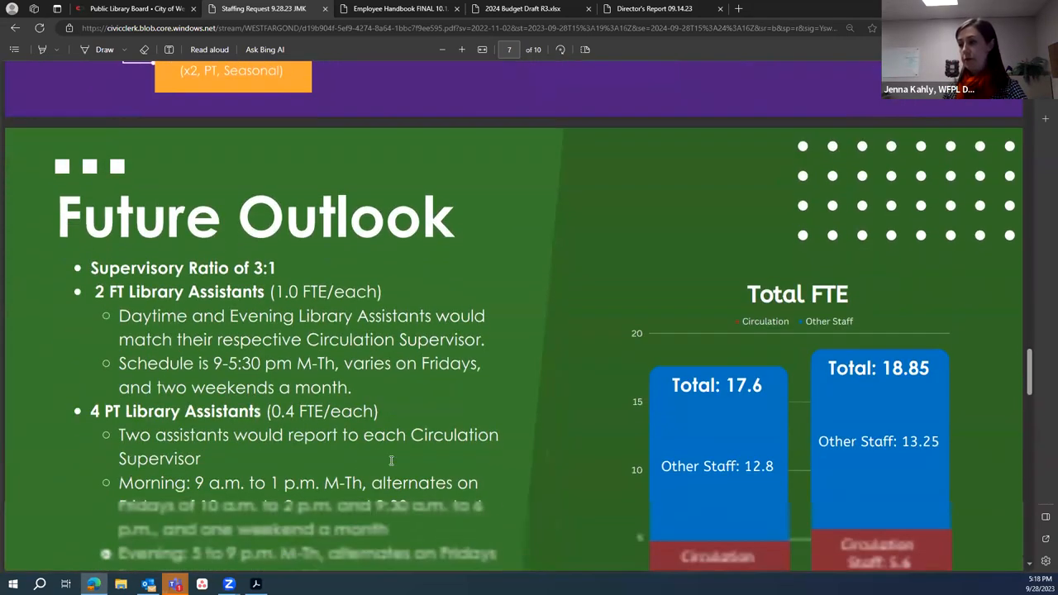
- Scroll through the Future Outlook page and Total FTE chart to the FY 23 Financial Impact heading
{"action": "scroll", "scroll_direction": "down", "scroll_amount": 3}
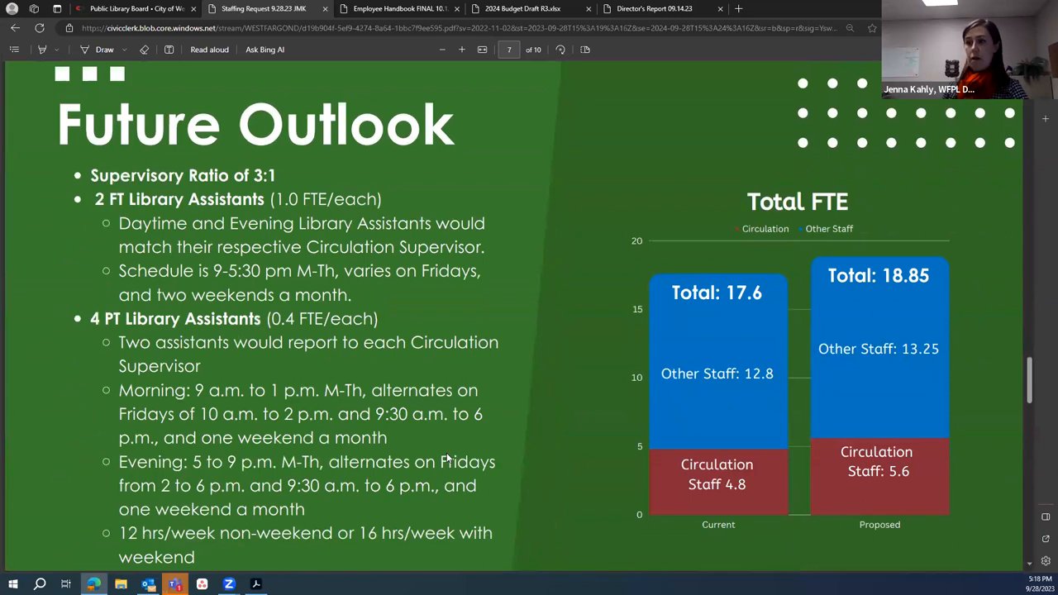
{"action": "scroll", "scroll_direction": "down", "scroll_amount": 3}
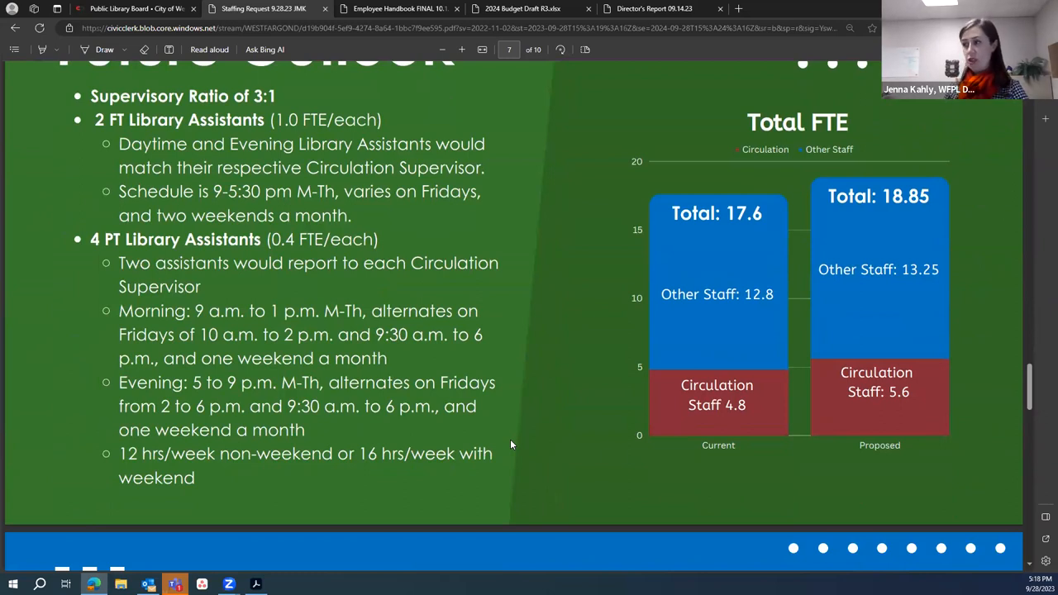
{"action": "mouse_move", "coordinate": [817, 331]}
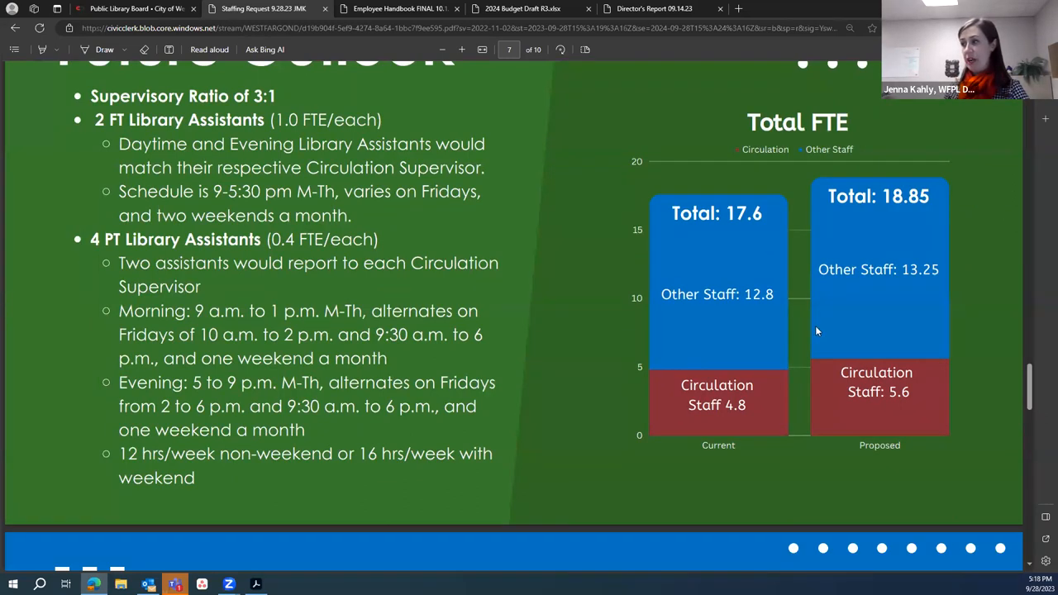
{"action": "mouse_move", "coordinate": [632, 278]}
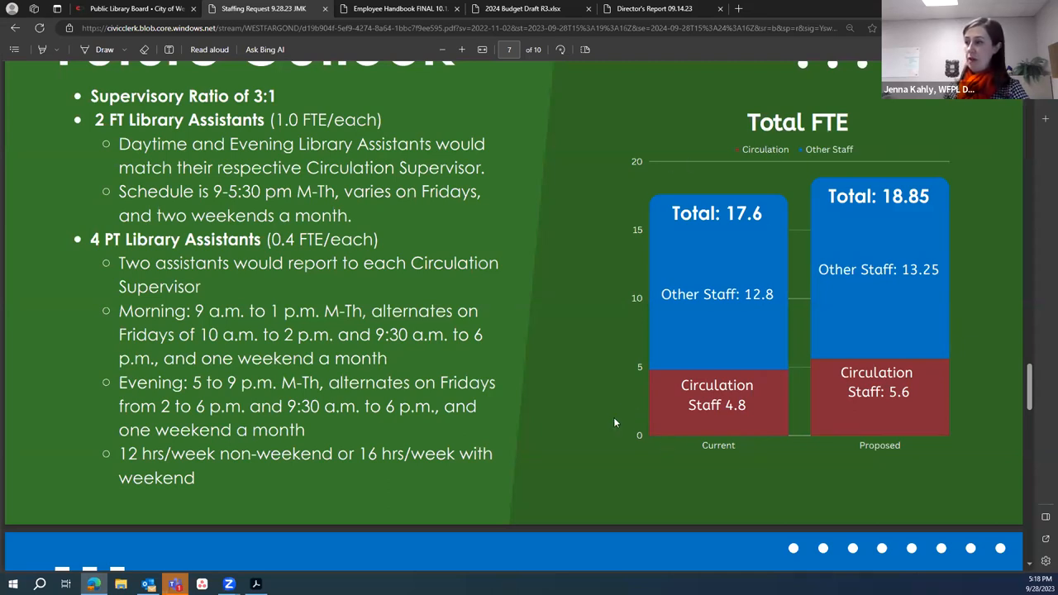
{"action": "mouse_move", "coordinate": [751, 242]}
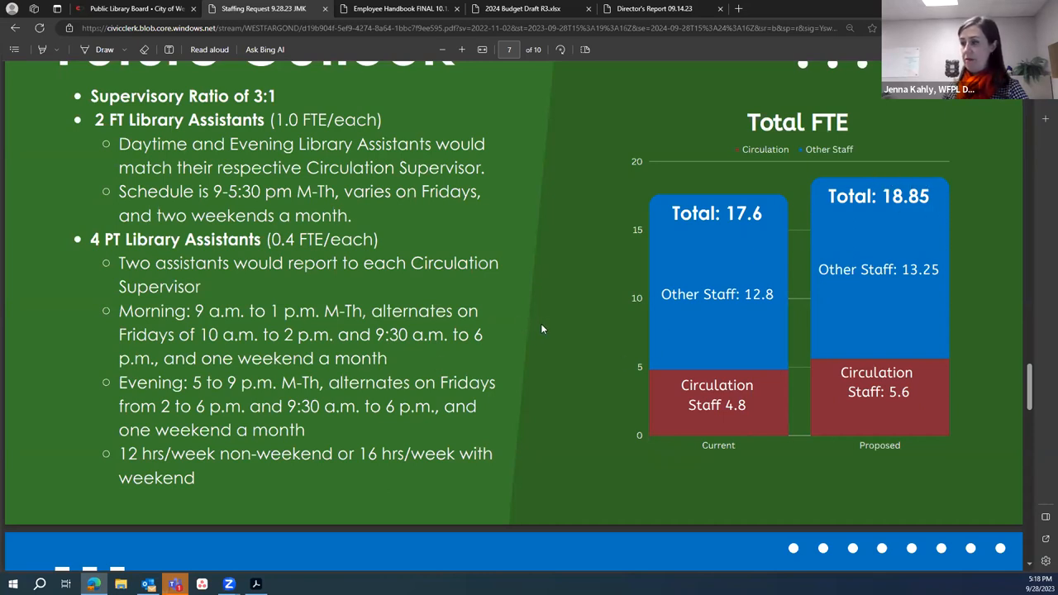
{"action": "scroll", "scroll_direction": "down", "scroll_amount": 3}
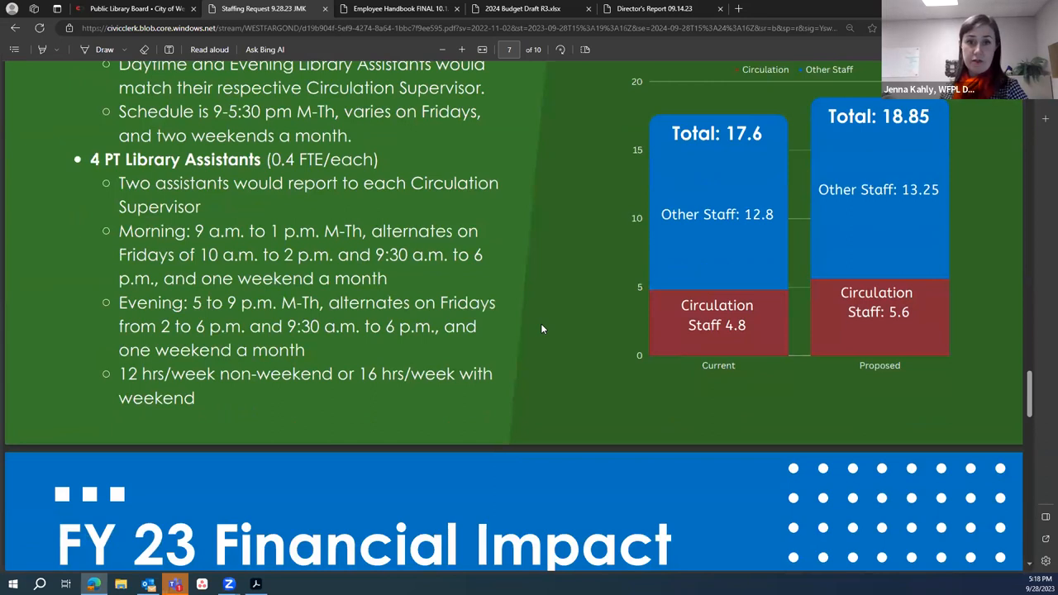
{"action": "mouse_move", "coordinate": [539, 333]}
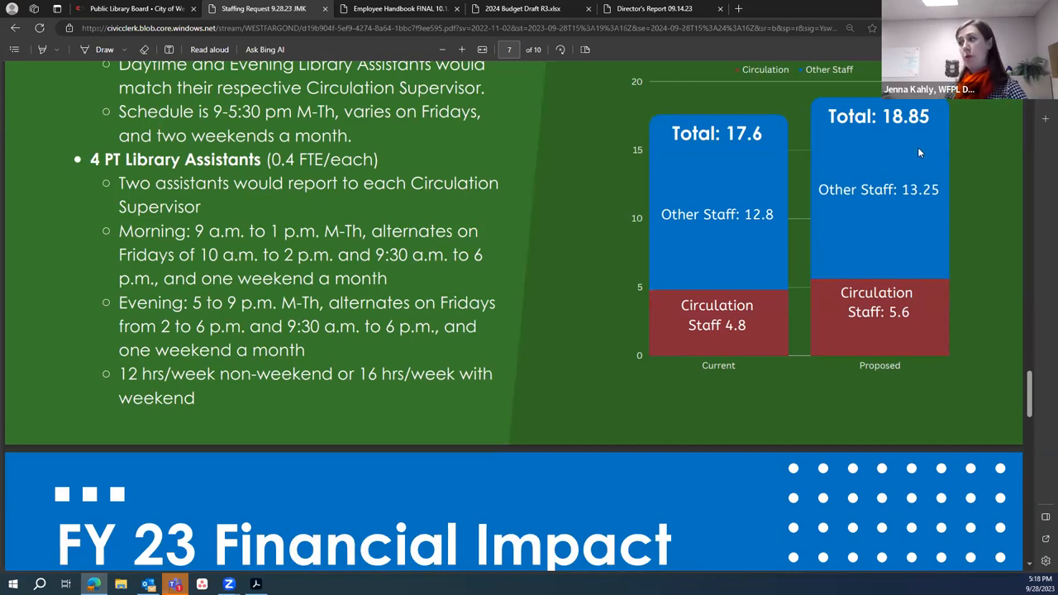
{"action": "mouse_move", "coordinate": [774, 338]}
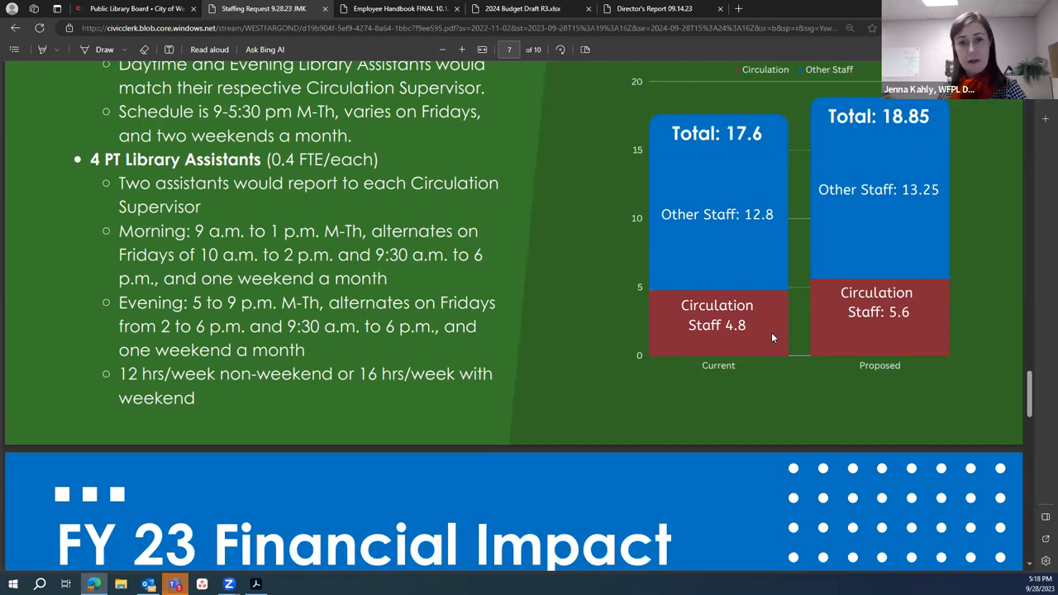
{"action": "scroll", "scroll_direction": "down", "scroll_amount": 3}
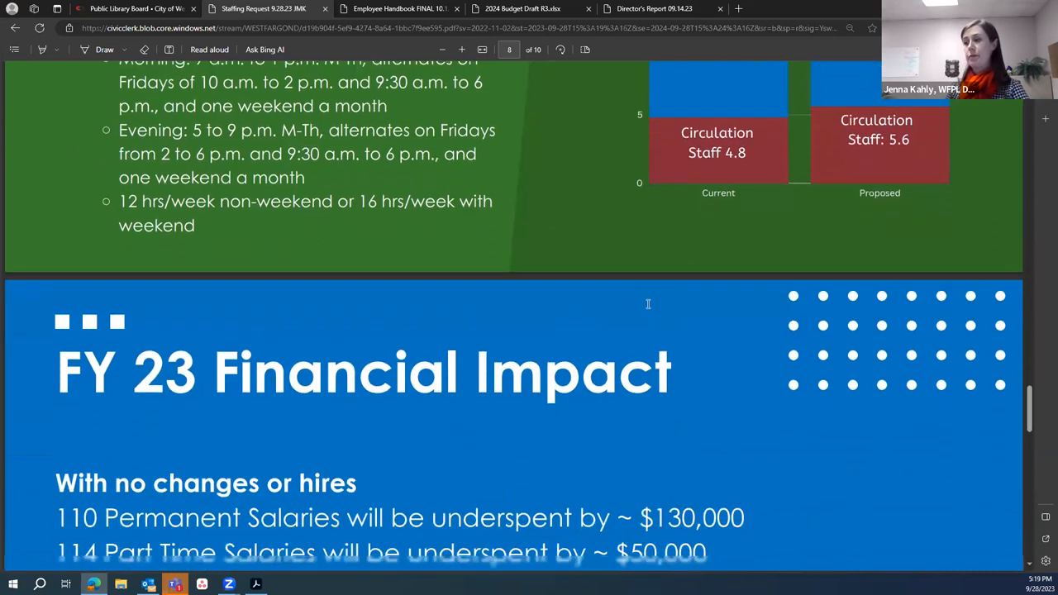
- Scroll to the FY 24 Financial Impact salary slide, then switch to the 2024 Budget Draft PDF
{"action": "scroll", "scroll_direction": "down", "scroll_amount": 3}
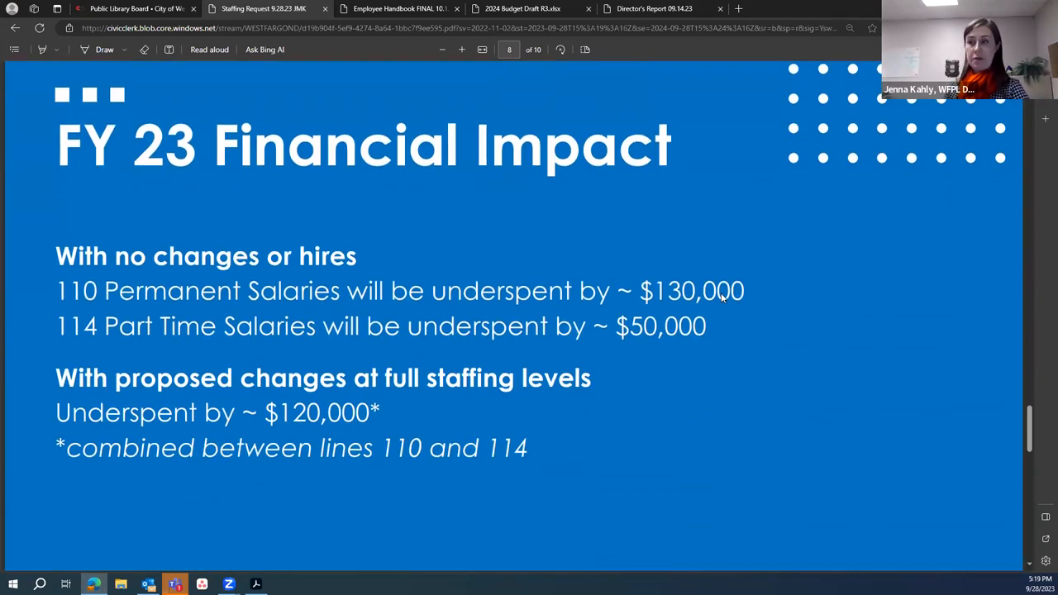
{"action": "scroll", "scroll_direction": "down", "scroll_amount": 3}
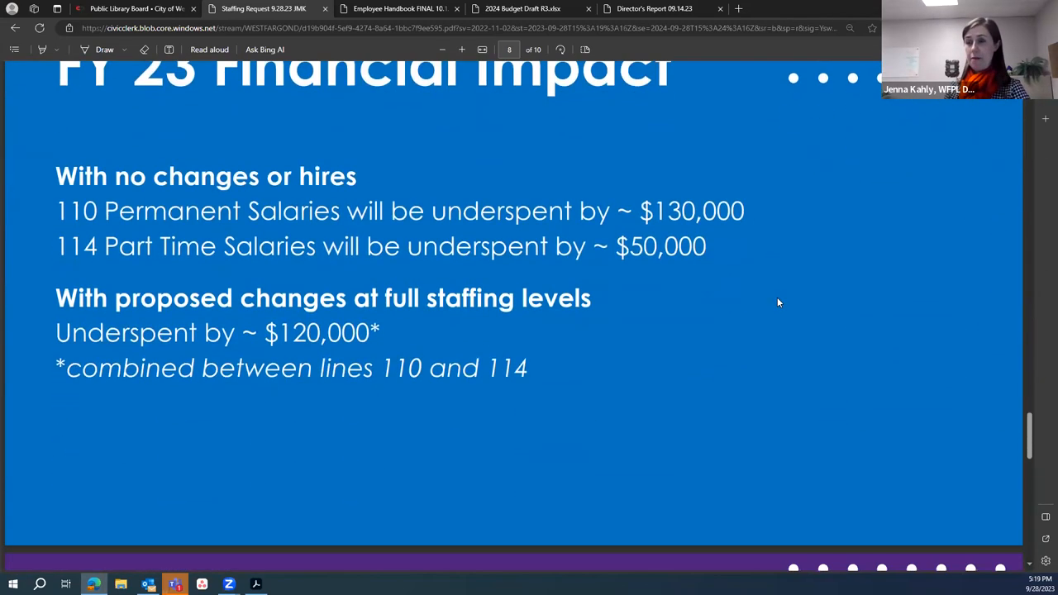
{"action": "mouse_move", "coordinate": [785, 306]}
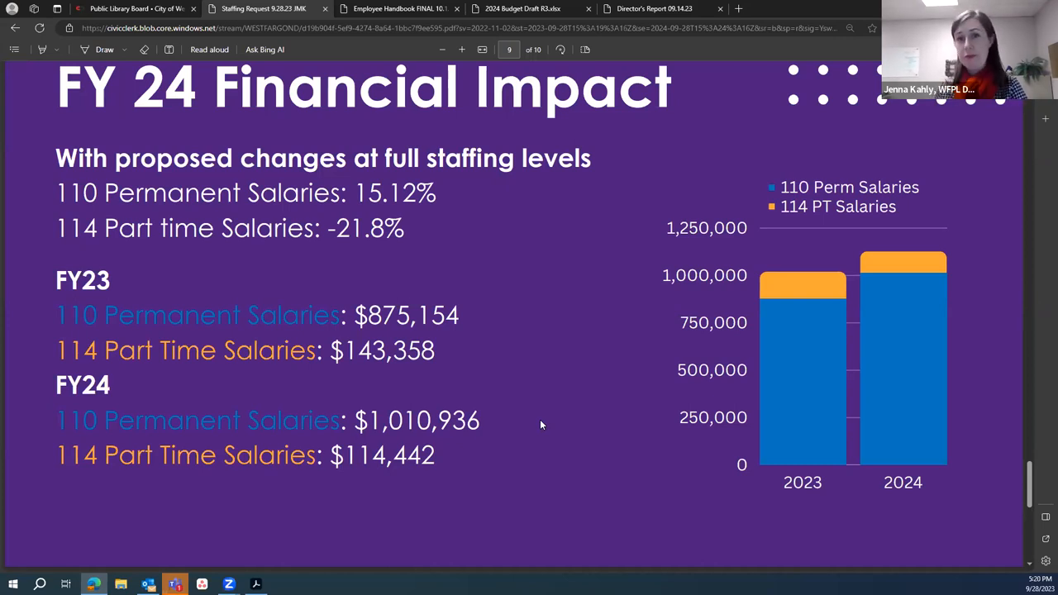
{"action": "scroll", "scroll_direction": "down", "scroll_amount": 3}
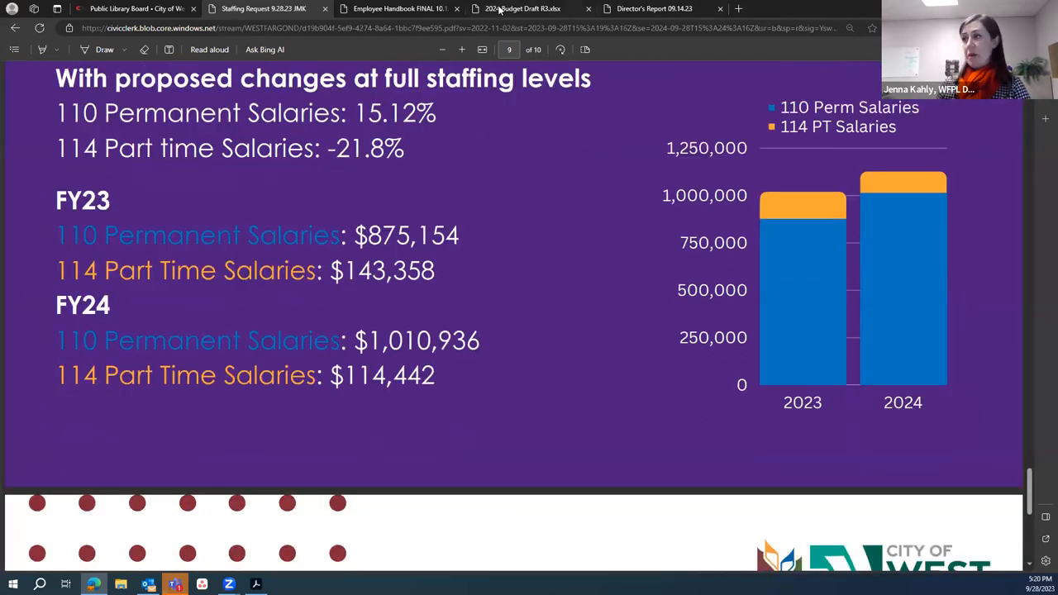
{"action": "left_click", "coordinate": [530, 10]}
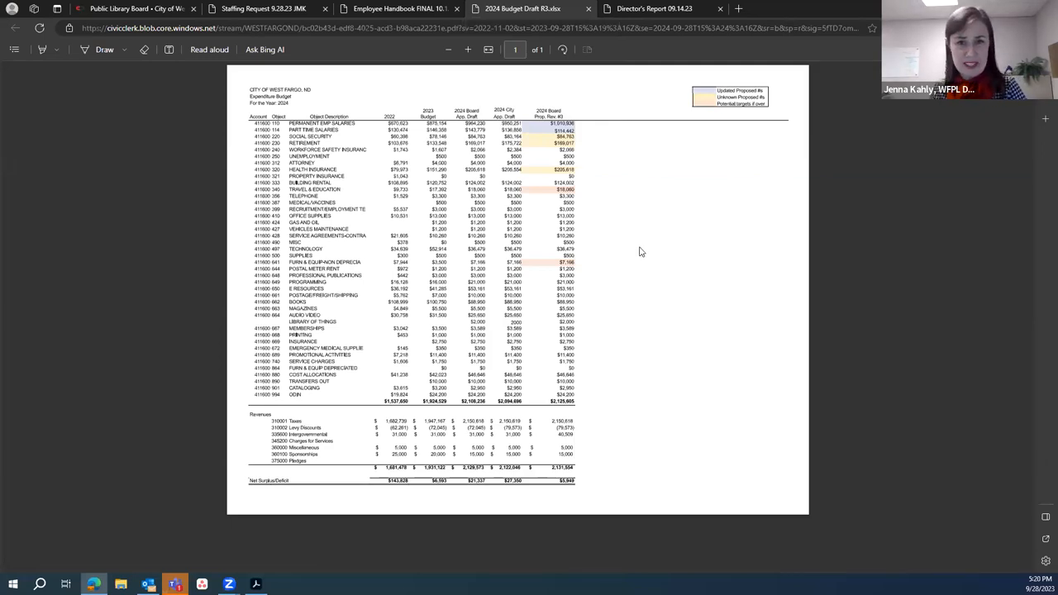
{"action": "mouse_move", "coordinate": [648, 265]}
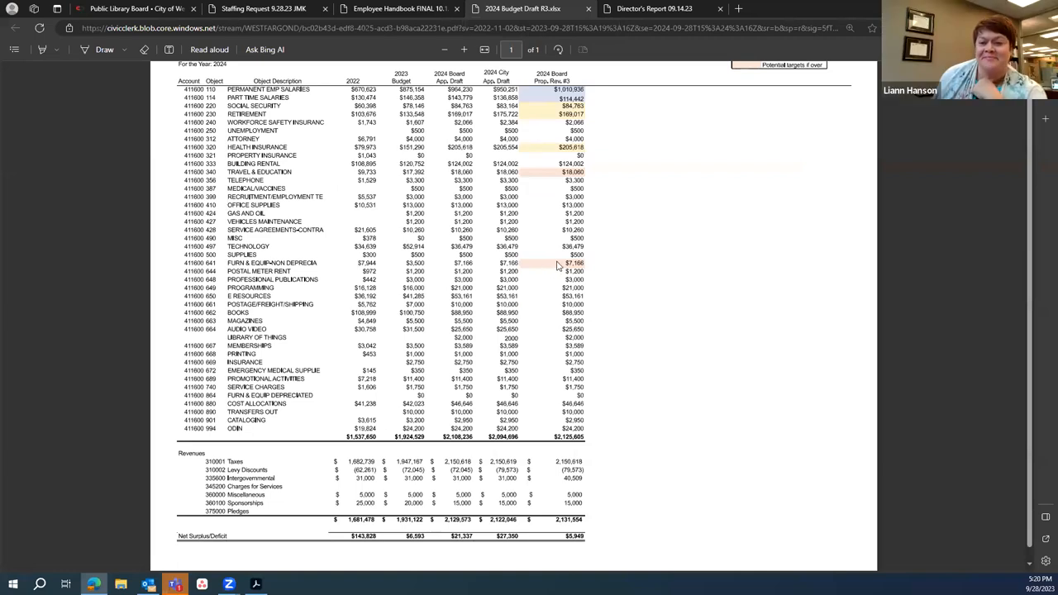
- Scroll the 2024 Budget Draft to its expenditure line items table with salaries
{"action": "scroll", "scroll_direction": "down", "scroll_amount": 3}
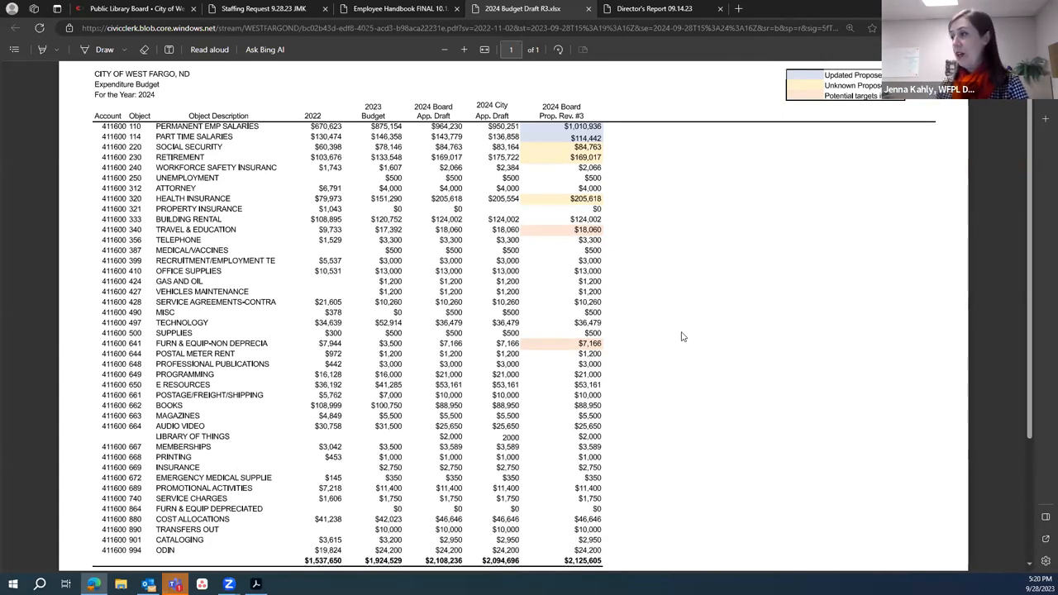
{"action": "mouse_move", "coordinate": [668, 326]}
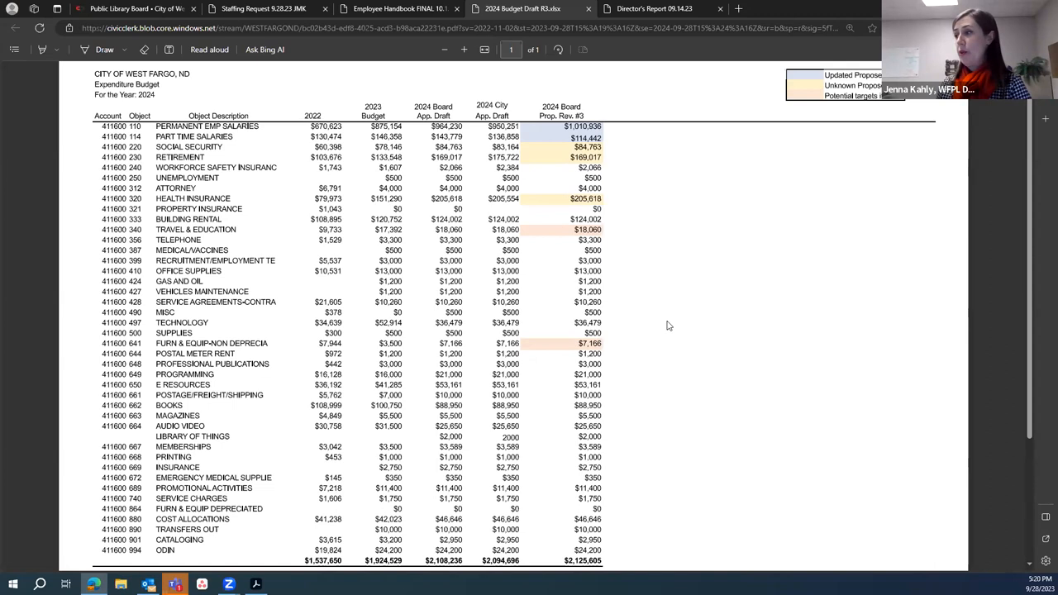
{"action": "mouse_move", "coordinate": [611, 142]}
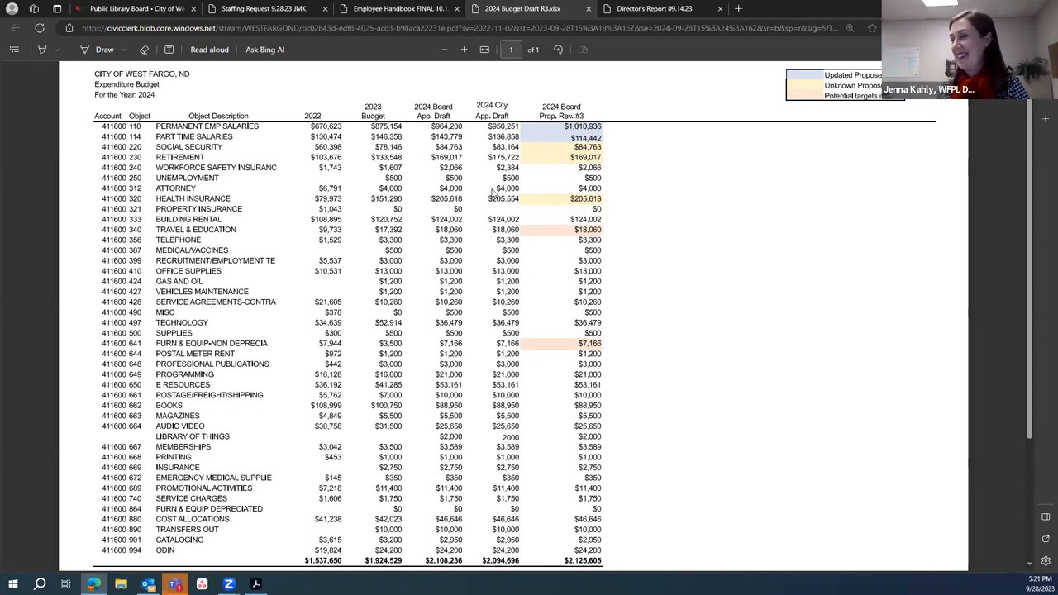
{"action": "mouse_move", "coordinate": [668, 194]}
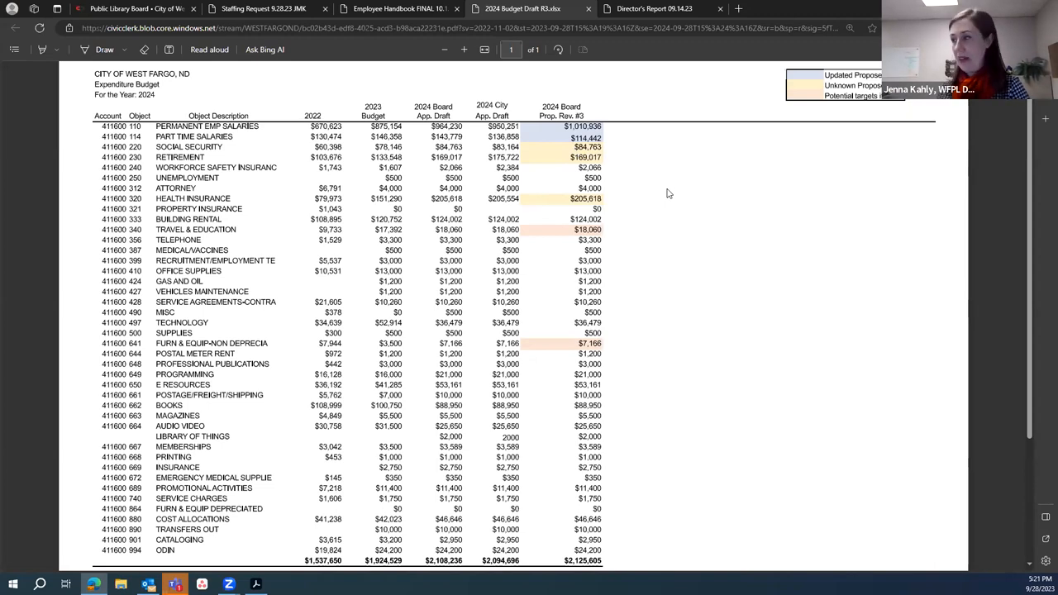
{"action": "mouse_move", "coordinate": [610, 142]}
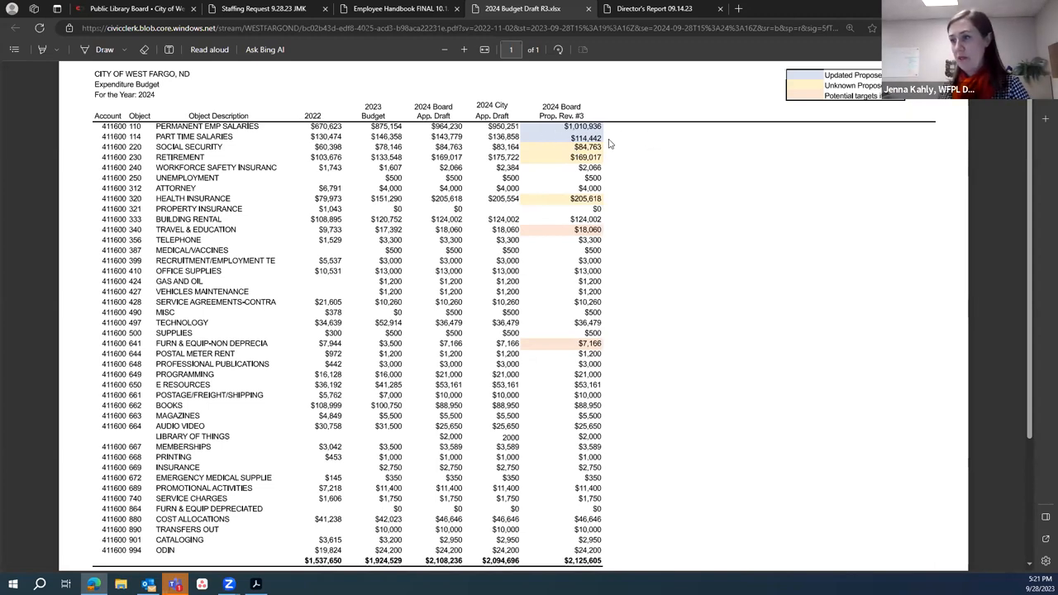
{"action": "mouse_move", "coordinate": [634, 164]}
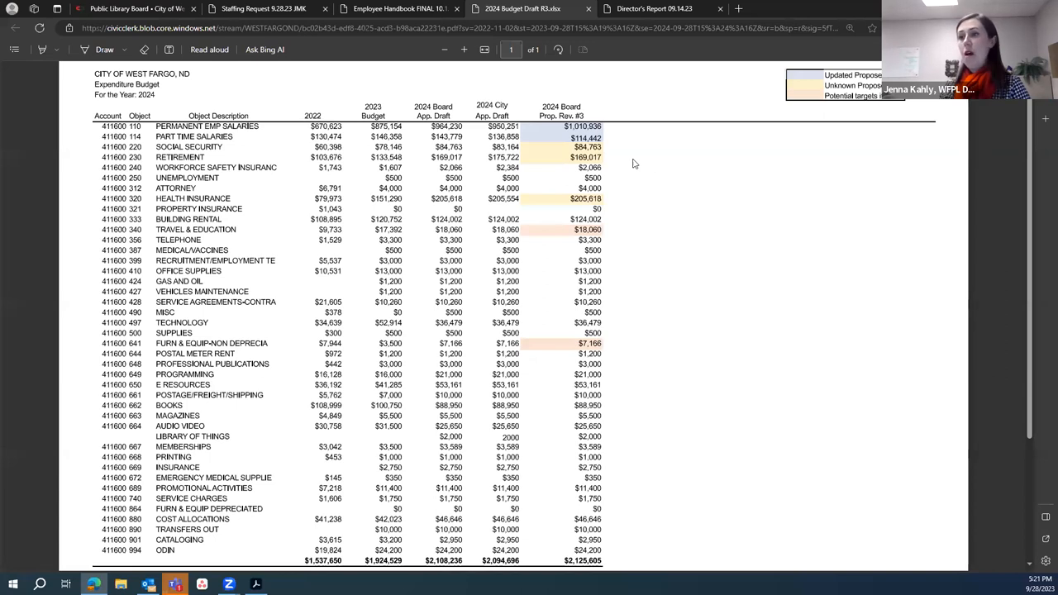
{"action": "mouse_move", "coordinate": [620, 156]}
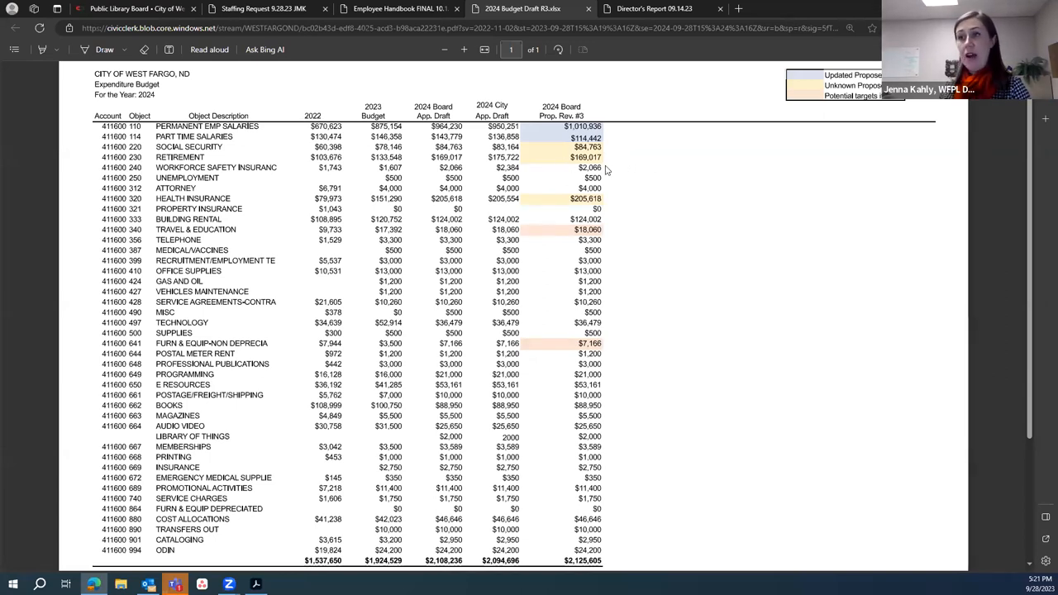
{"action": "mouse_move", "coordinate": [615, 170]}
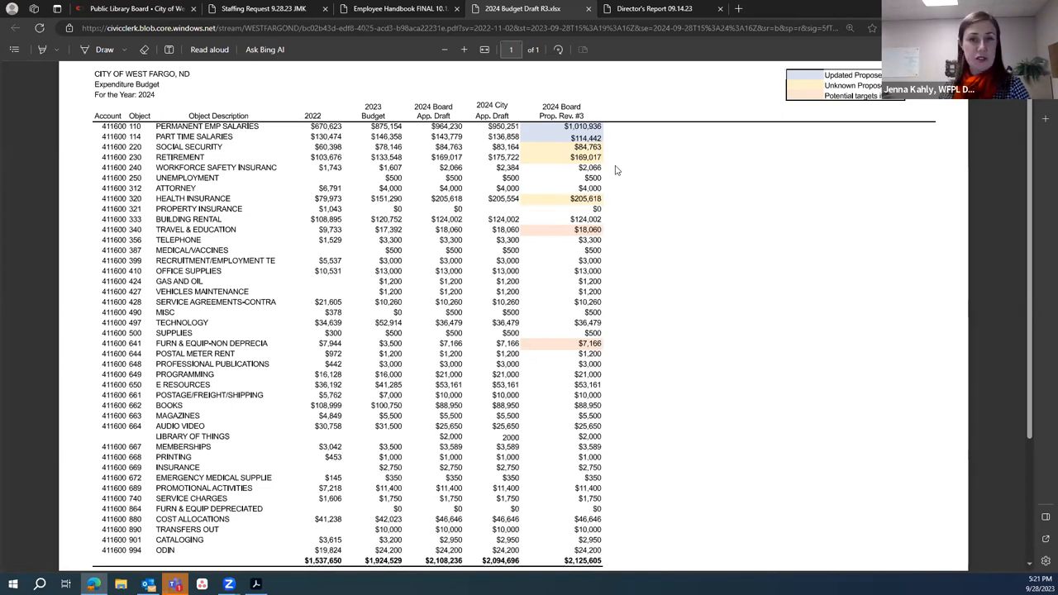
{"action": "mouse_move", "coordinate": [662, 180]}
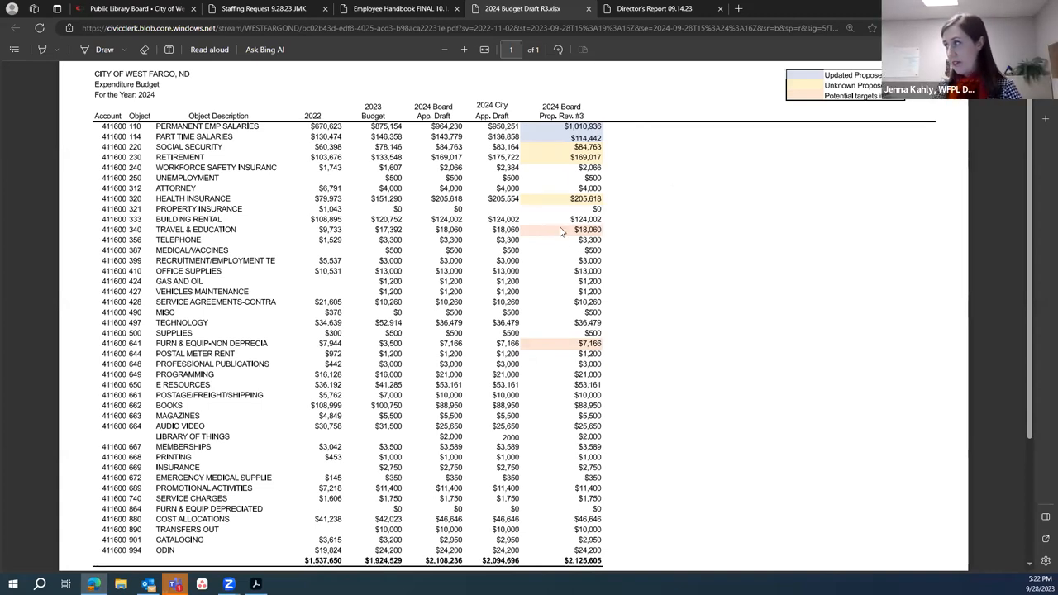
{"action": "mouse_move", "coordinate": [543, 354]}
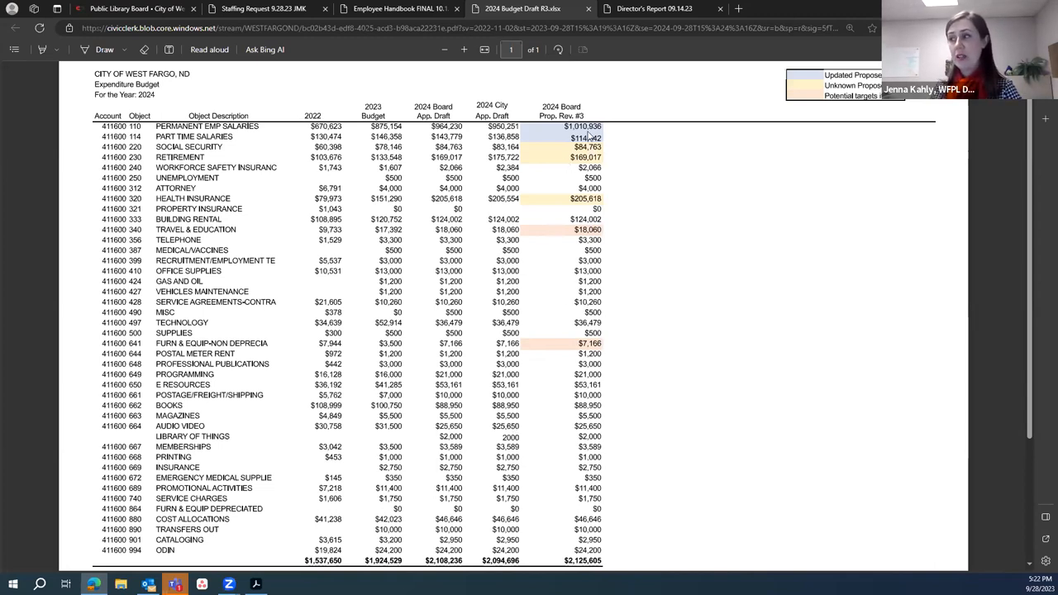
{"action": "mouse_move", "coordinate": [711, 369]}
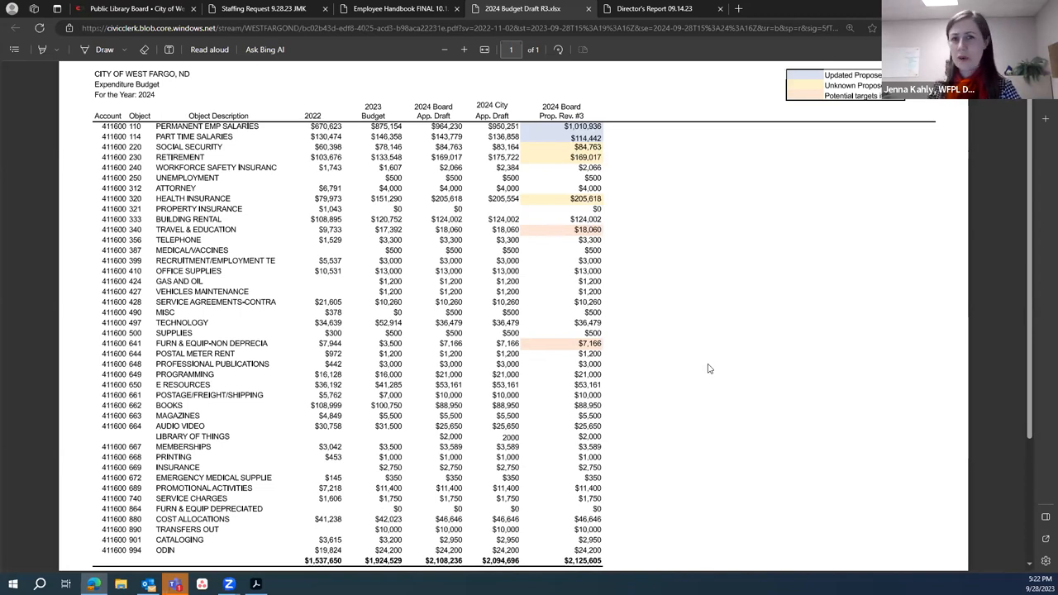
{"action": "mouse_move", "coordinate": [701, 367]}
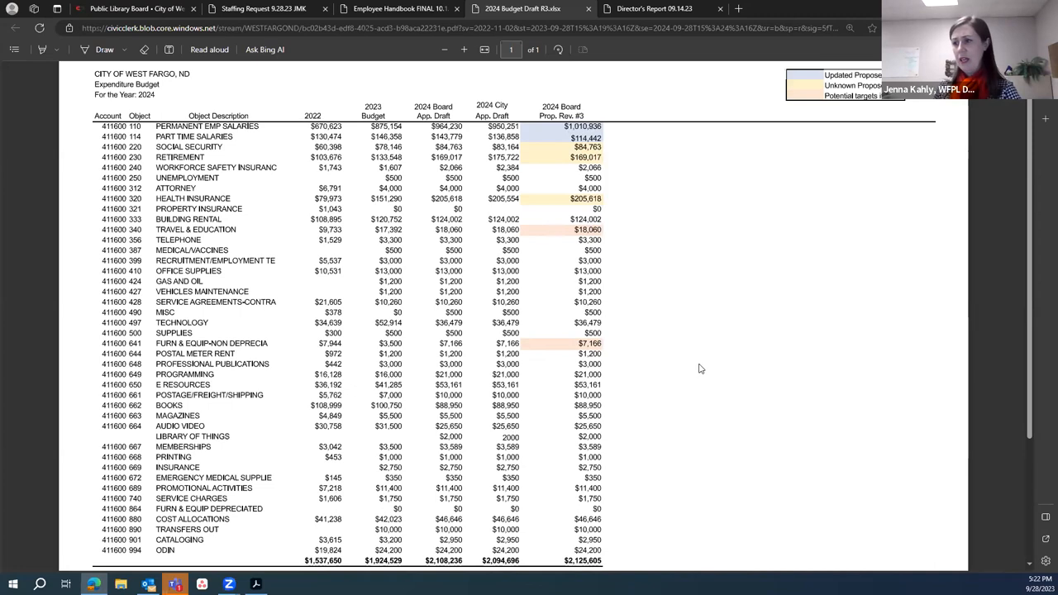
{"action": "mouse_move", "coordinate": [609, 346]}
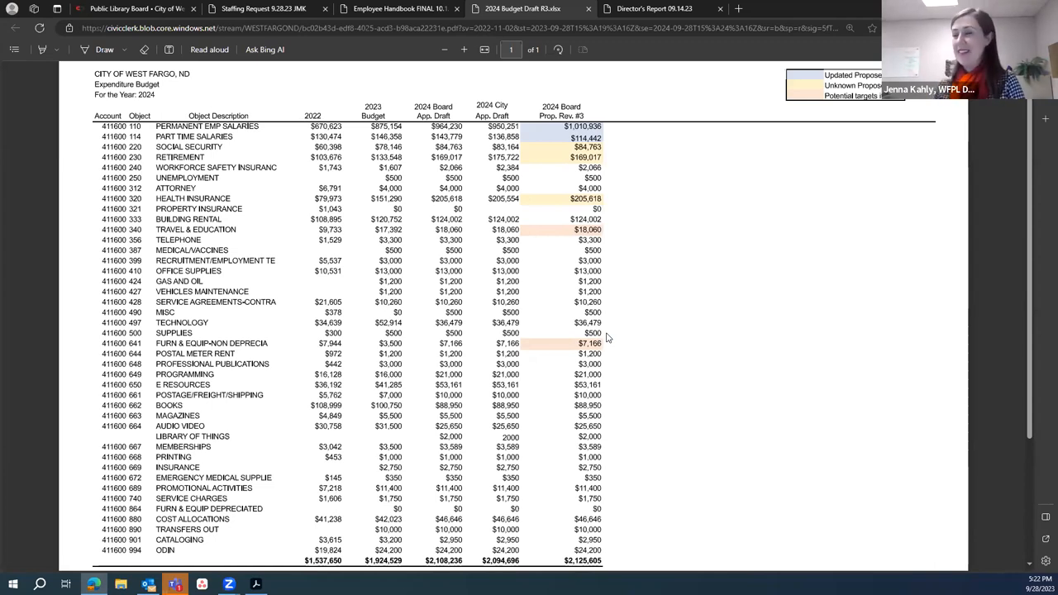
{"action": "mouse_move", "coordinate": [622, 313]}
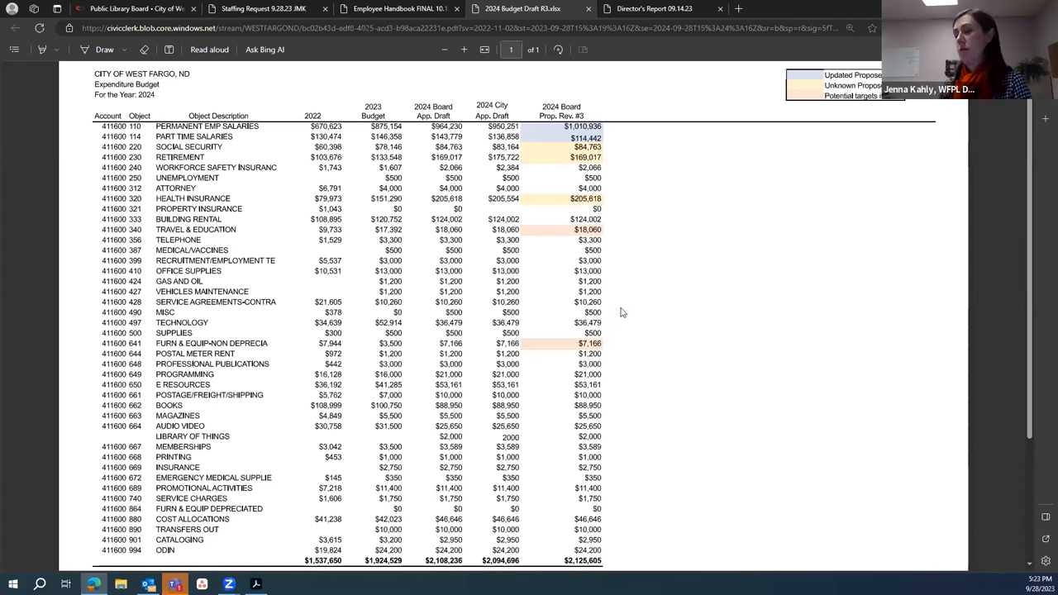
{"action": "scroll", "scroll_direction": "down", "scroll_amount": 3}
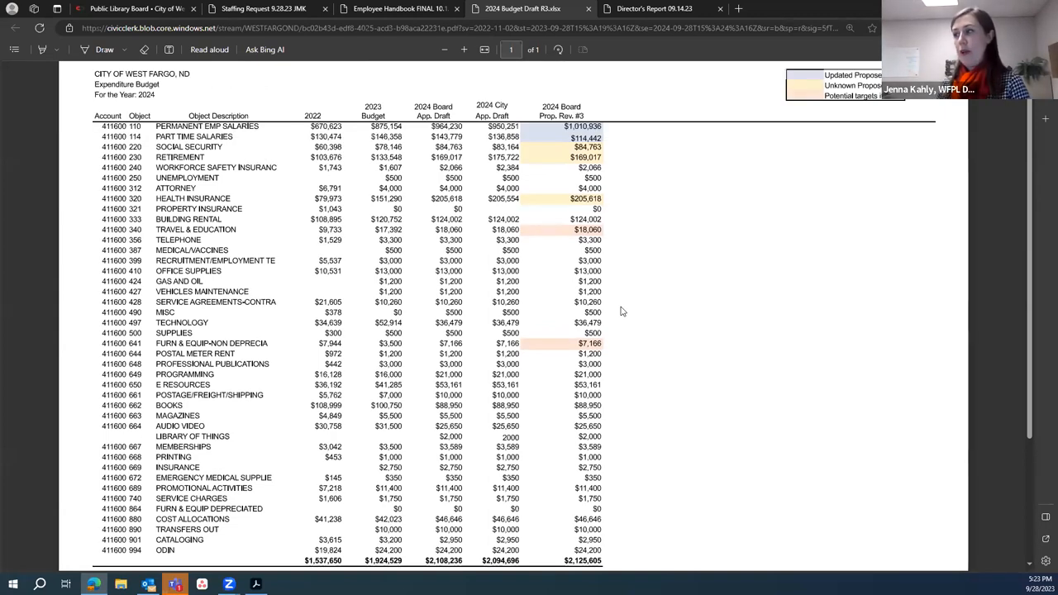
{"action": "mouse_move", "coordinate": [460, 122]}
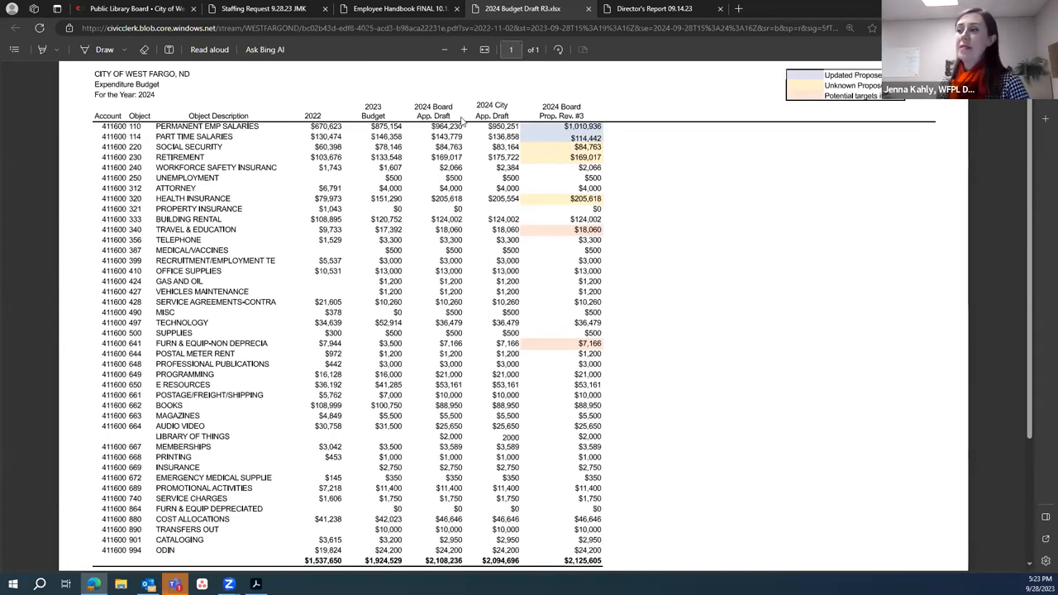
{"action": "mouse_move", "coordinate": [477, 129]}
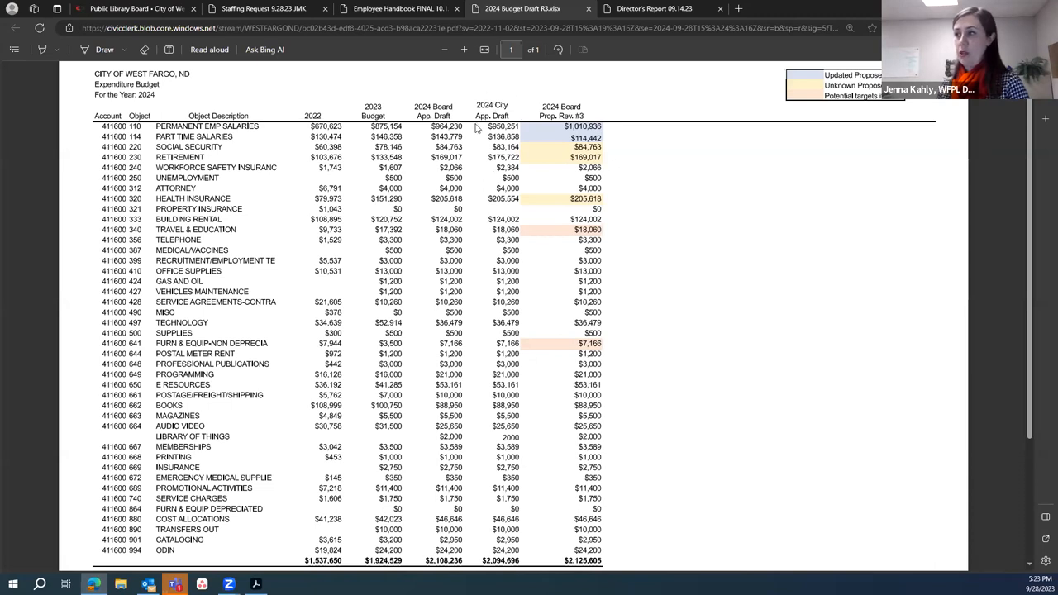
{"action": "mouse_move", "coordinate": [478, 179]}
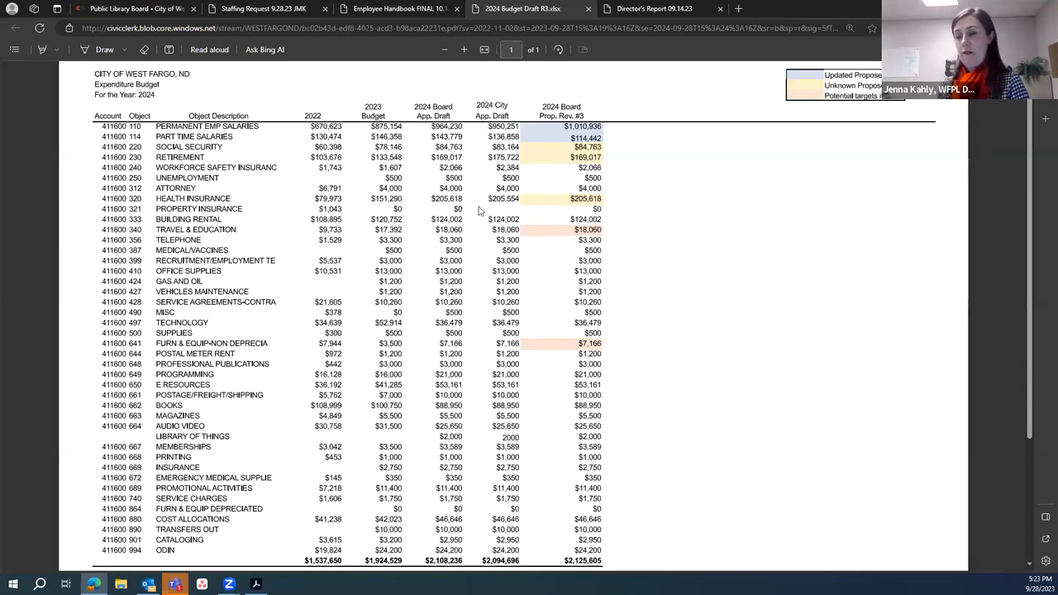
{"action": "mouse_move", "coordinate": [484, 174]}
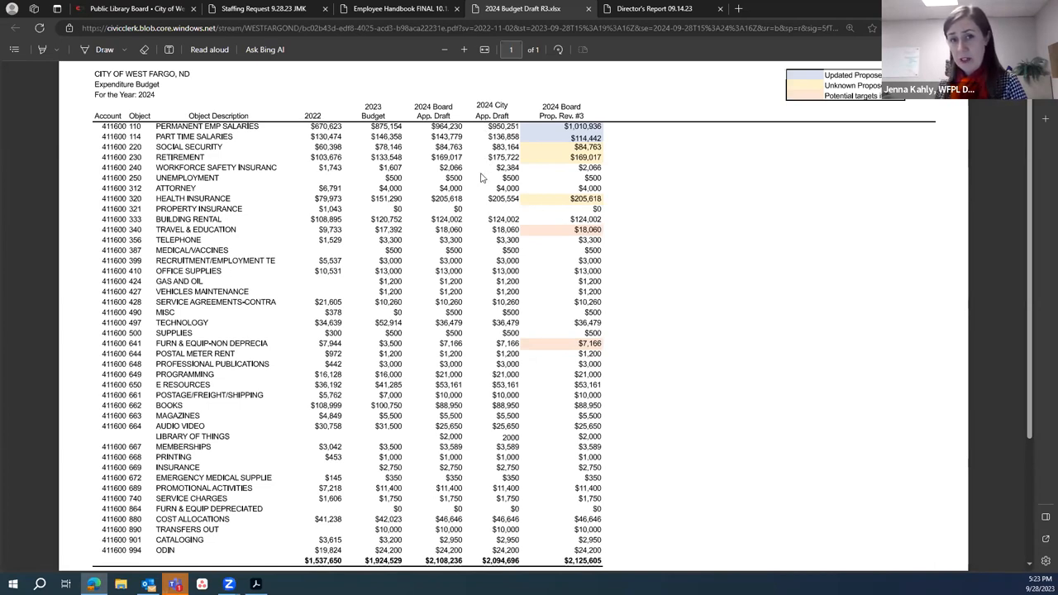
{"action": "mouse_move", "coordinate": [579, 137]}
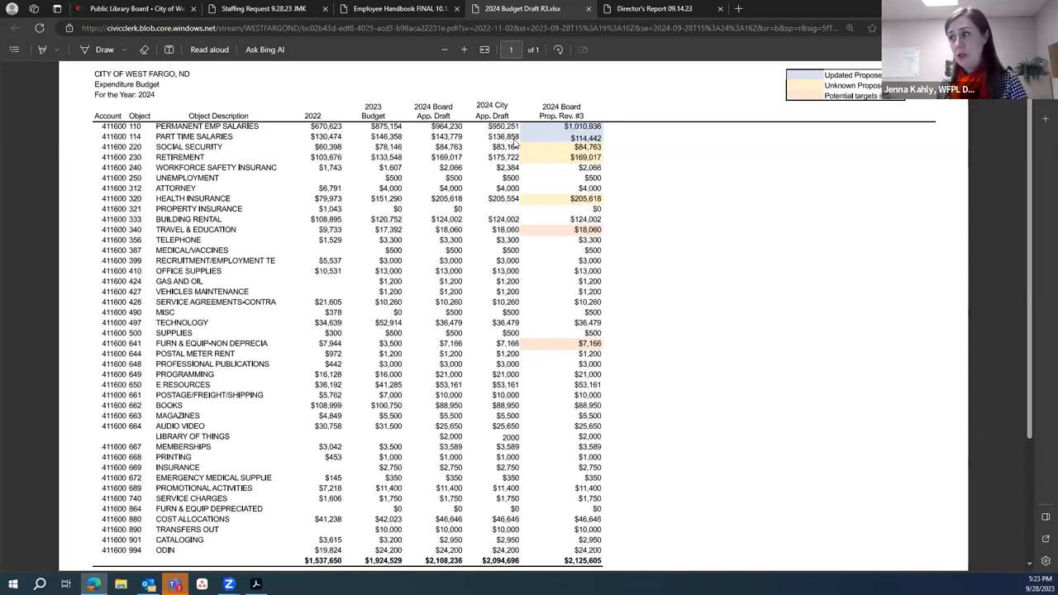
{"action": "mouse_move", "coordinate": [589, 148]}
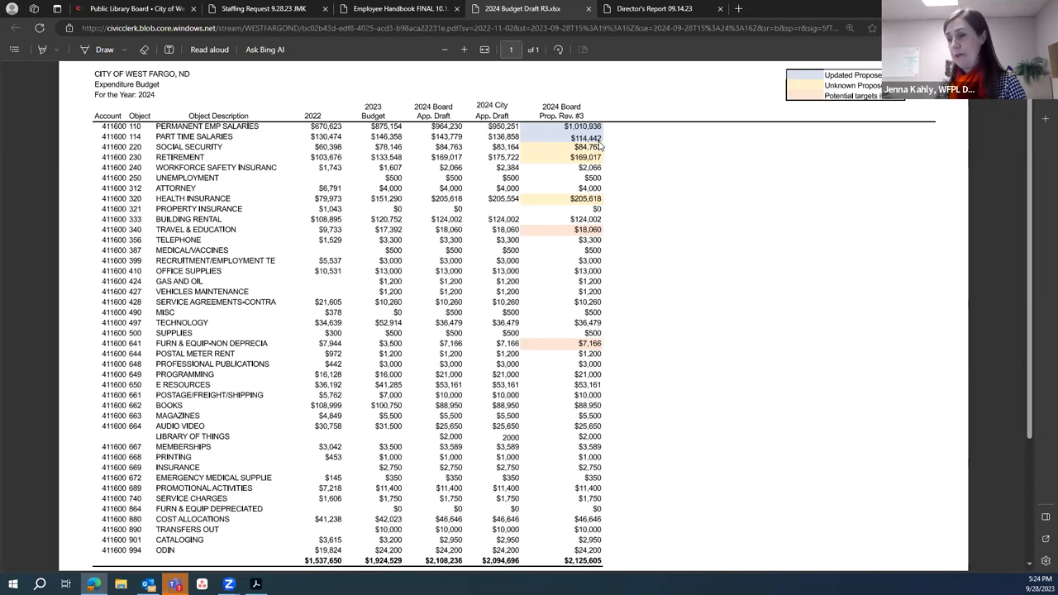
{"action": "mouse_move", "coordinate": [608, 129]}
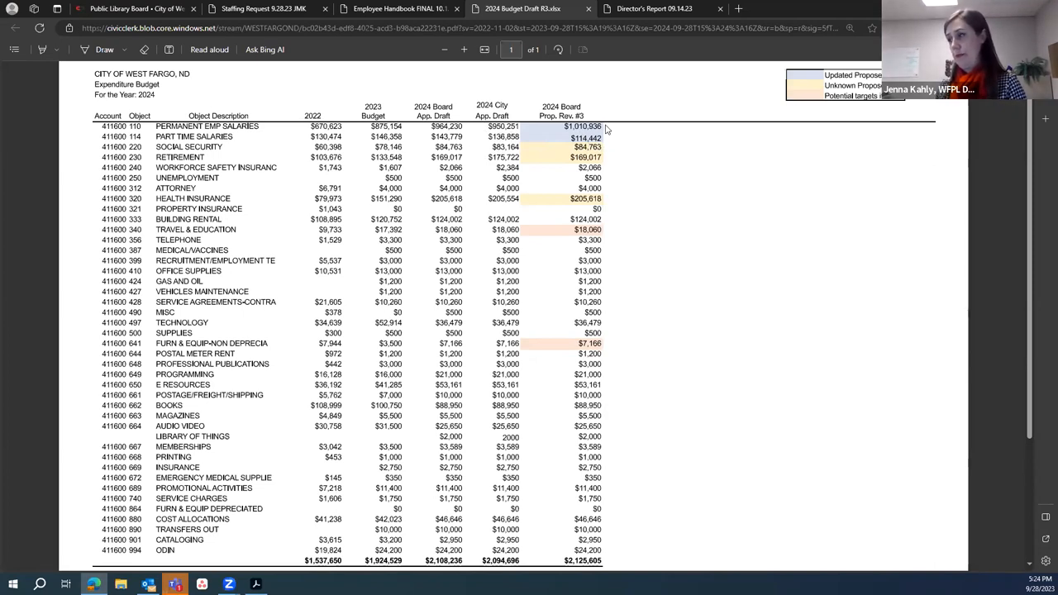
{"action": "mouse_move", "coordinate": [627, 132]}
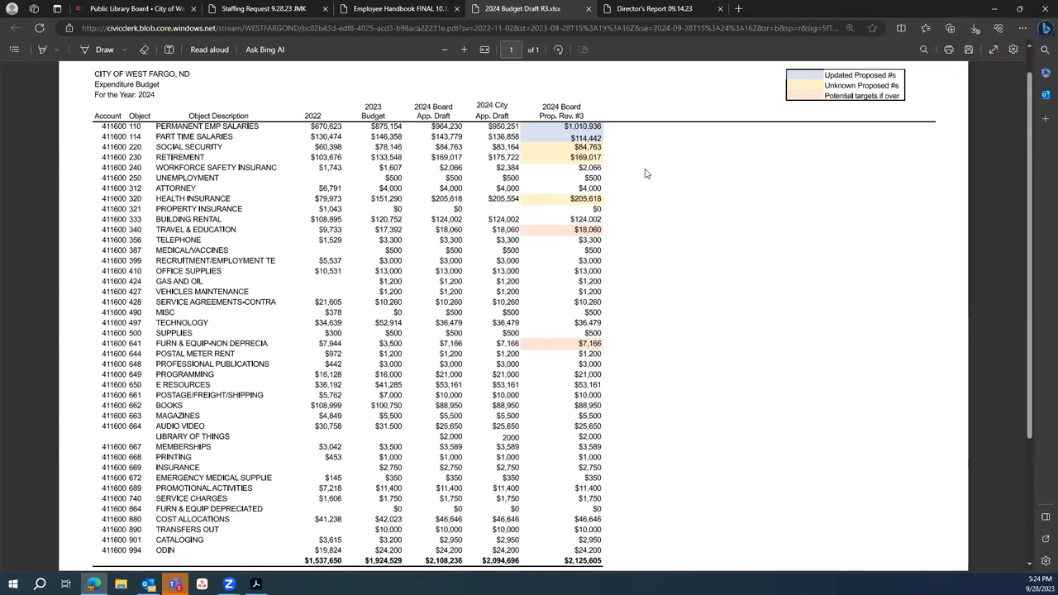
{"action": "mouse_move", "coordinate": [667, 184]}
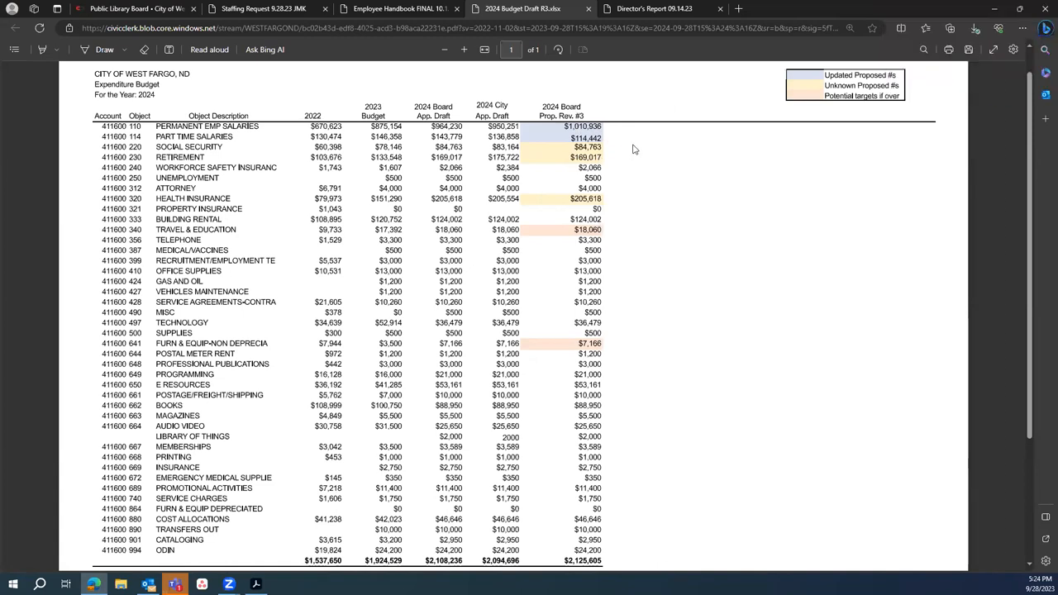
{"action": "scroll", "scroll_direction": "down", "scroll_amount": 3}
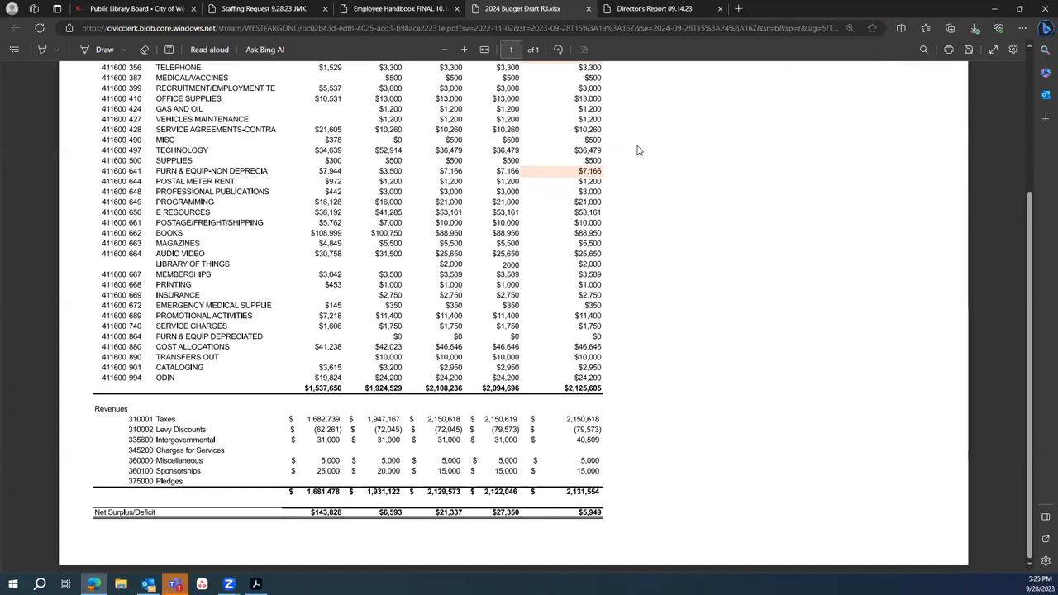
{"action": "mouse_move", "coordinate": [661, 355]}
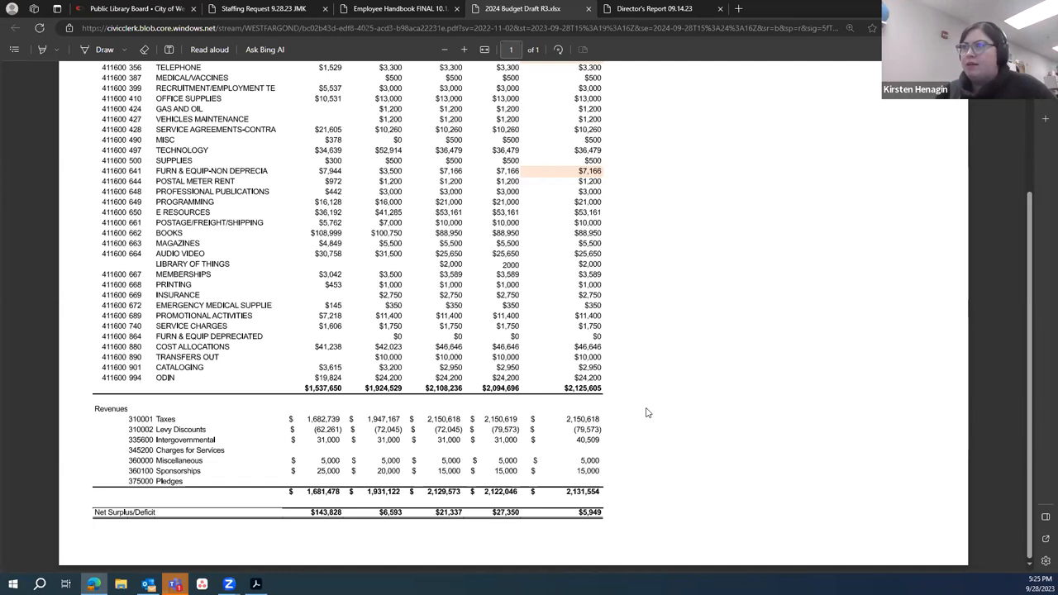
{"action": "mouse_move", "coordinate": [552, 390]}
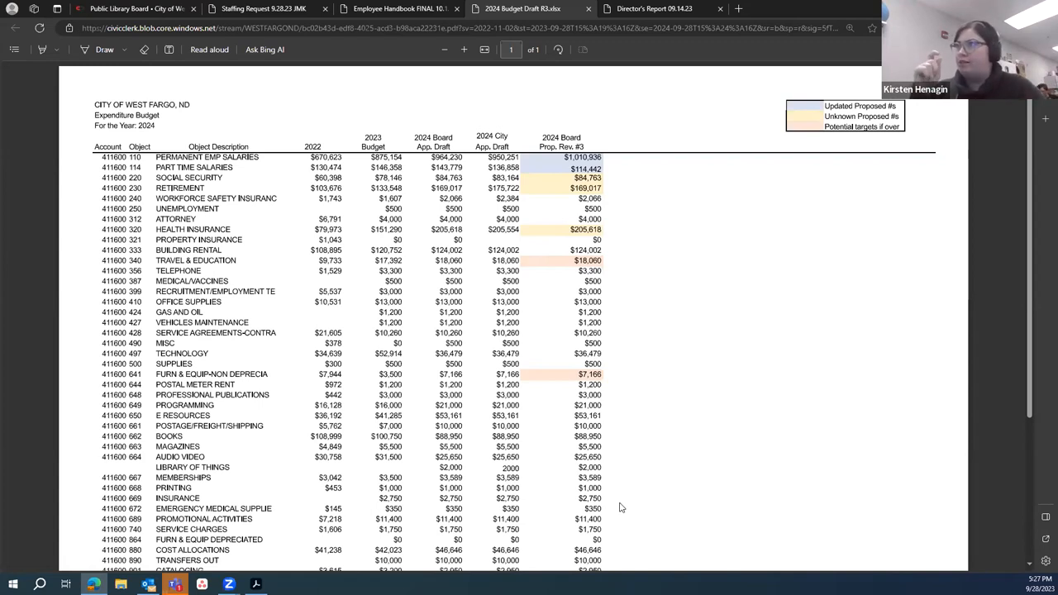
{"action": "mouse_move", "coordinate": [585, 261]}
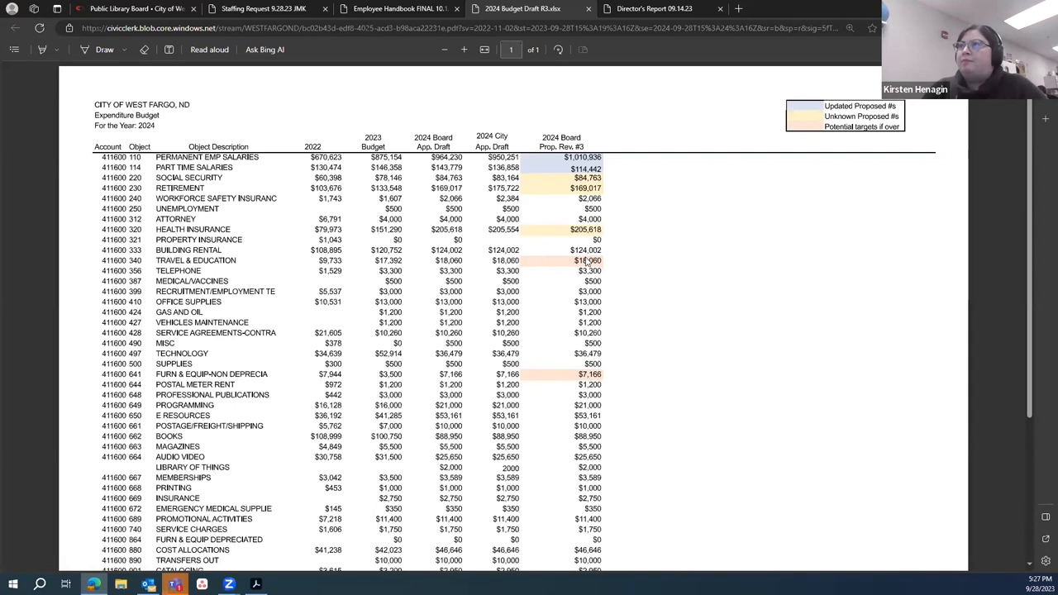
{"action": "mouse_move", "coordinate": [618, 245]}
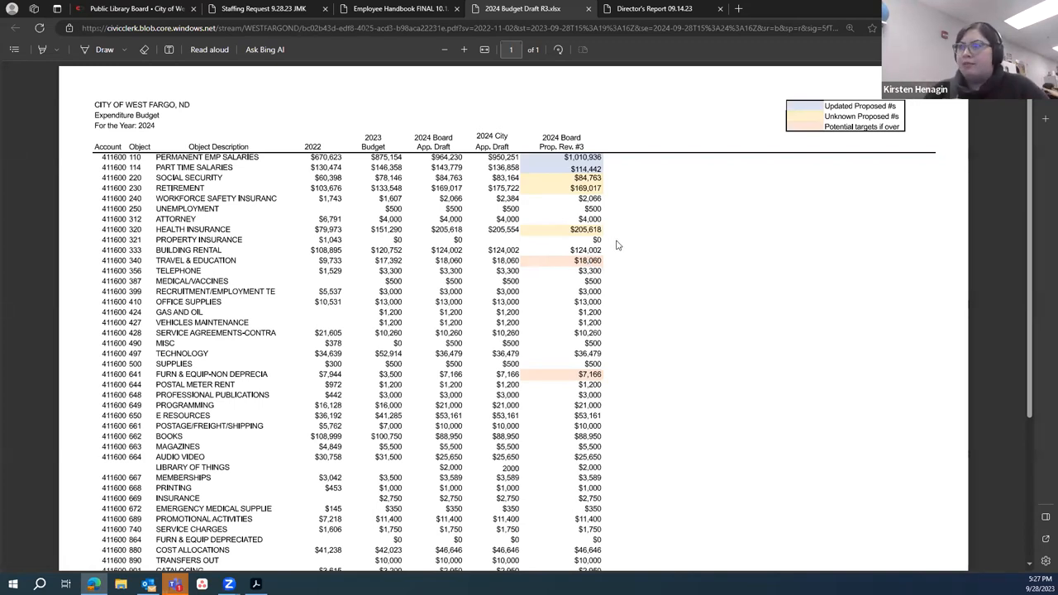
- Scroll the 2024 Budget Draft PDF down to the revenue lines and net surplus/deficit totals
{"action": "scroll", "scroll_direction": "down", "scroll_amount": 3}
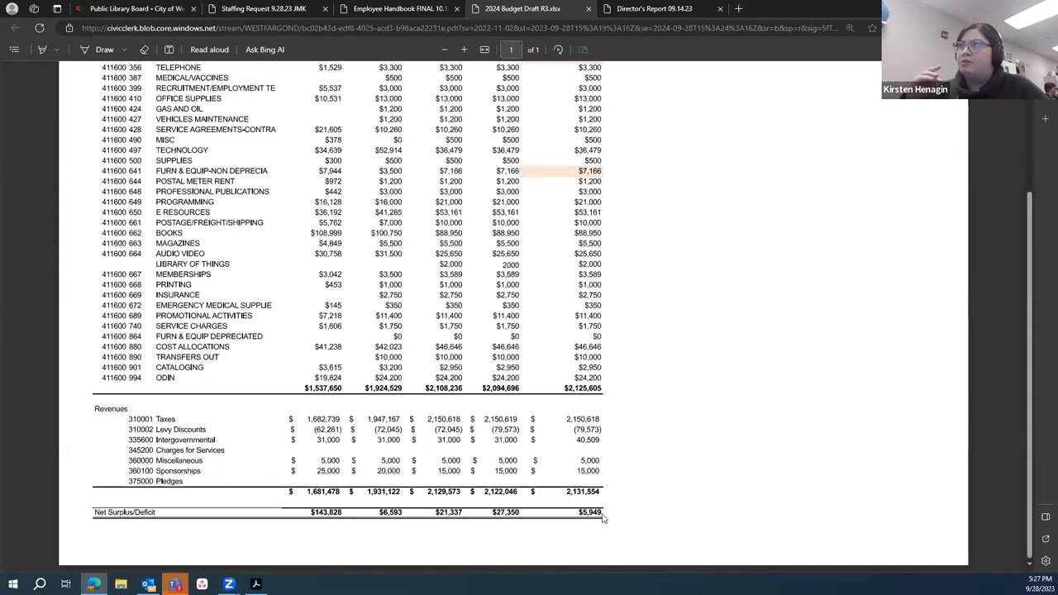
{"action": "mouse_move", "coordinate": [609, 521]}
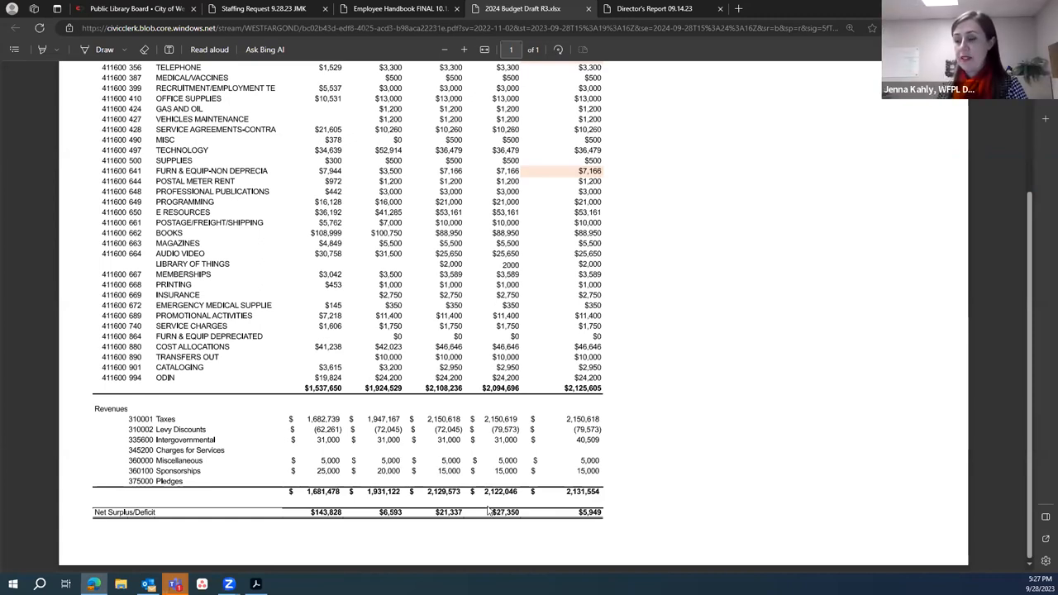
{"action": "mouse_move", "coordinate": [472, 519]}
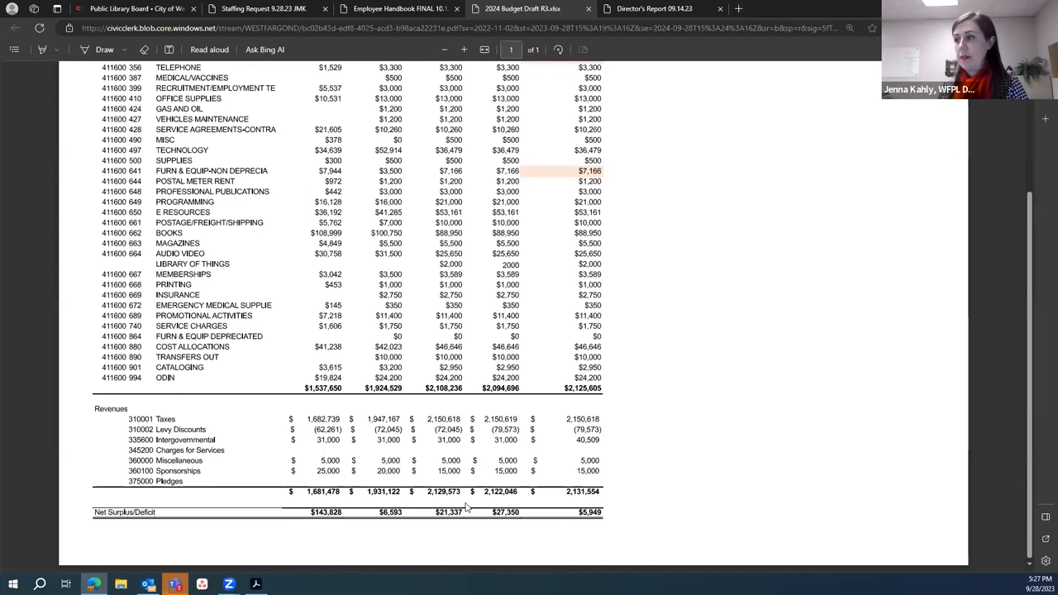
- Scroll the budget PDF up to the expenditure table, then back down to revenues and net surplus/deficit
{"action": "scroll", "scroll_direction": "up", "scroll_amount": 3}
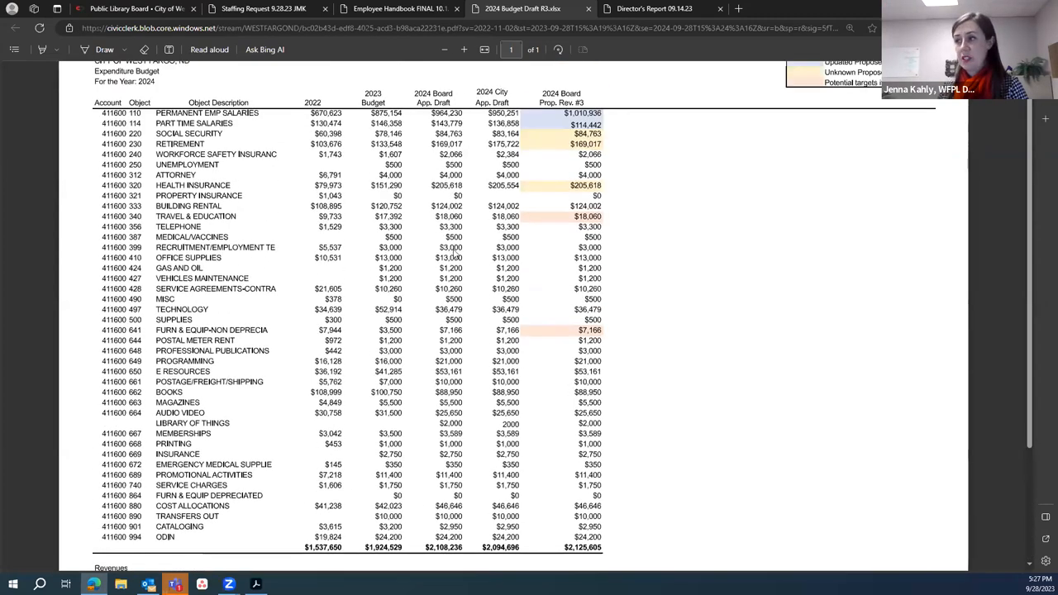
{"action": "scroll", "scroll_direction": "down", "scroll_amount": 3}
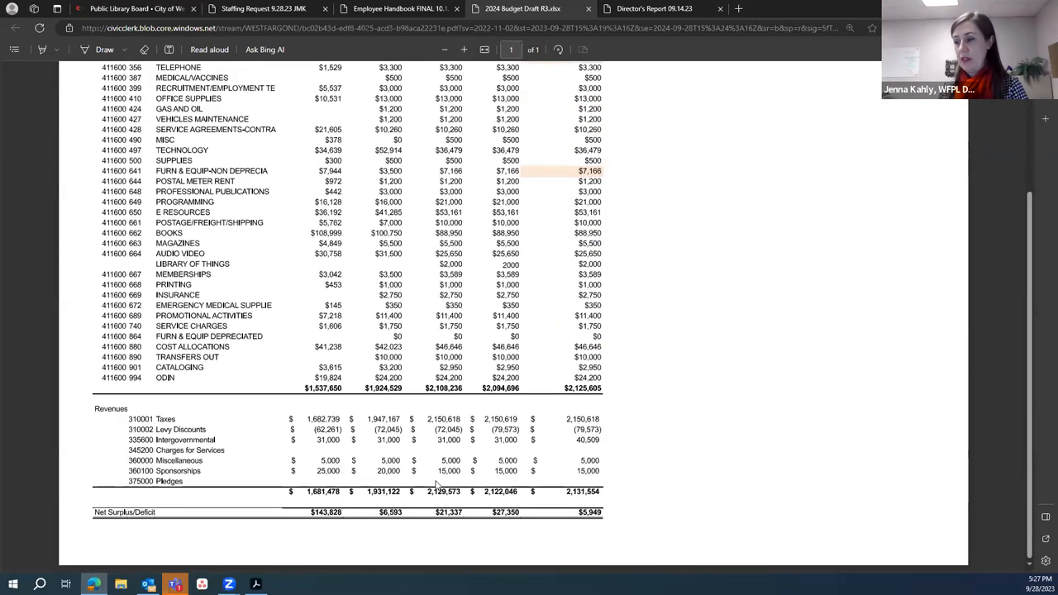
{"action": "mouse_move", "coordinate": [460, 501]}
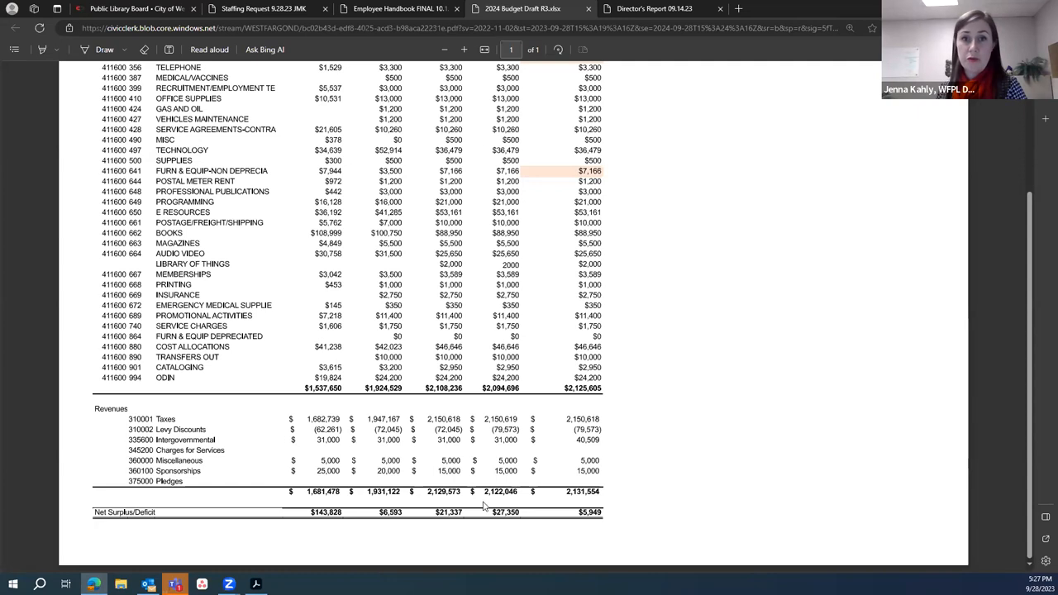
{"action": "mouse_move", "coordinate": [489, 529]}
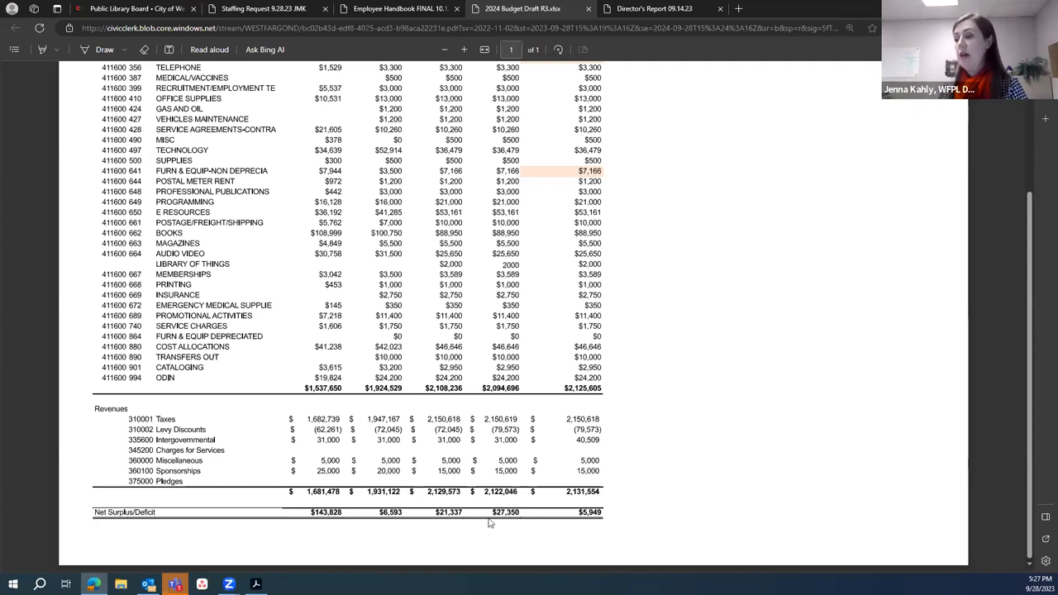
{"action": "mouse_move", "coordinate": [506, 531]}
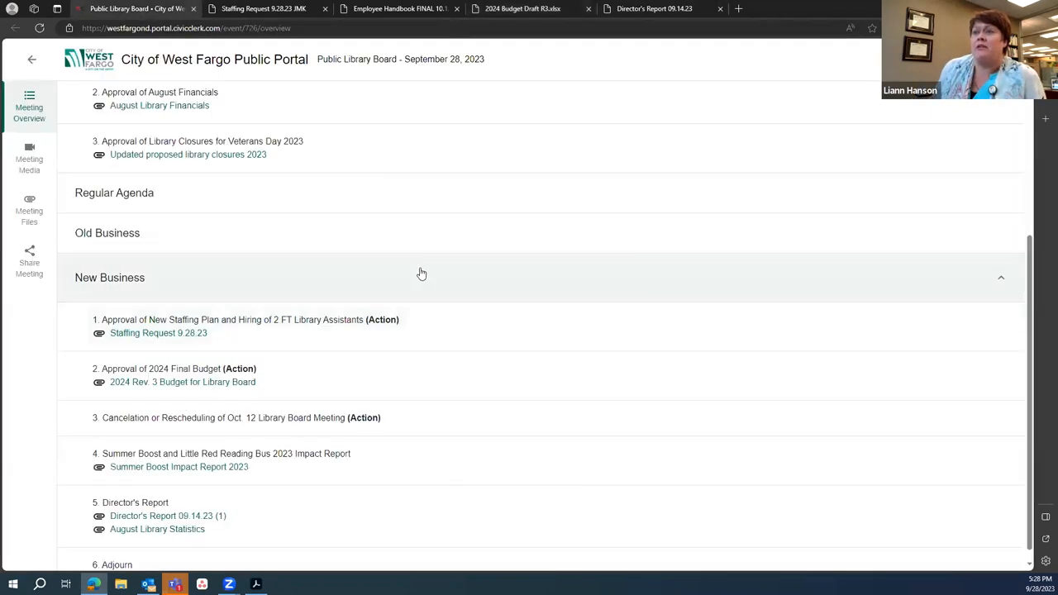
{"action": "scroll", "scroll_direction": "down", "scroll_amount": 3}
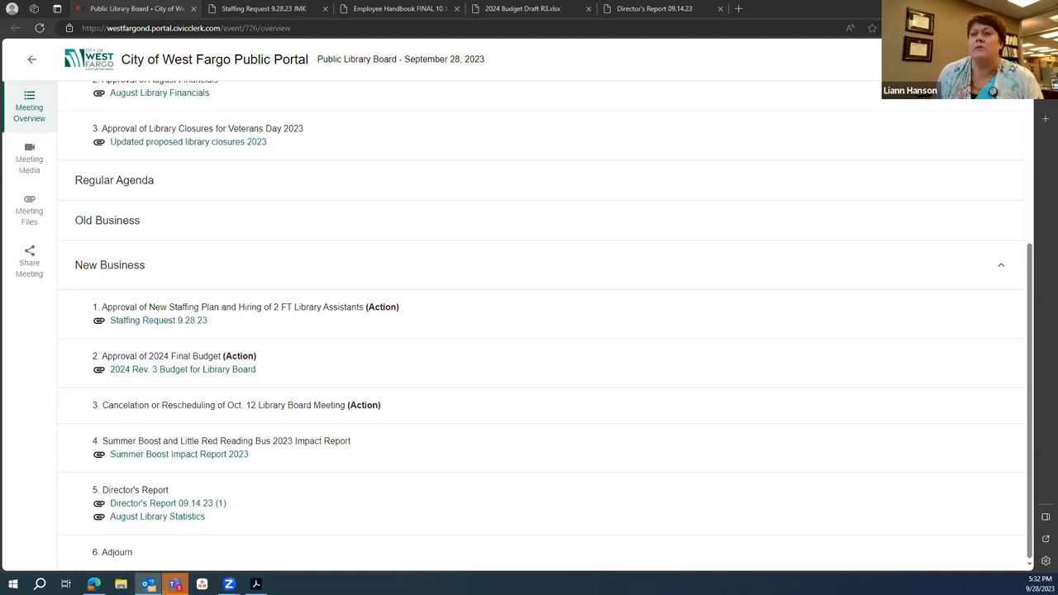
{"action": "mouse_move", "coordinate": [267, 473]}
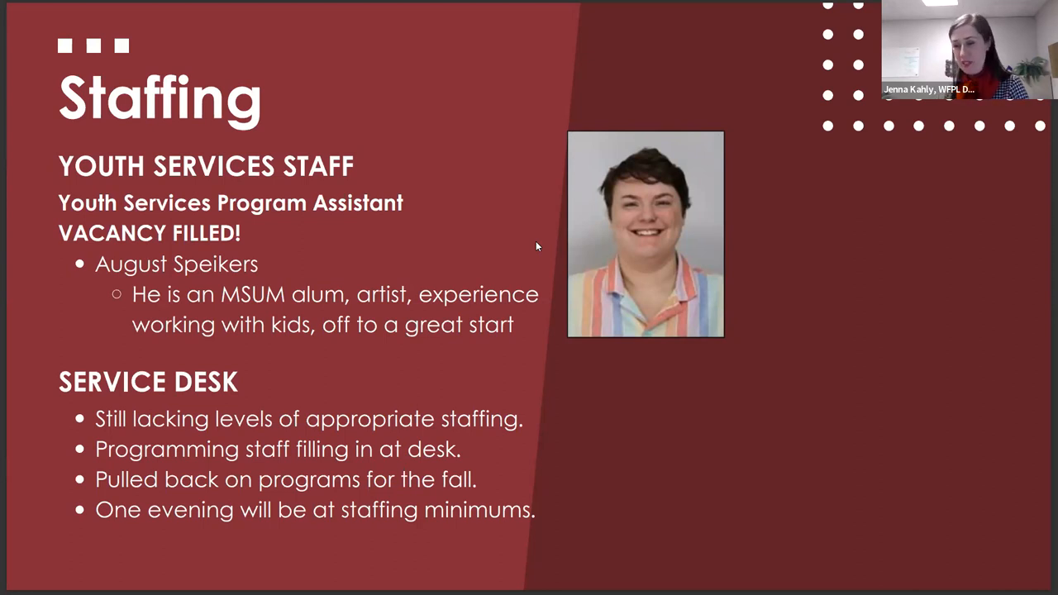
{"action": "mouse_move", "coordinate": [540, 242]}
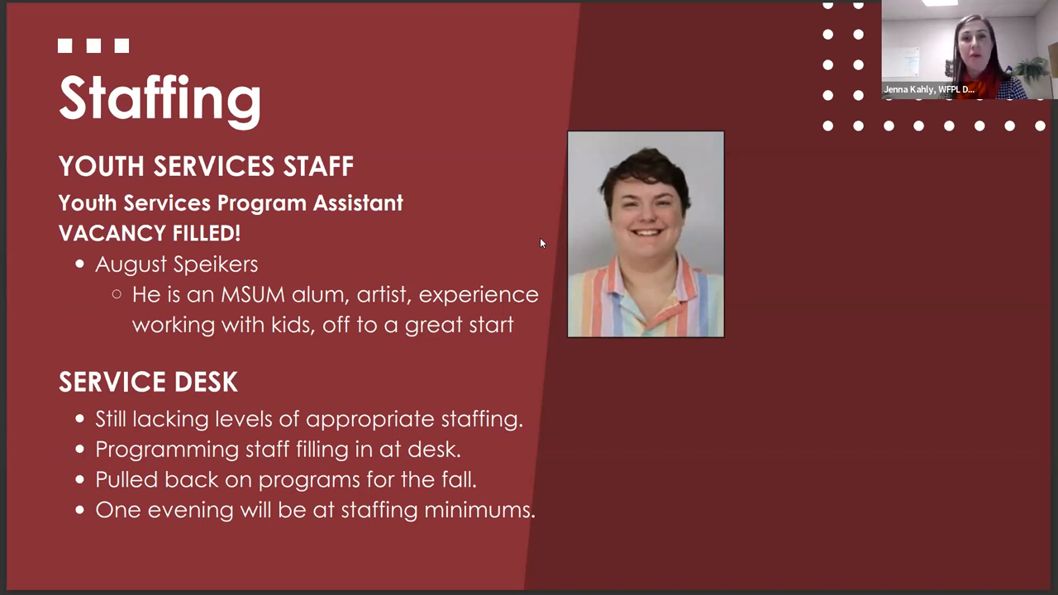
{"action": "mouse_move", "coordinate": [549, 236]}
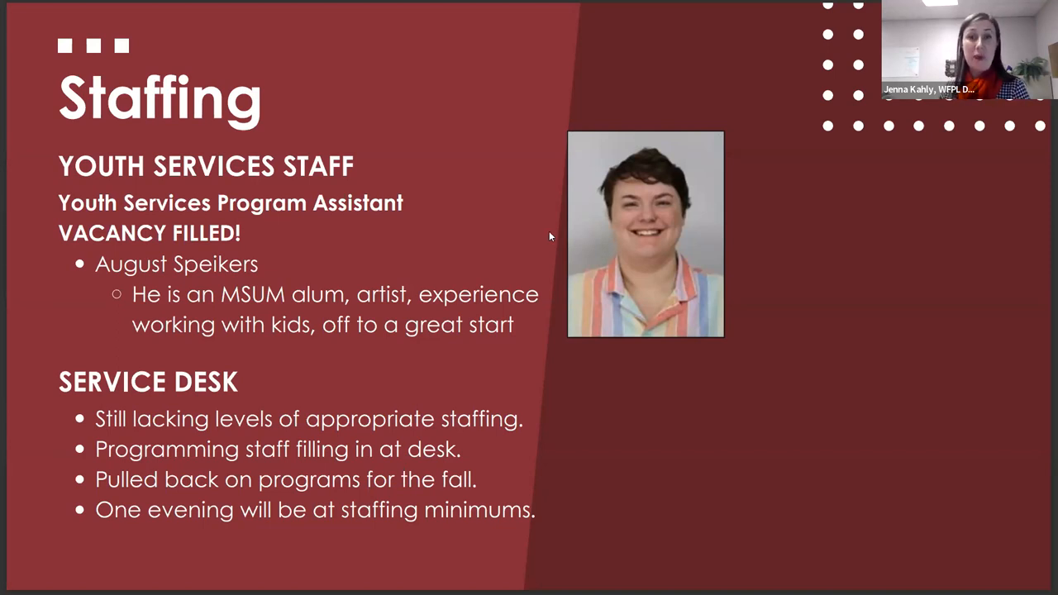
{"action": "mouse_move", "coordinate": [541, 232]}
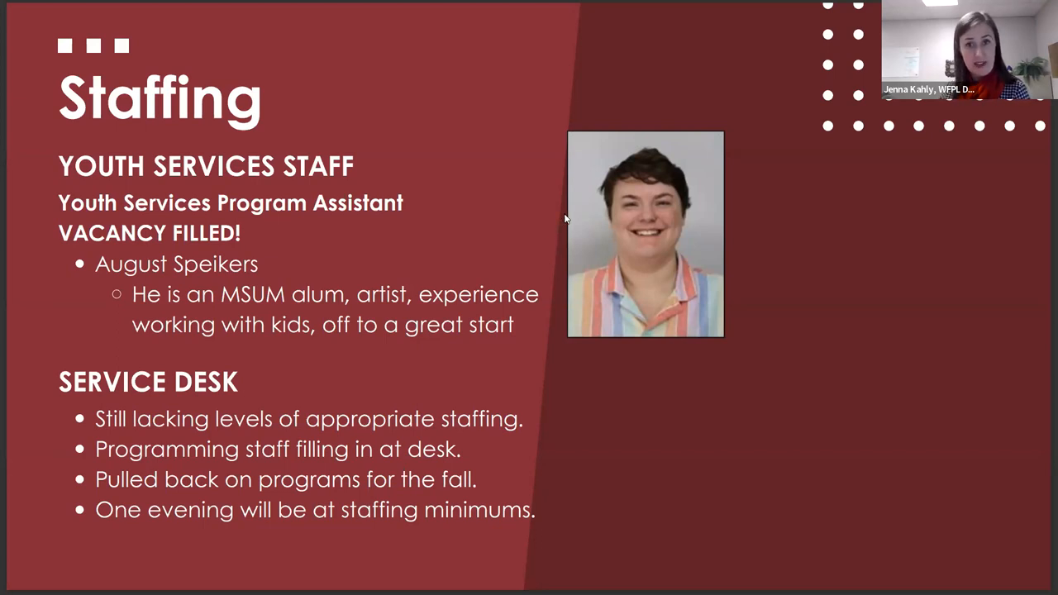
{"action": "mouse_move", "coordinate": [555, 198]}
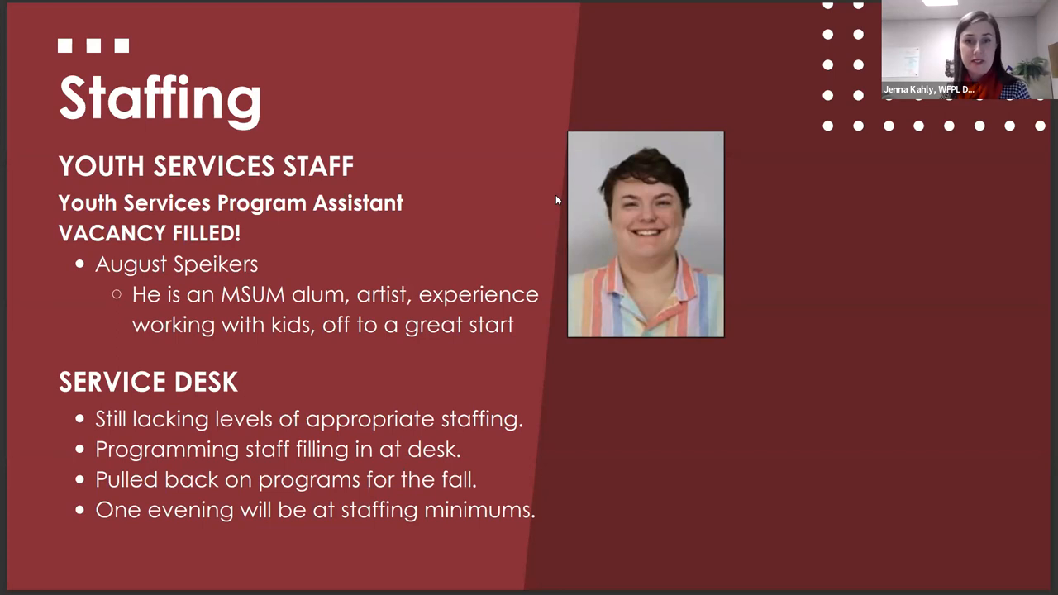
{"action": "mouse_move", "coordinate": [569, 191]}
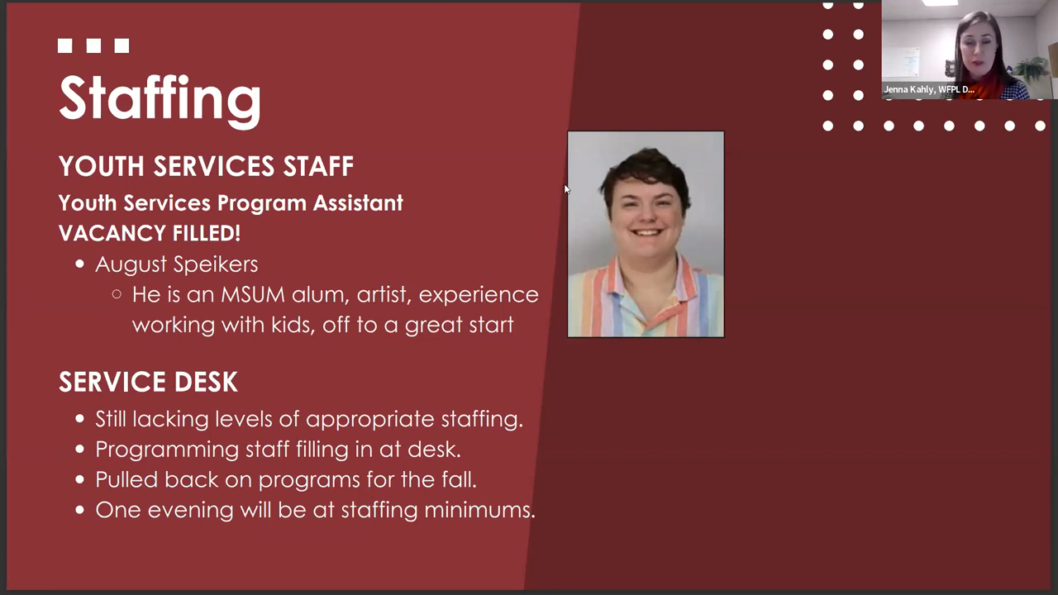
{"action": "mouse_move", "coordinate": [486, 192]}
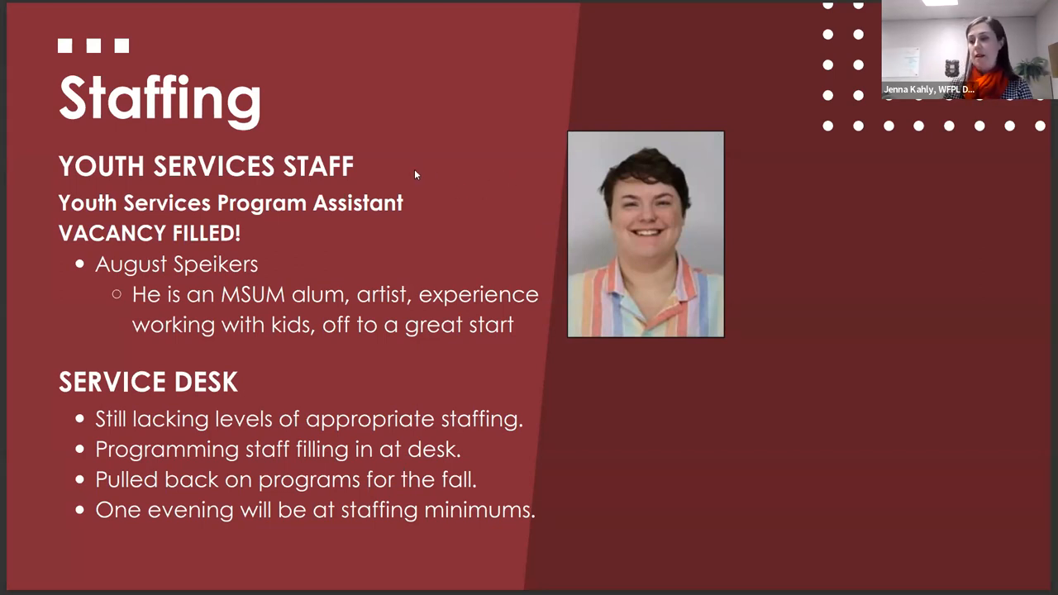
- Advance from Staffing to the Library Usage Trends slide with circulation and door count charts
{"action": "key", "text": "Right"}
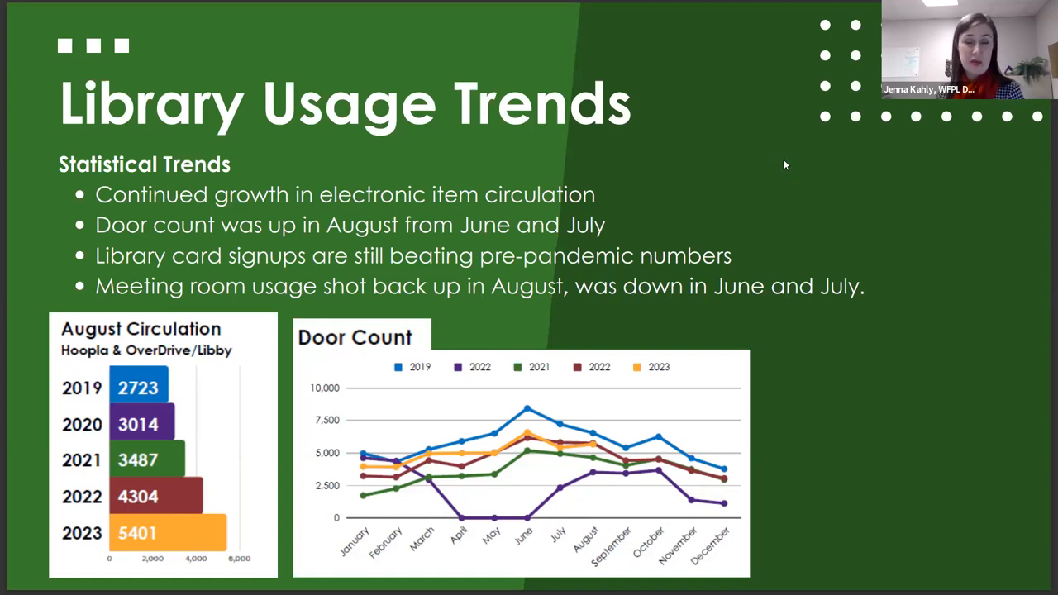
{"action": "mouse_move", "coordinate": [787, 162]}
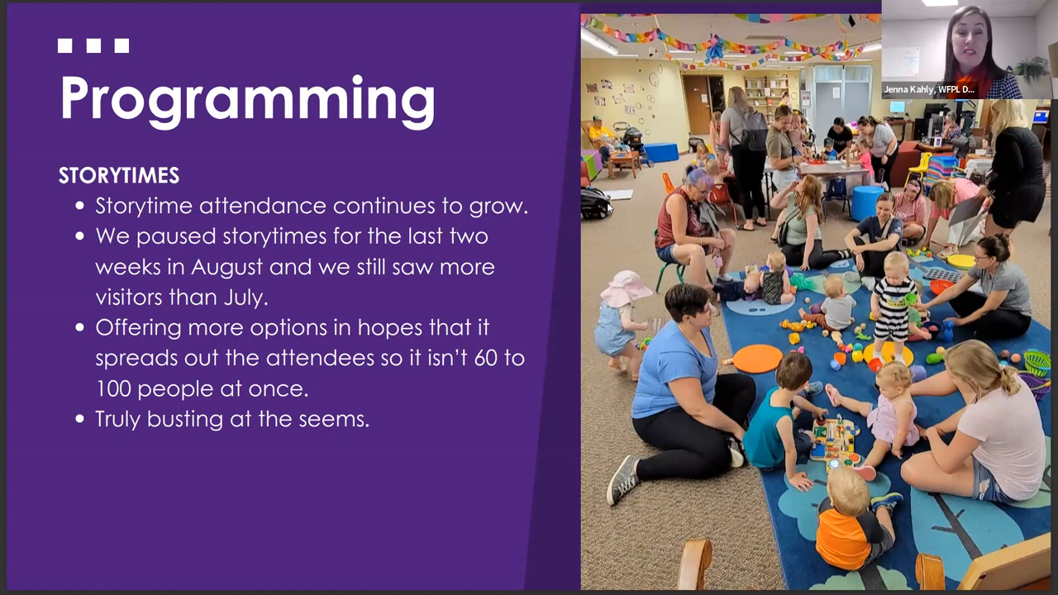
{"action": "mouse_move", "coordinate": [412, 277]}
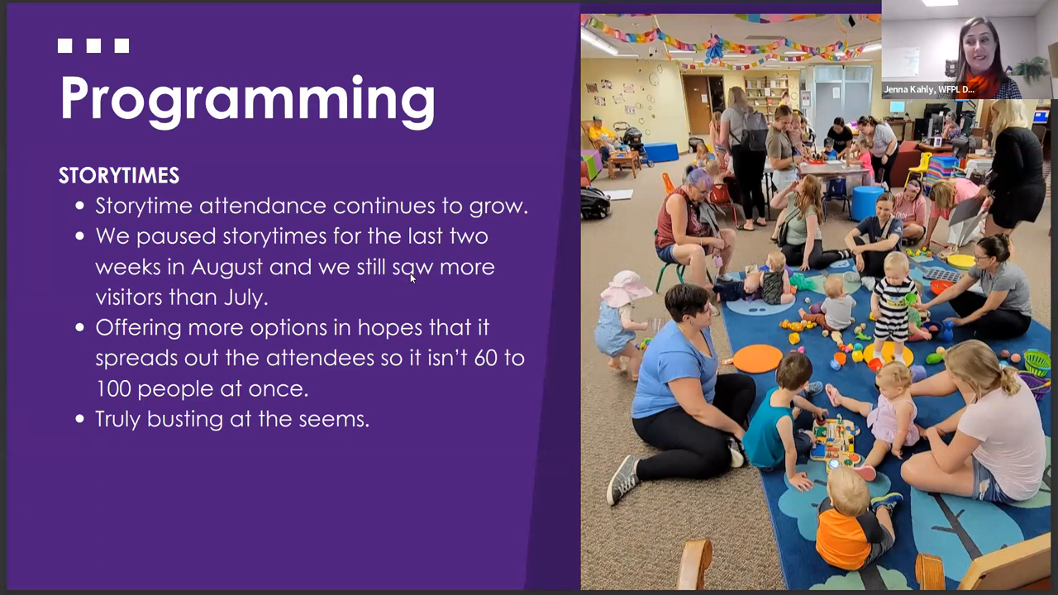
- Advance past Programming storytimes to the closing 'Questions? Thank you for your time!' slide
{"action": "key", "text": "Right"}
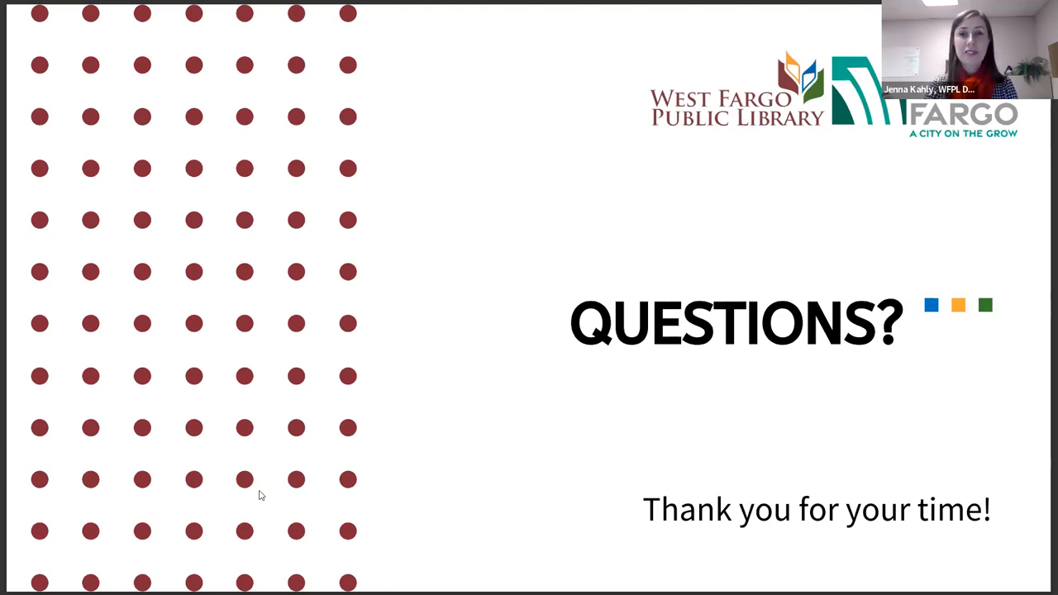